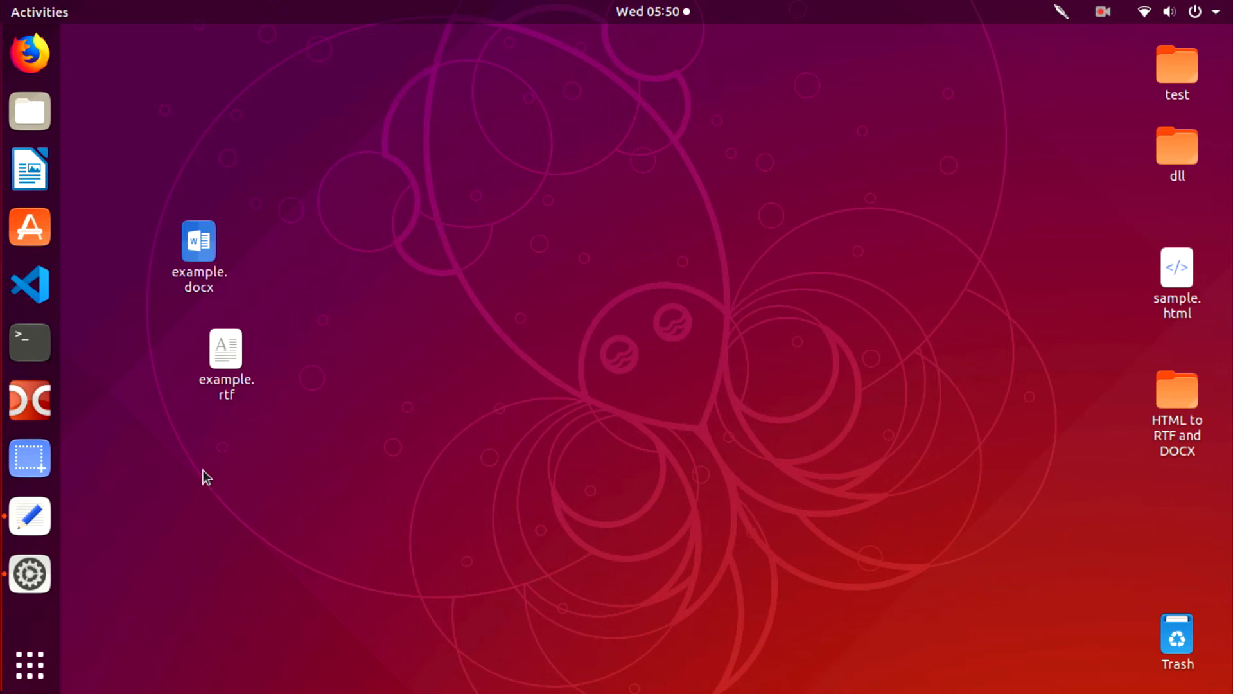
- View this computer's system details and close the window
{"action": "left_click", "coordinate": [30, 573]}
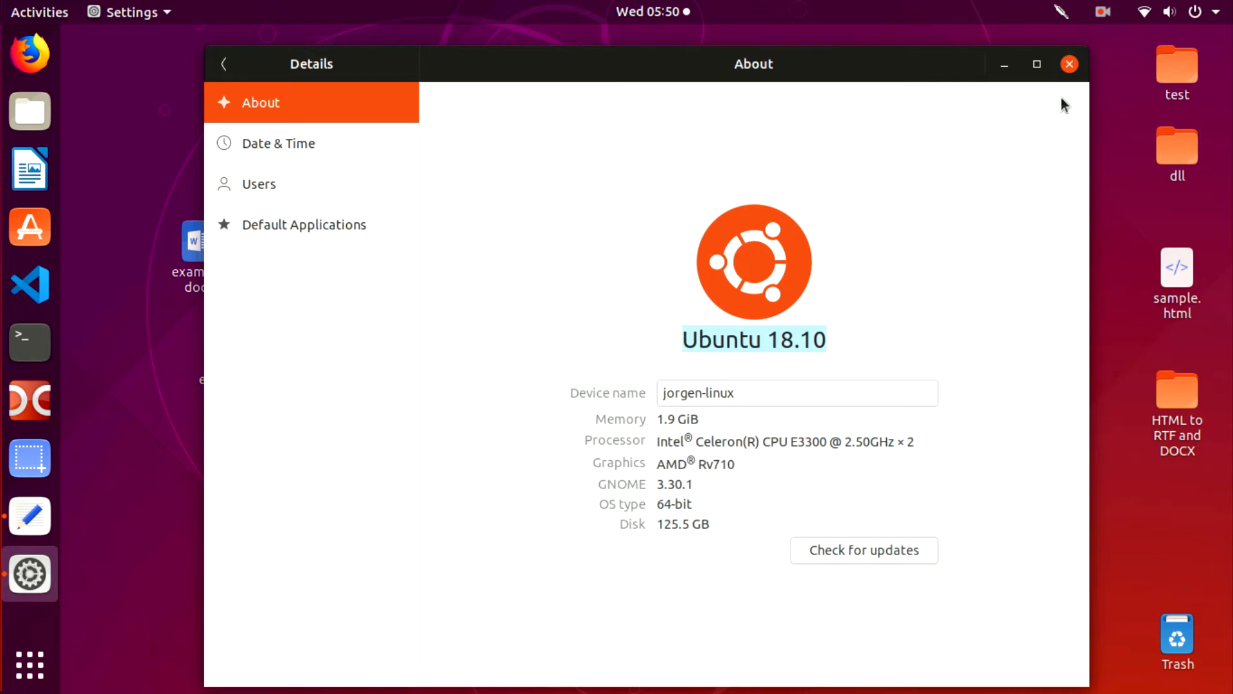
{"action": "left_click", "coordinate": [1068, 65]}
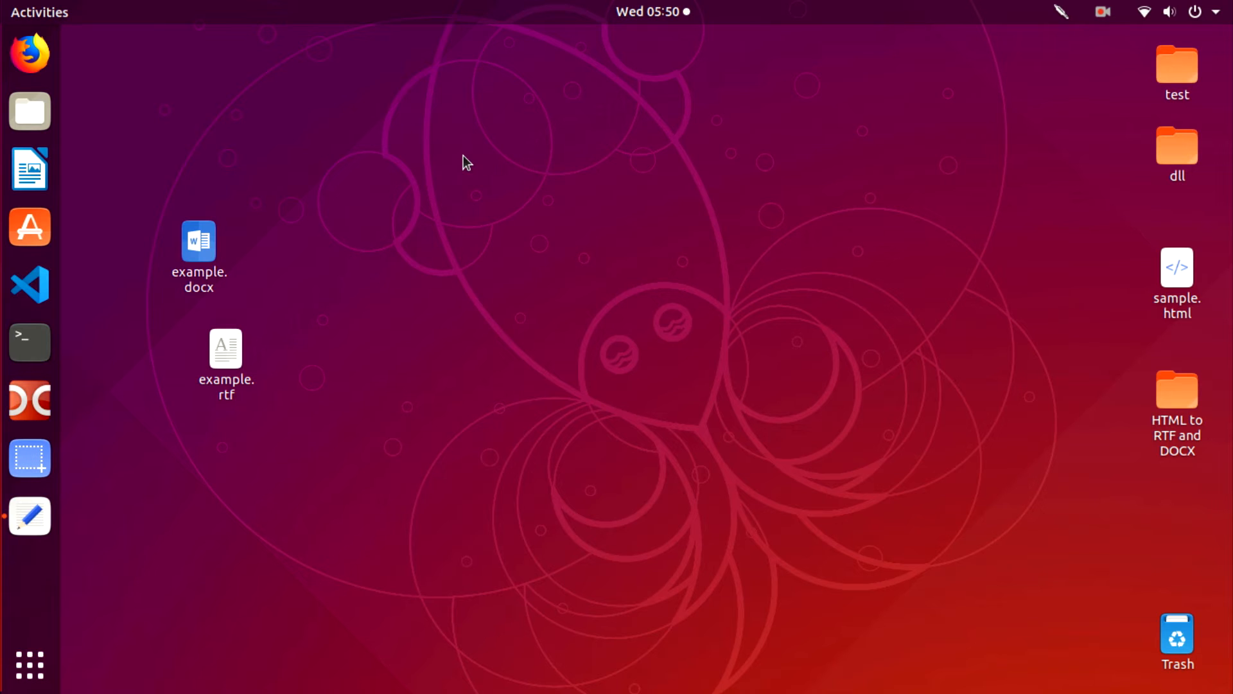
- Create a desktop folder named 'RTF and DOCX to HTML'
{"action": "right_click", "coordinate": [468, 163]}
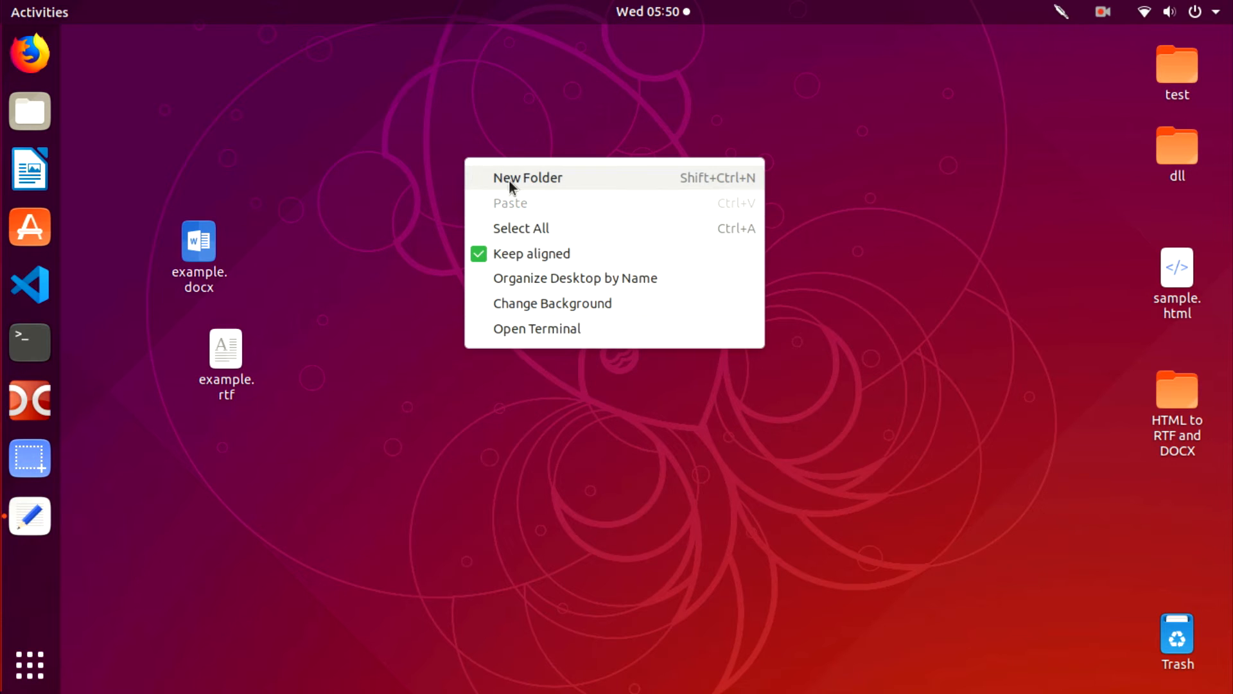
{"action": "left_click", "coordinate": [528, 177]}
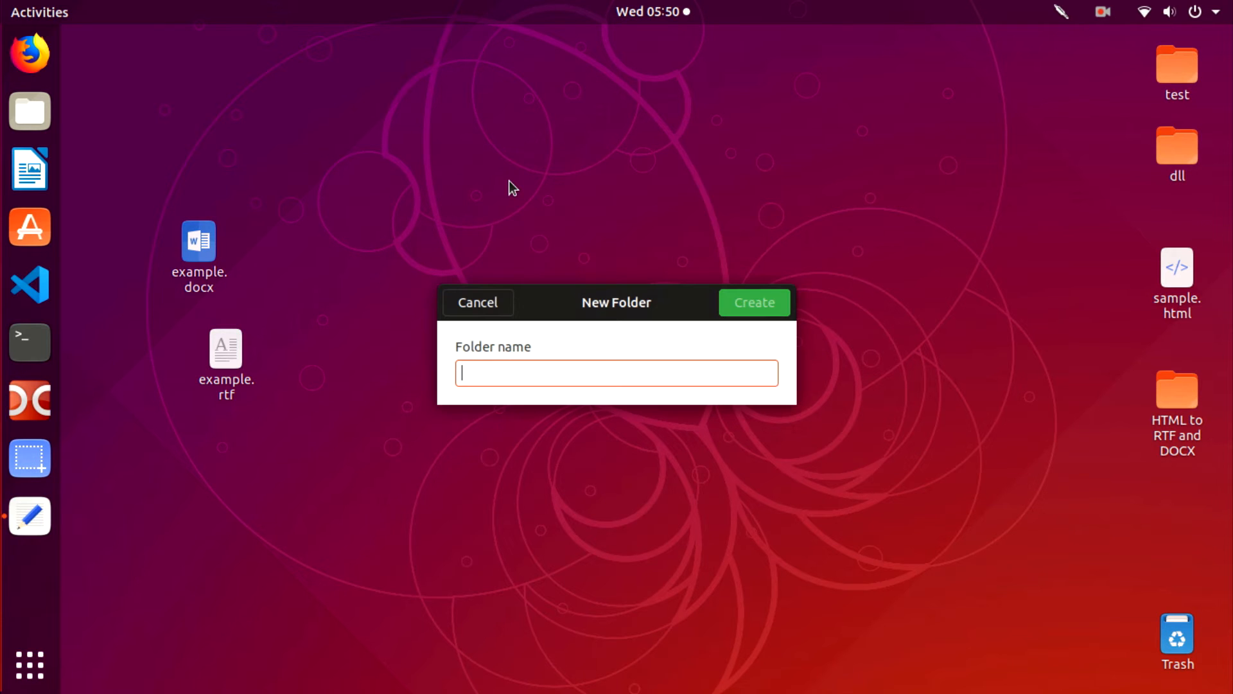
{"action": "type", "text": "RTF to"}
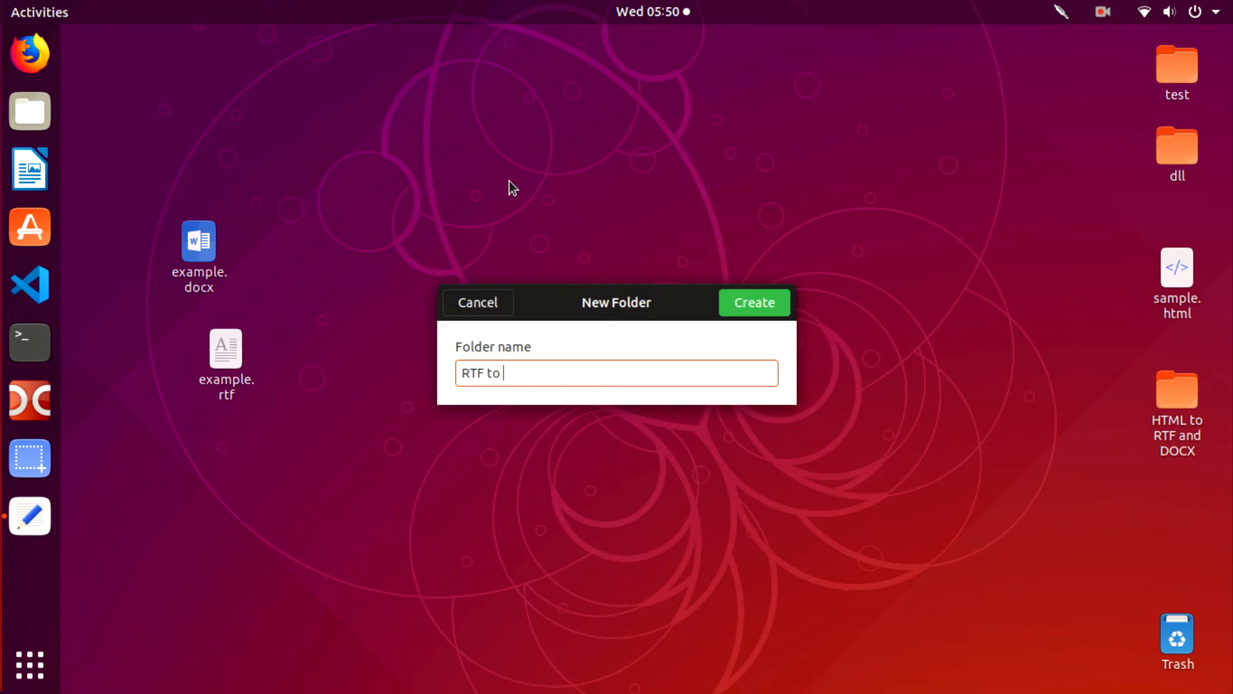
{"action": "key", "text": "BackSpace"}
{"action": "type", "text": "and"}
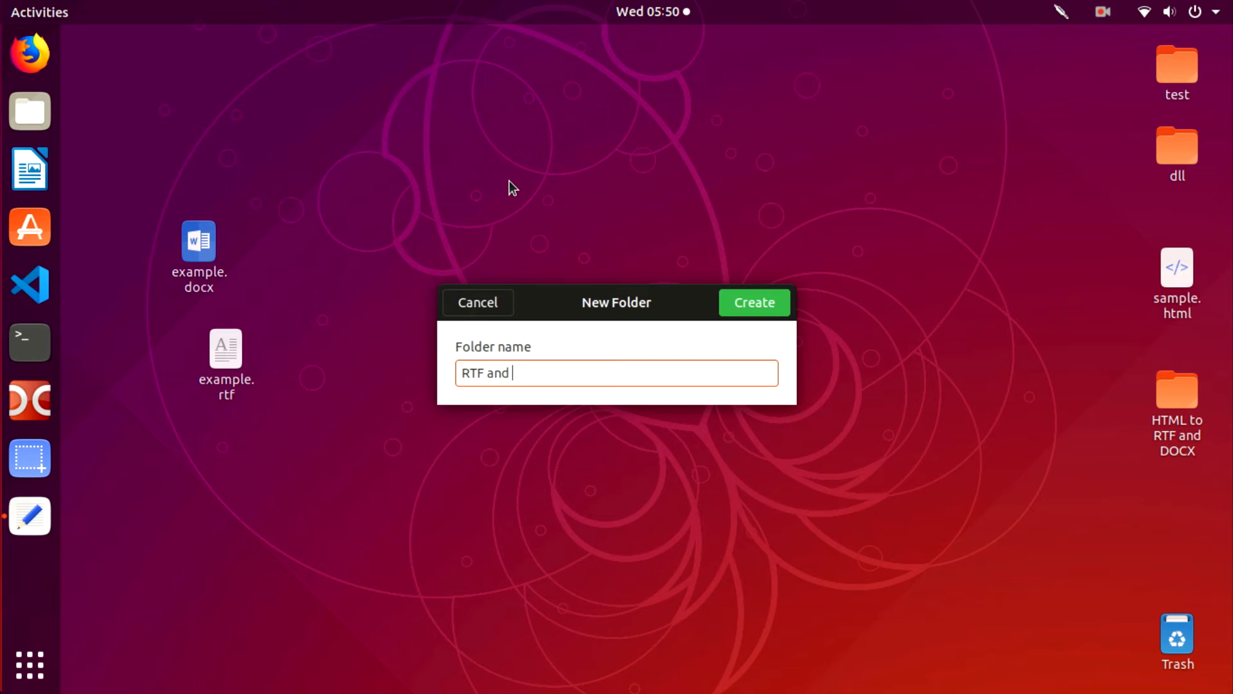
{"action": "type", "text": "DOCX"}
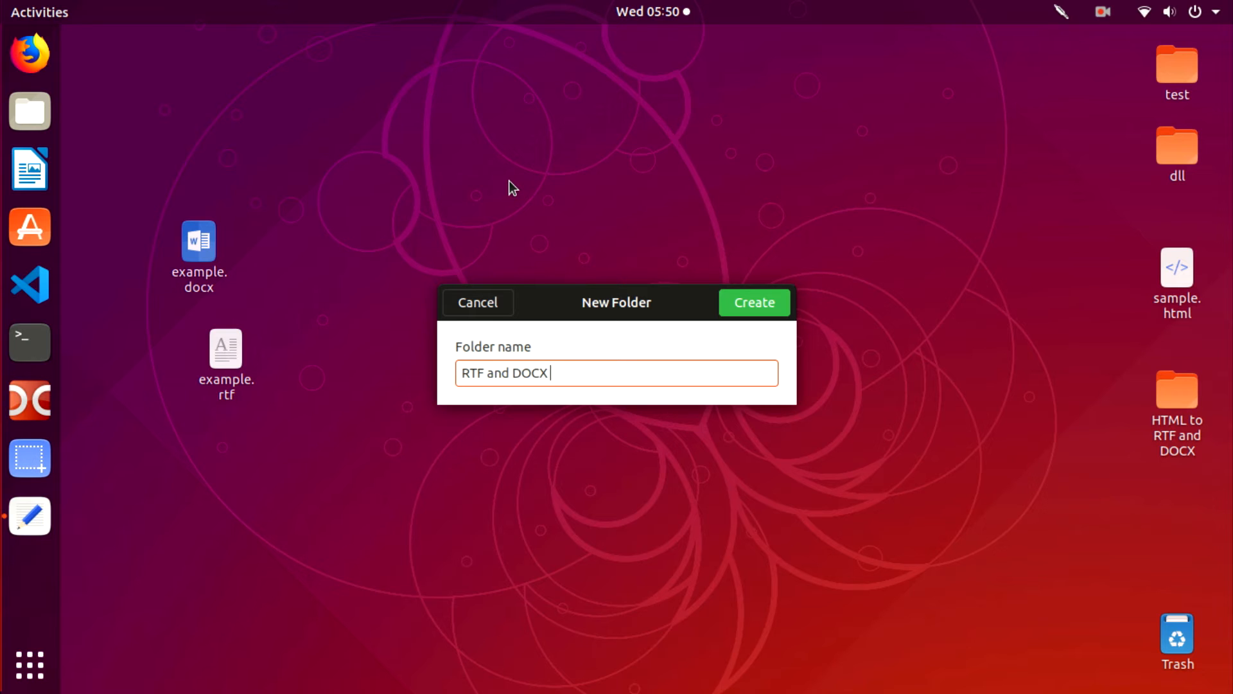
{"action": "type", "text": "to HTML"}
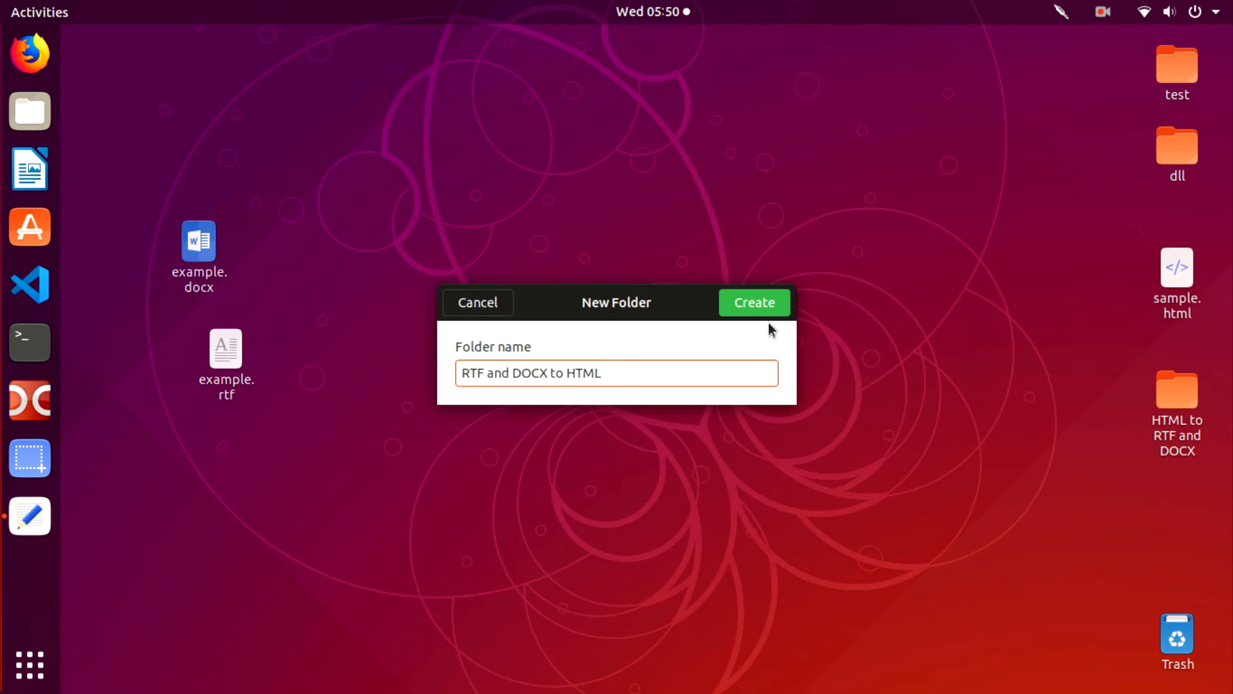
{"action": "left_click", "coordinate": [753, 302]}
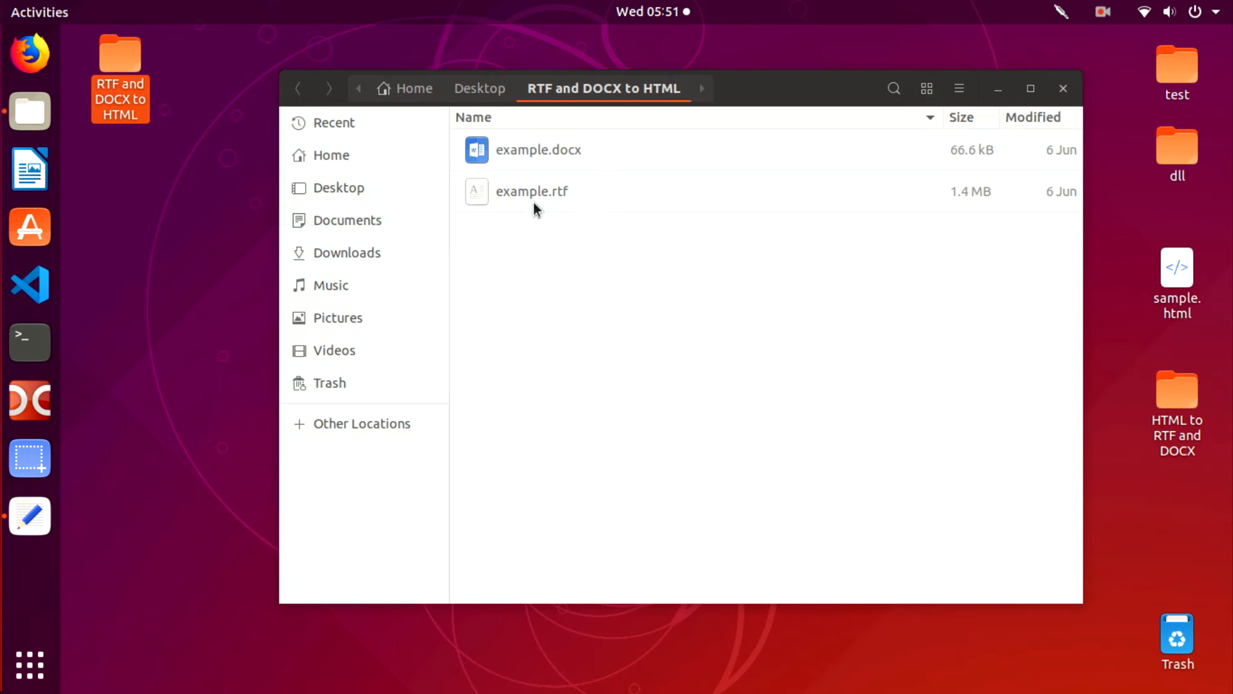
- View example.docx in LibreOffice Writer and browse through it
{"action": "left_click", "coordinate": [538, 149]}
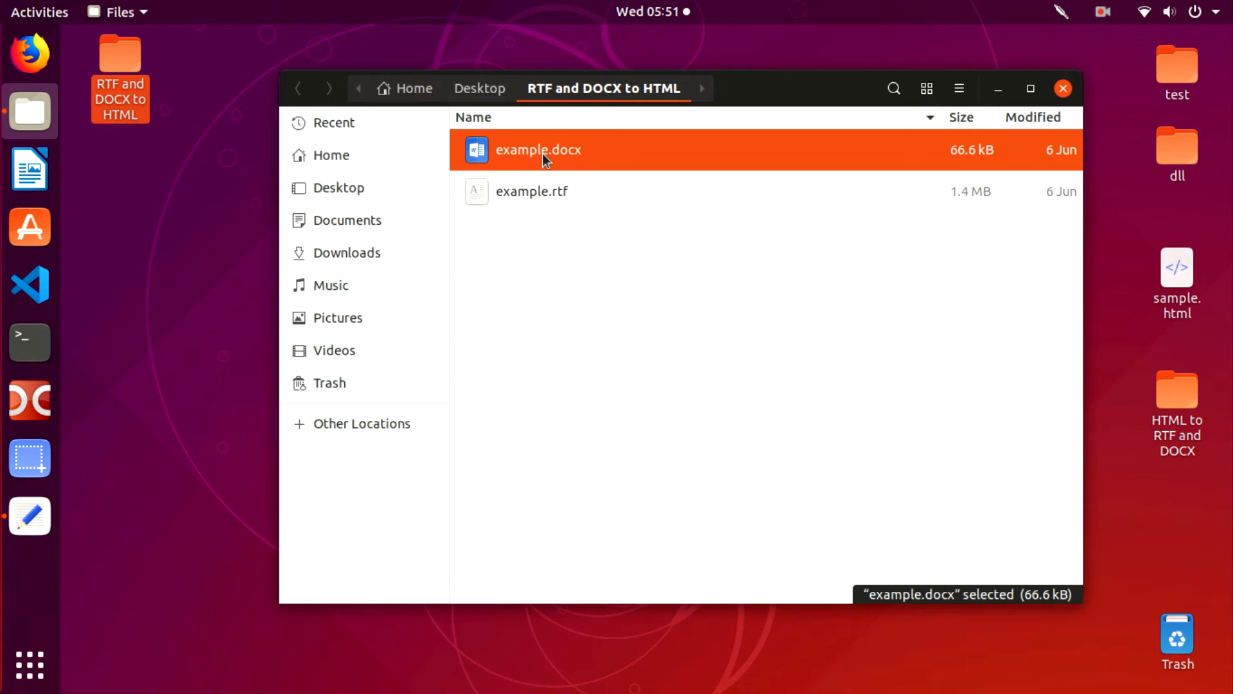
{"action": "double_click", "coordinate": [538, 149]}
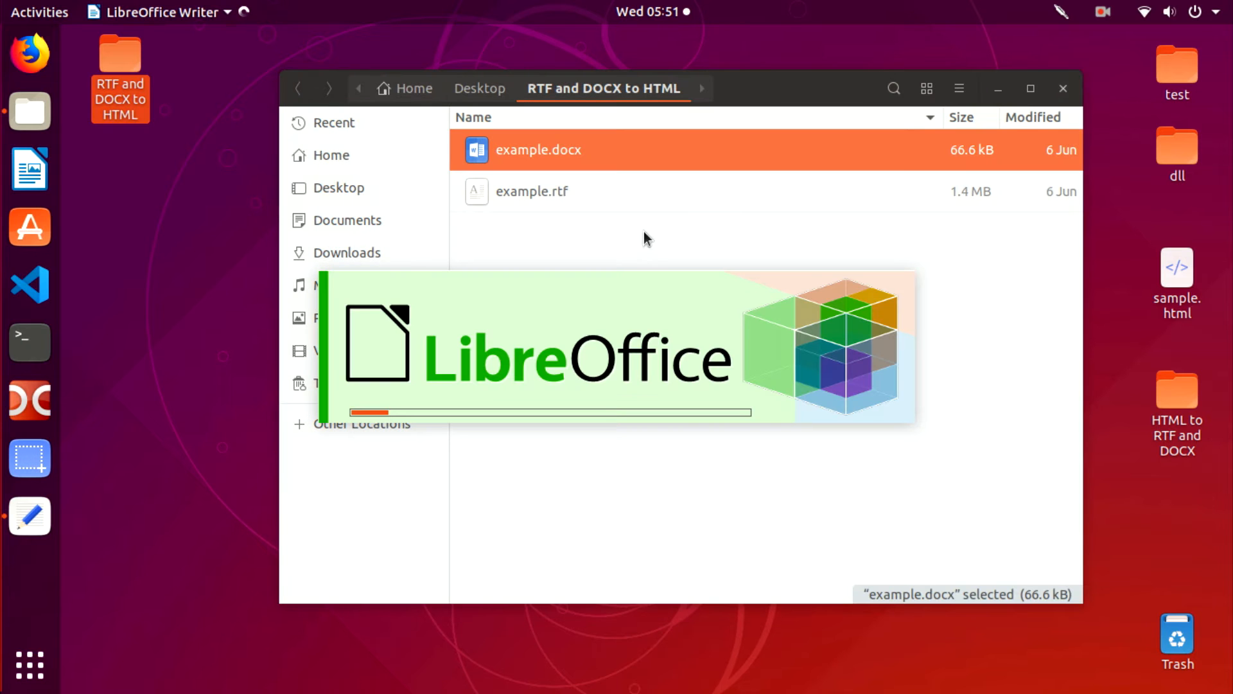
{"action": "double_click", "coordinate": [538, 149]}
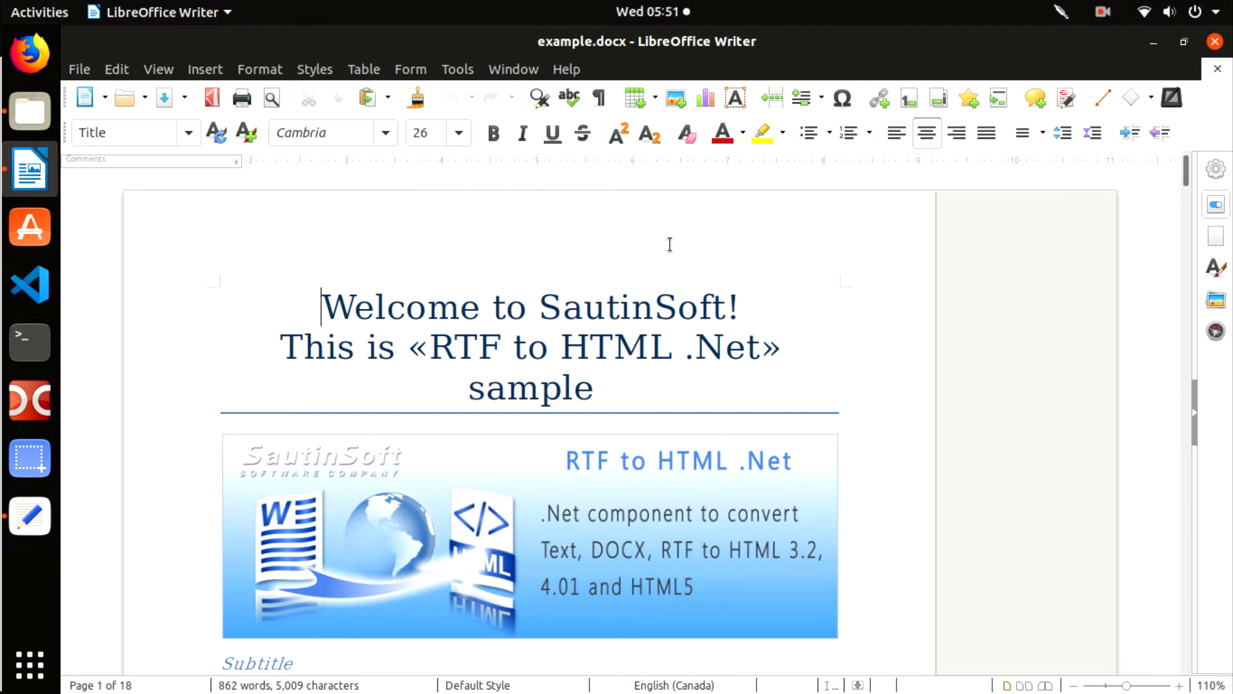
{"action": "scroll", "scroll_direction": "down", "scroll_amount": 3}
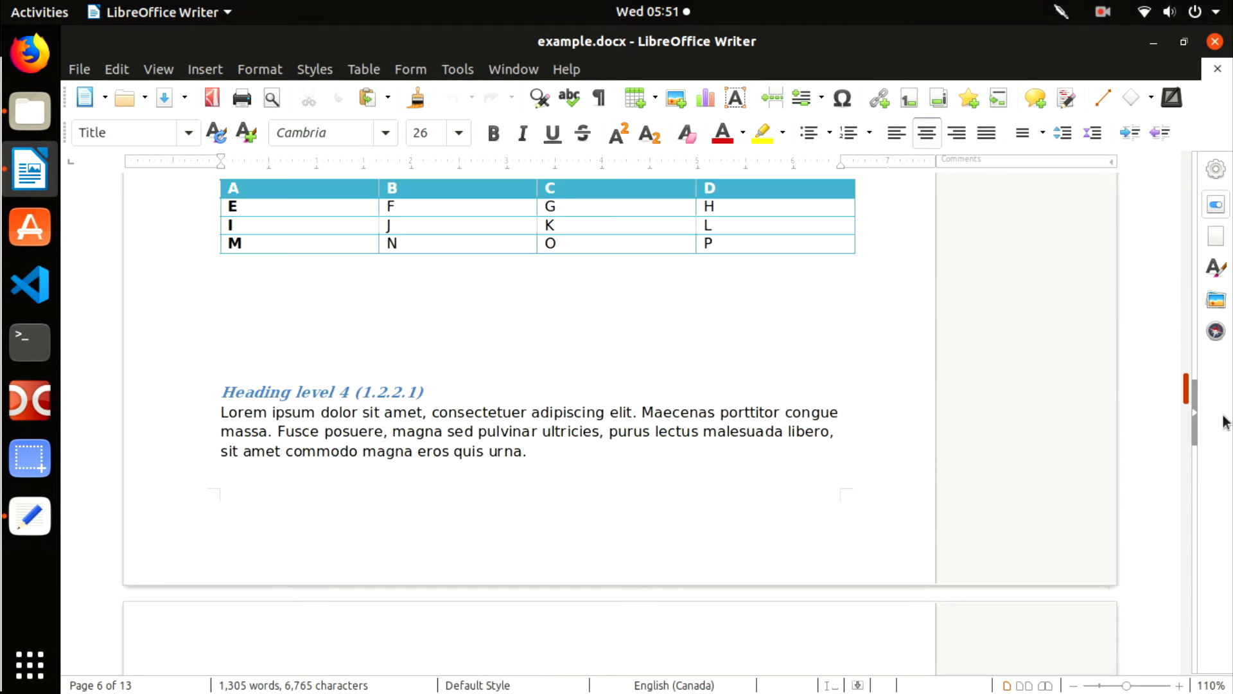
{"action": "scroll", "scroll_direction": "down", "scroll_amount": 3}
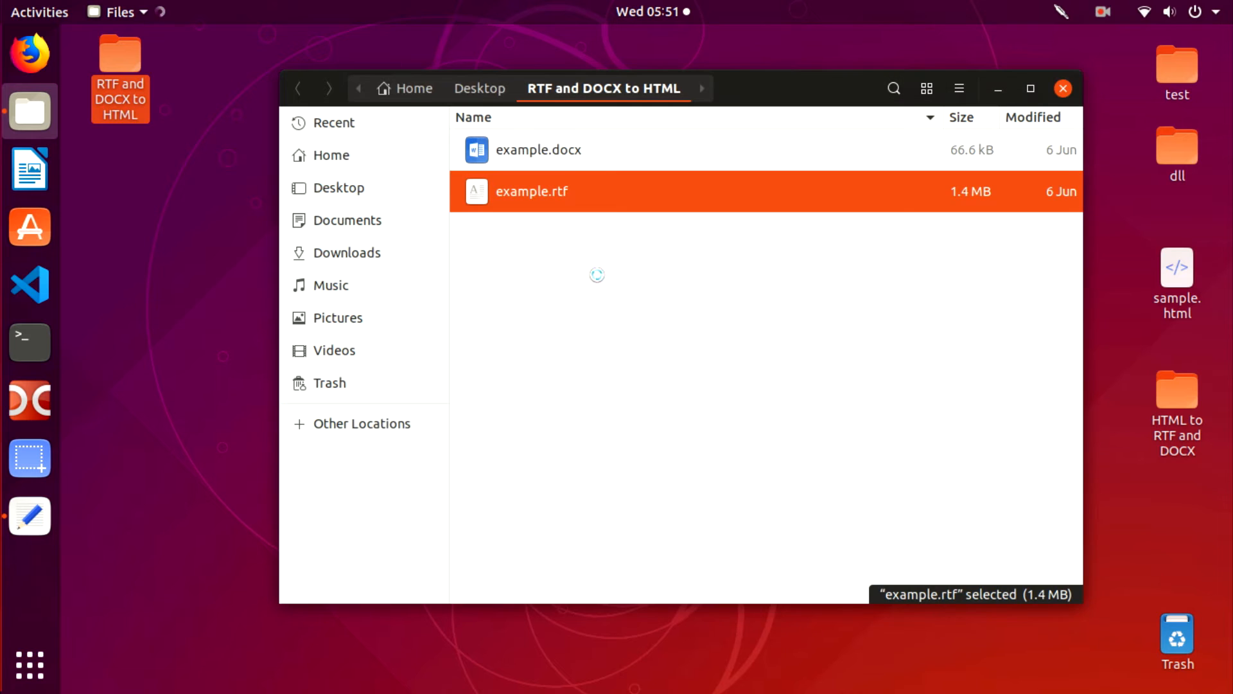
- View example.rtf in LibreOffice Writer, then close it and the Files window
{"action": "double_click", "coordinate": [531, 191]}
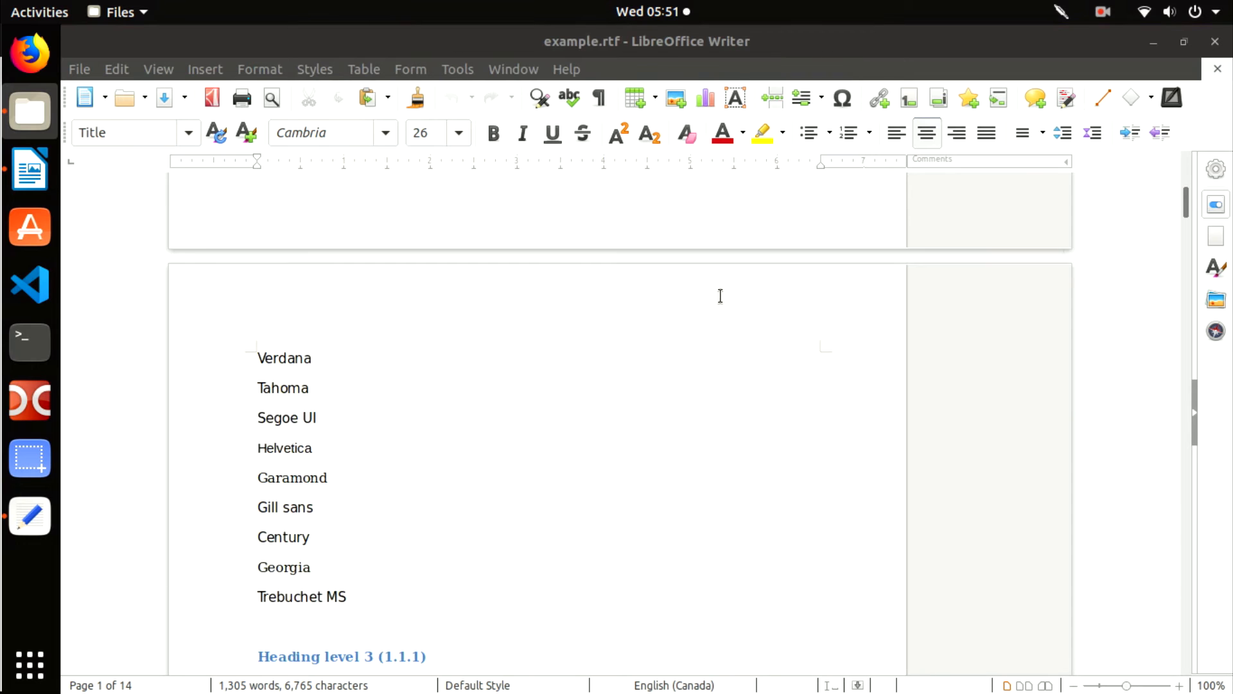
{"action": "scroll", "scroll_direction": "down", "scroll_amount": 3}
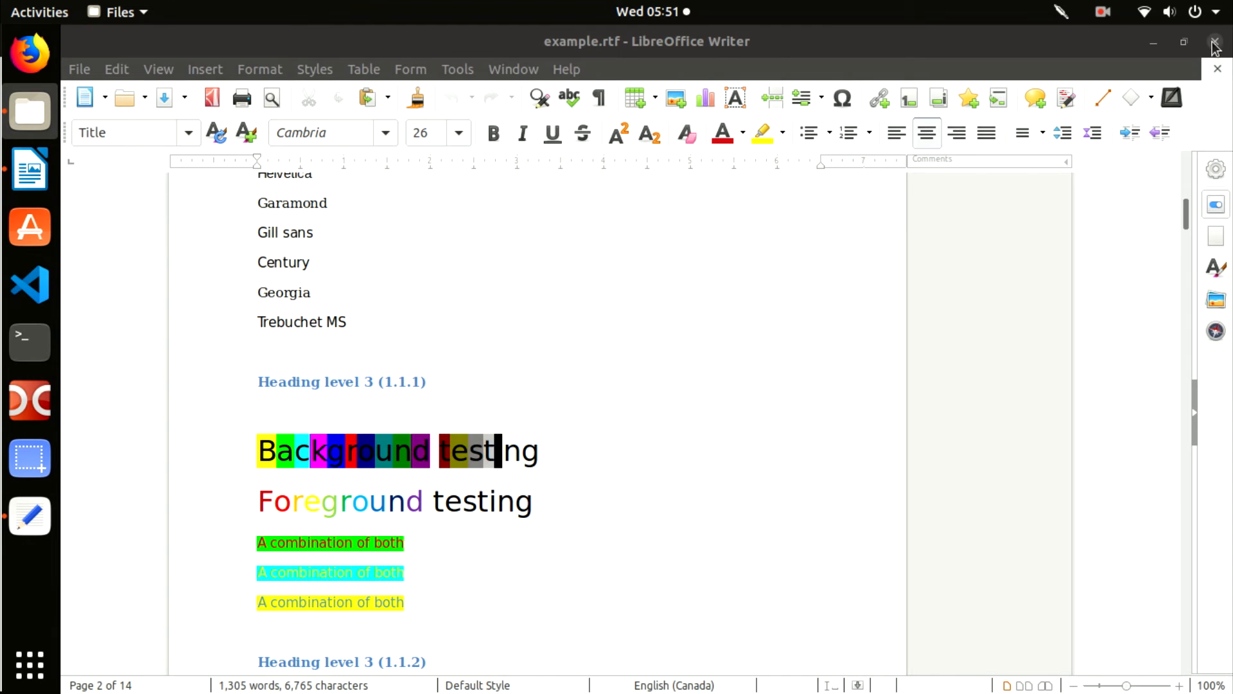
{"action": "left_click", "coordinate": [1214, 41]}
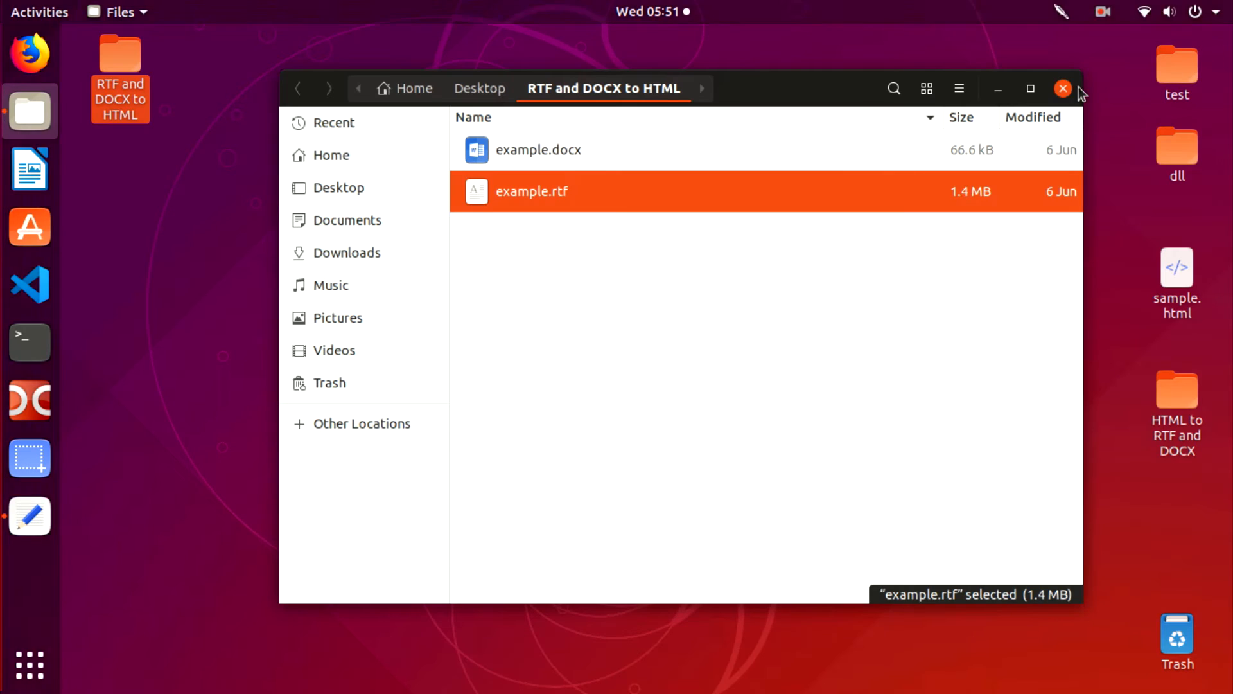
{"action": "left_click", "coordinate": [1062, 89]}
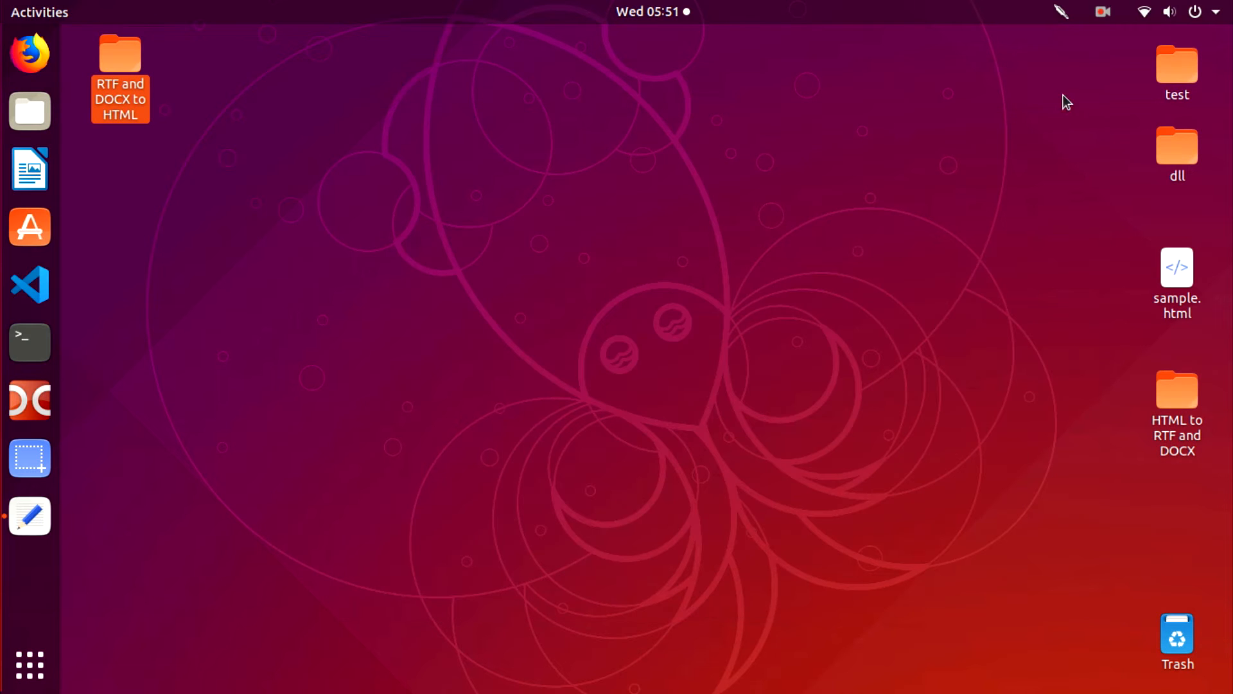
{"action": "mouse_move", "coordinate": [69, 271]}
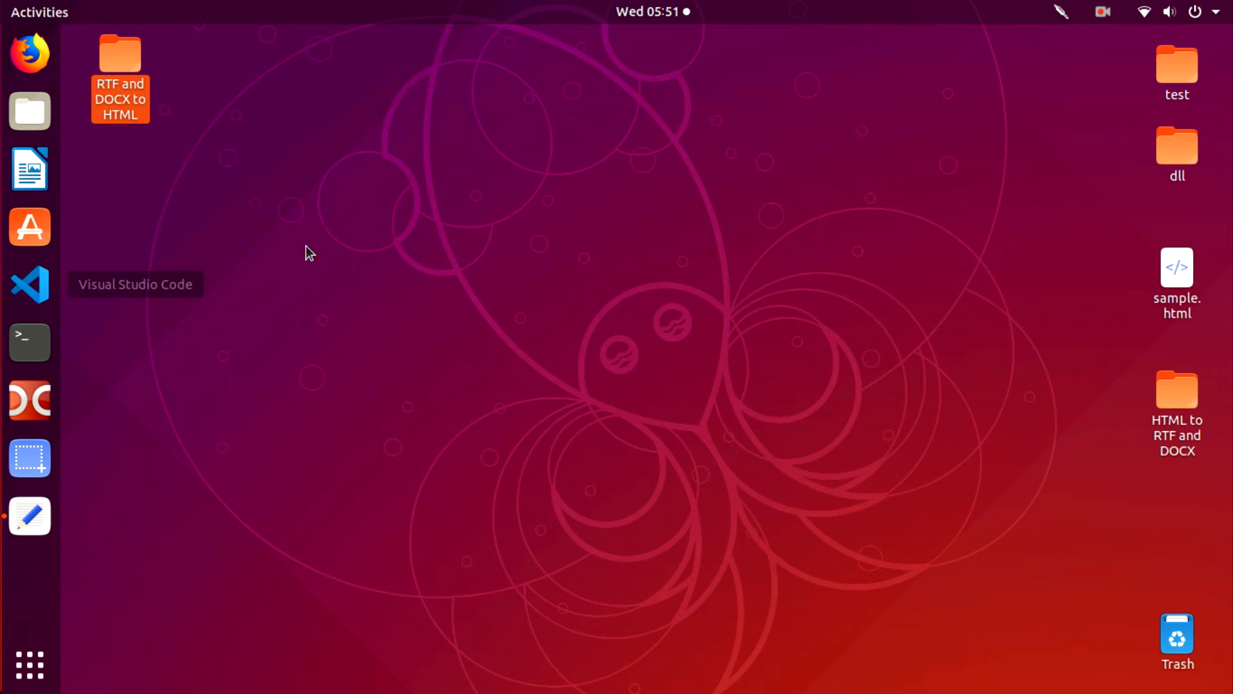
{"action": "mouse_move", "coordinate": [315, 188]}
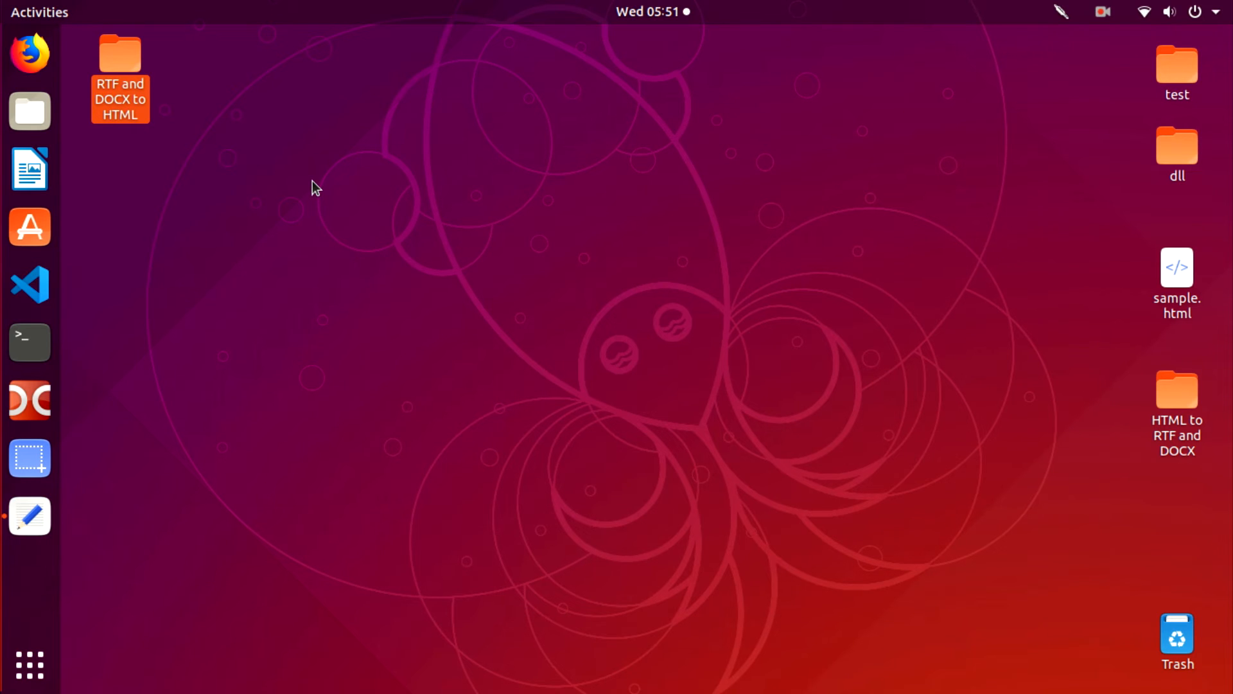
- Launch VS Code and open the 'RTF and DOCX to HTML' folder as the workspace
{"action": "left_click", "coordinate": [30, 285]}
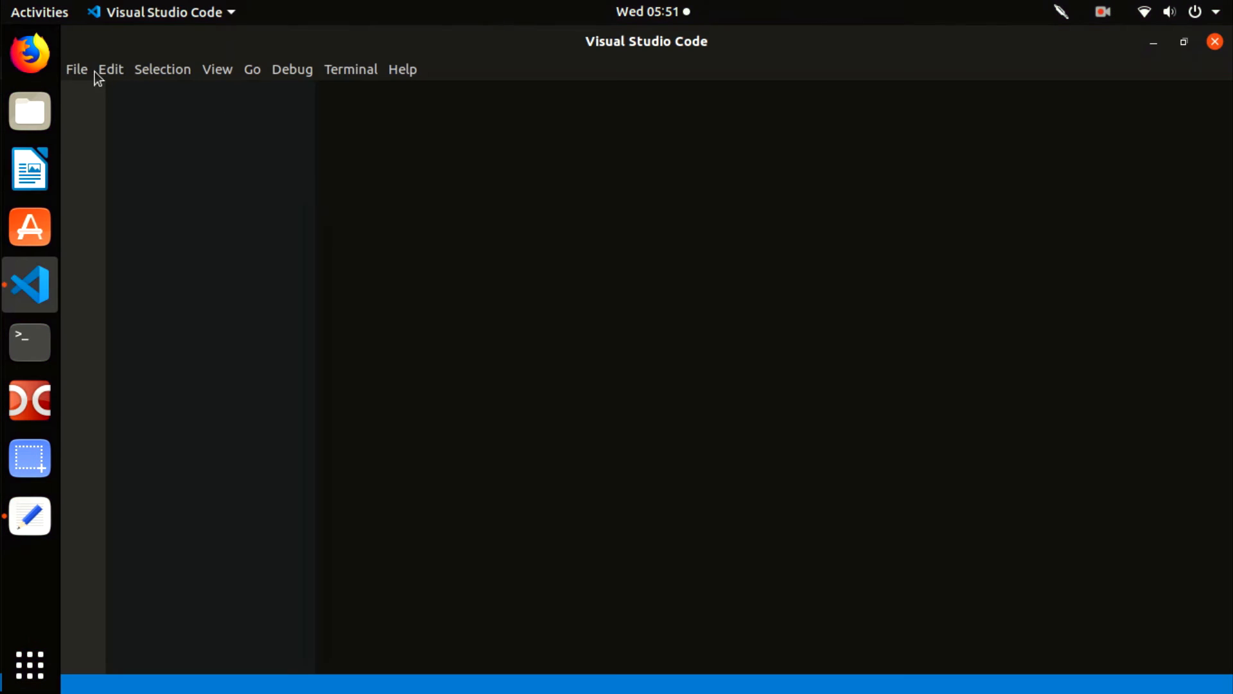
{"action": "left_click", "coordinate": [76, 69]}
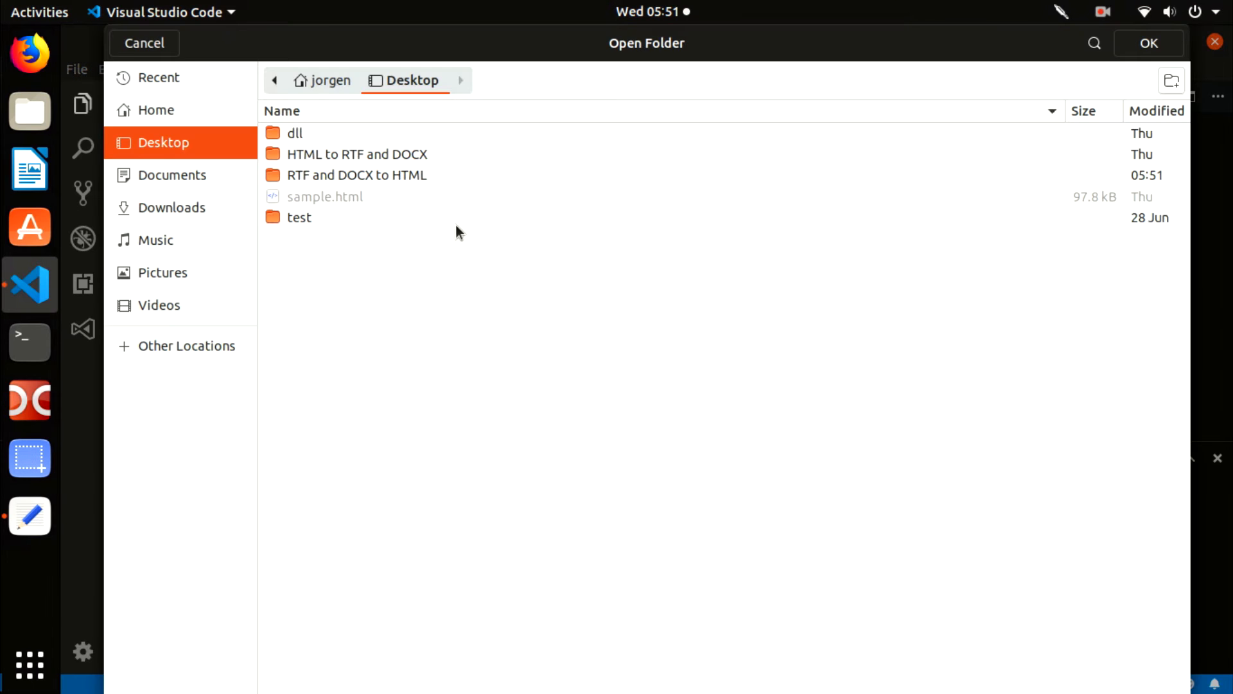
{"action": "double_click", "coordinate": [356, 175]}
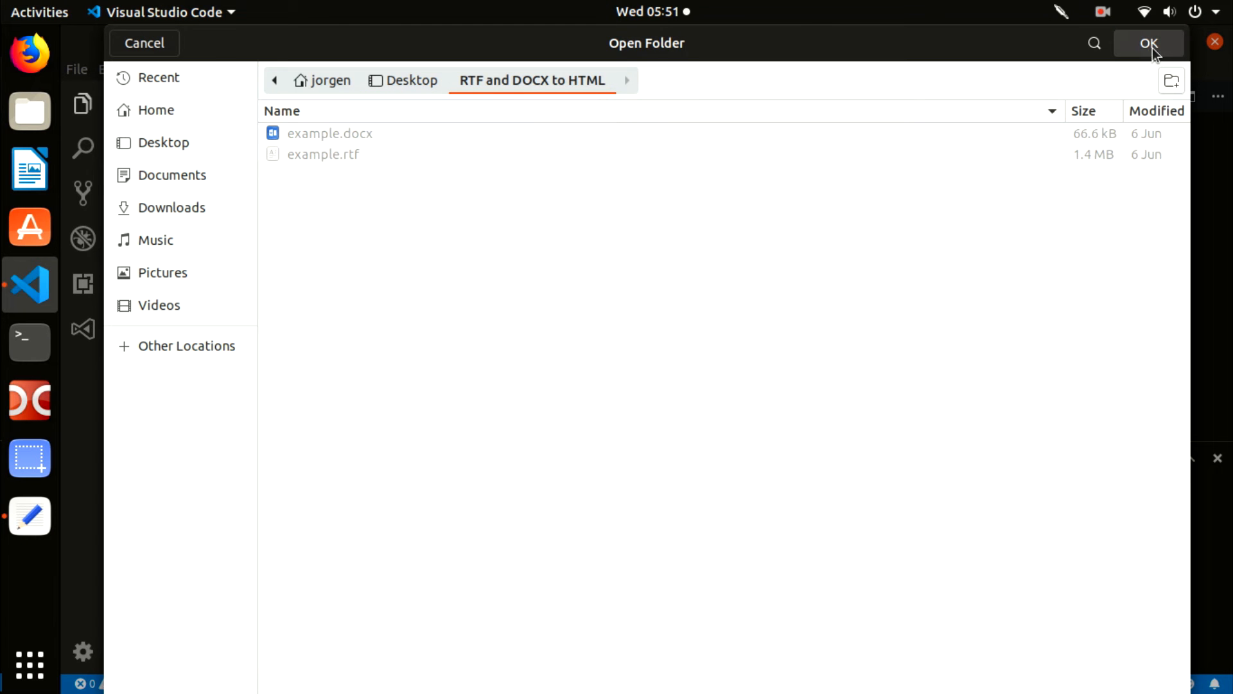
{"action": "left_click", "coordinate": [1147, 43]}
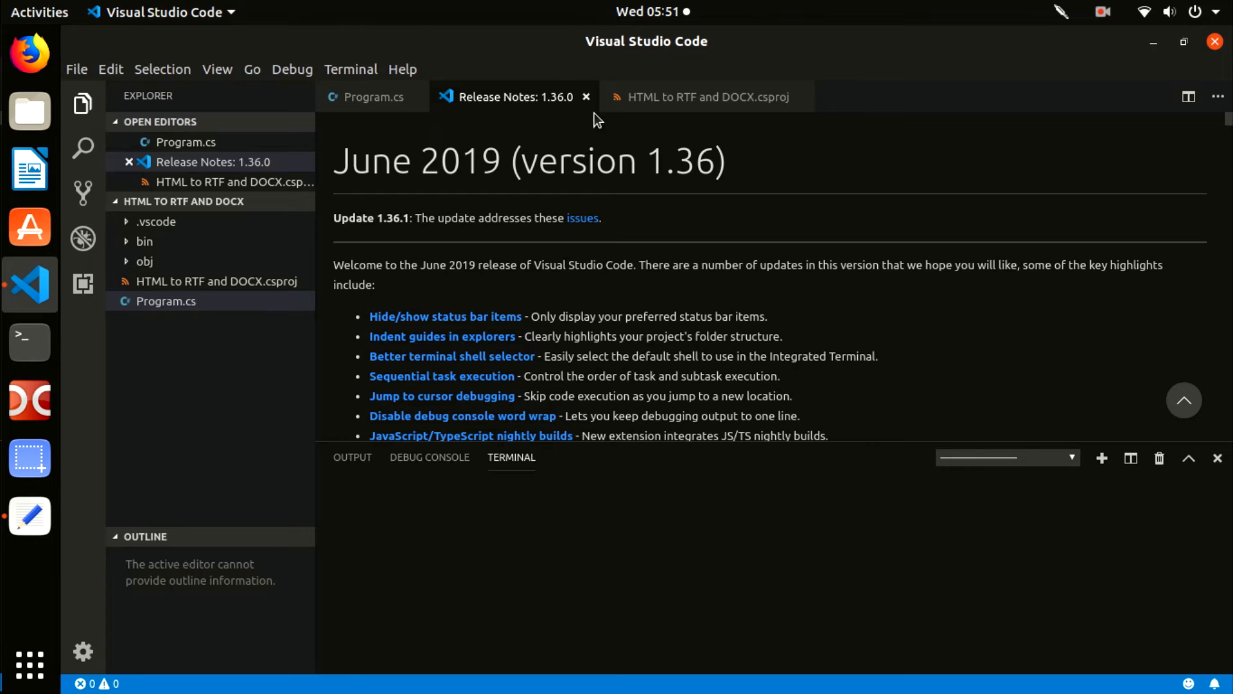
{"action": "left_click", "coordinate": [586, 96]}
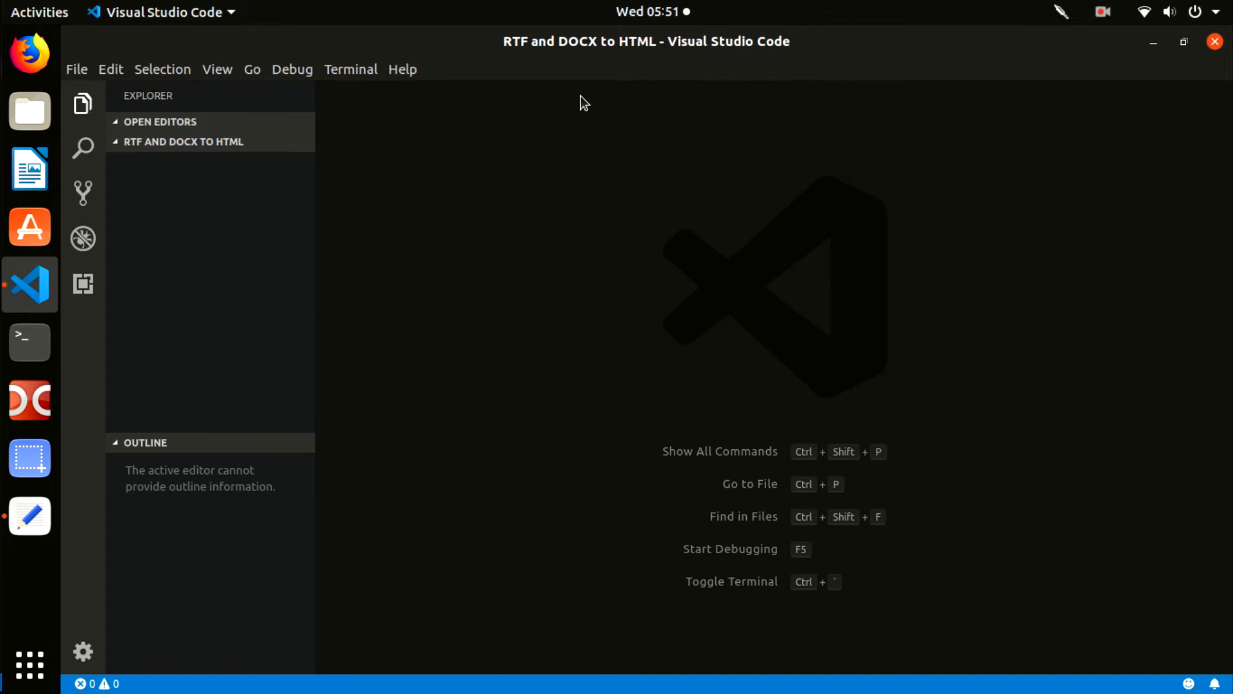
- Open a new integrated bash terminal in the project folder via the Terminal menu
{"action": "left_click", "coordinate": [183, 141]}
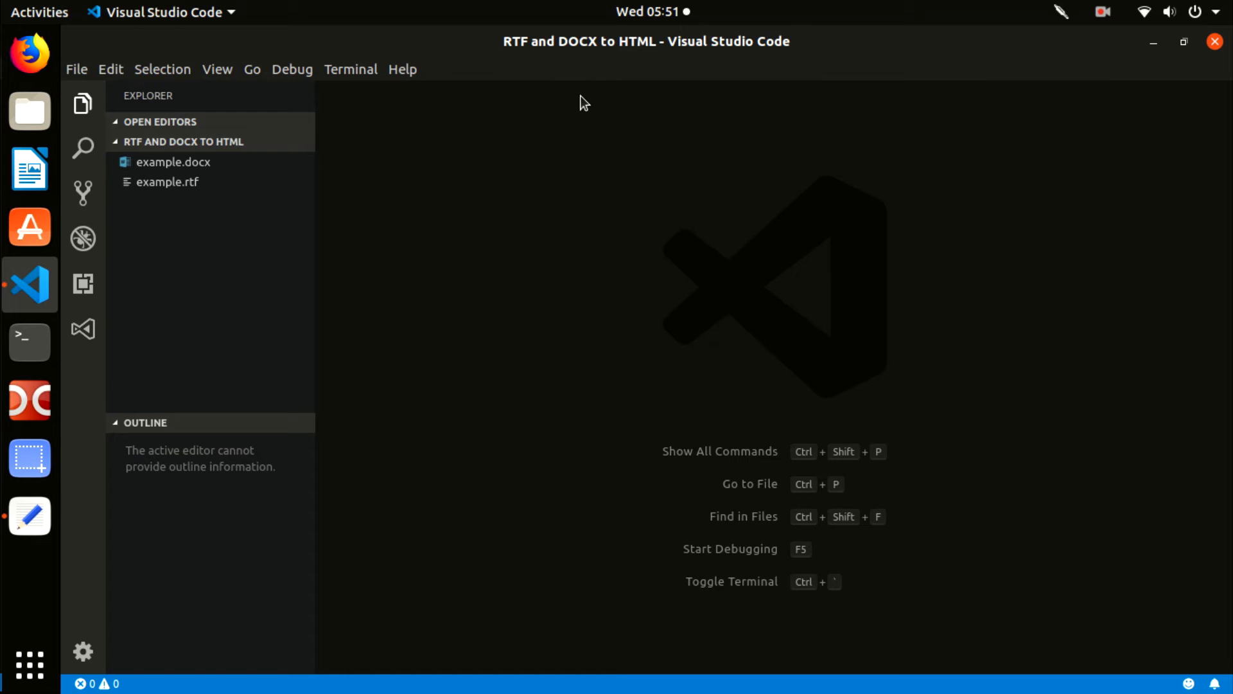
{"action": "left_click", "coordinate": [351, 69]}
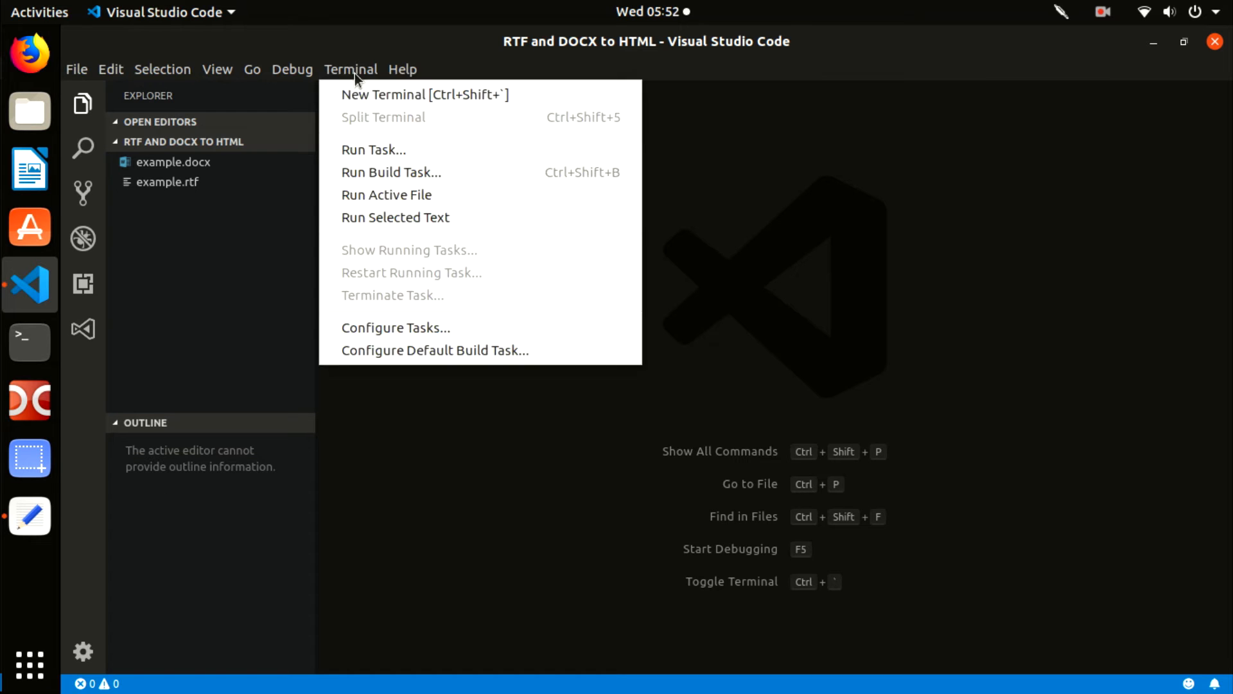
{"action": "left_click", "coordinate": [383, 93]}
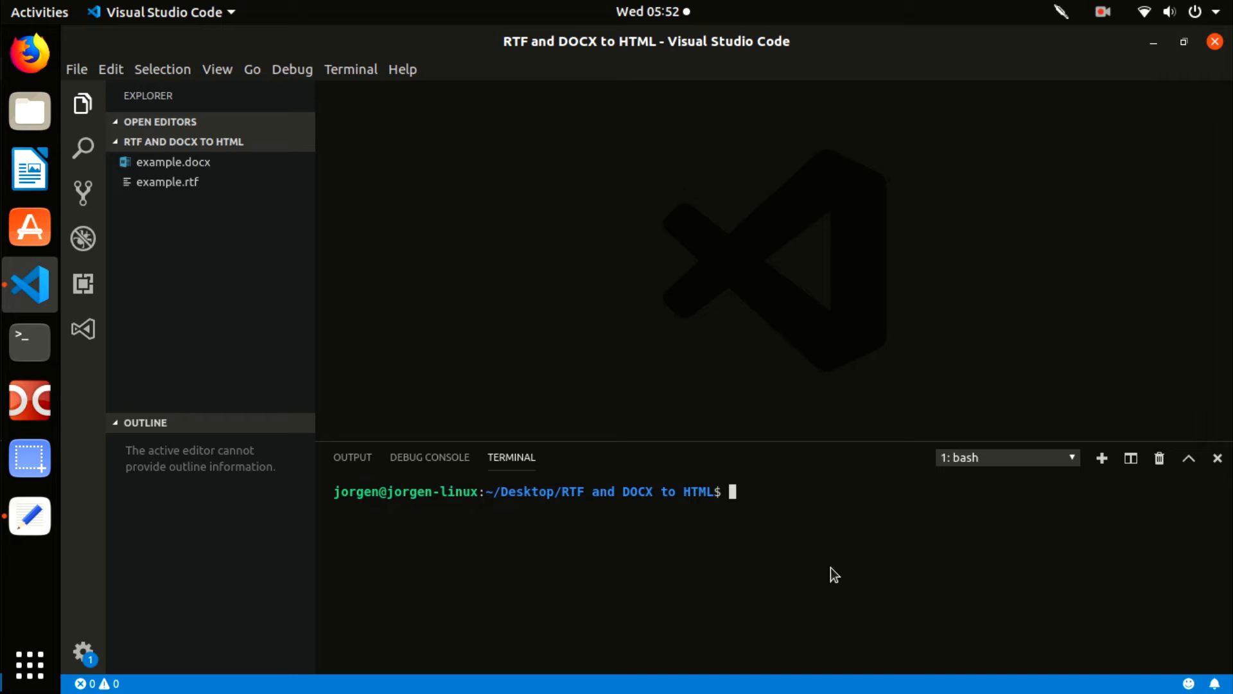
- Run 'dotnet new console' in the terminal to scaffold the console project
{"action": "type", "text": "dotnet"}
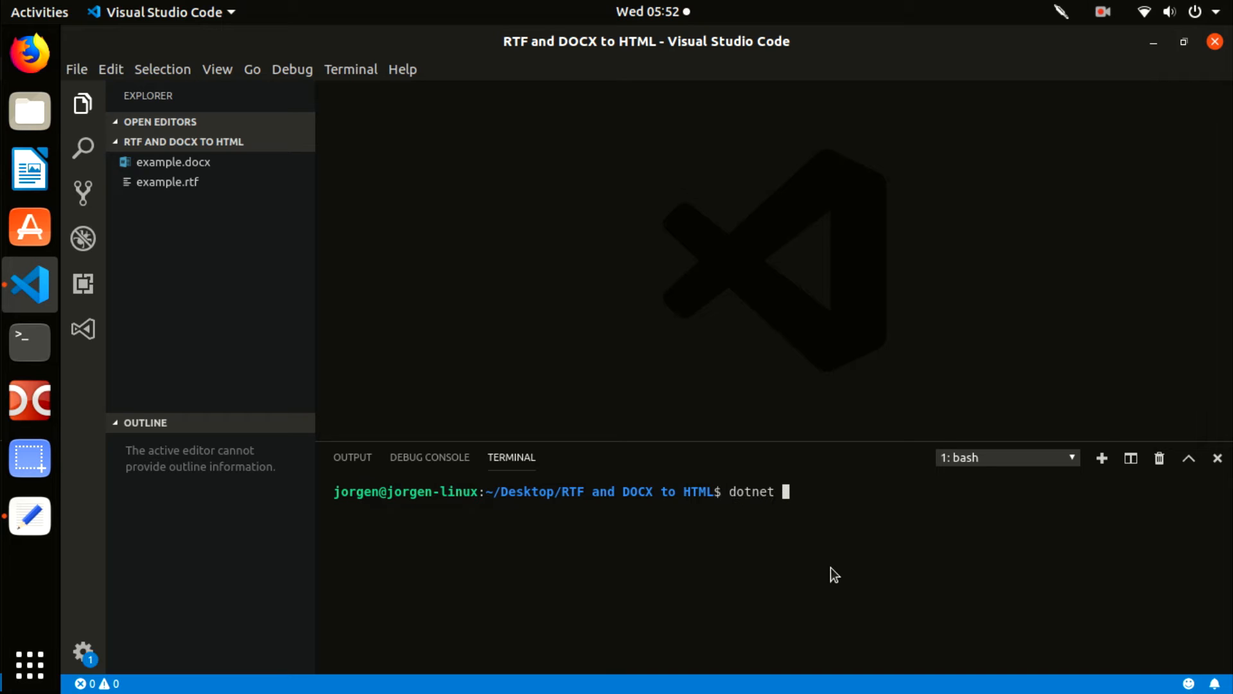
{"action": "type", "text": "new conso"}
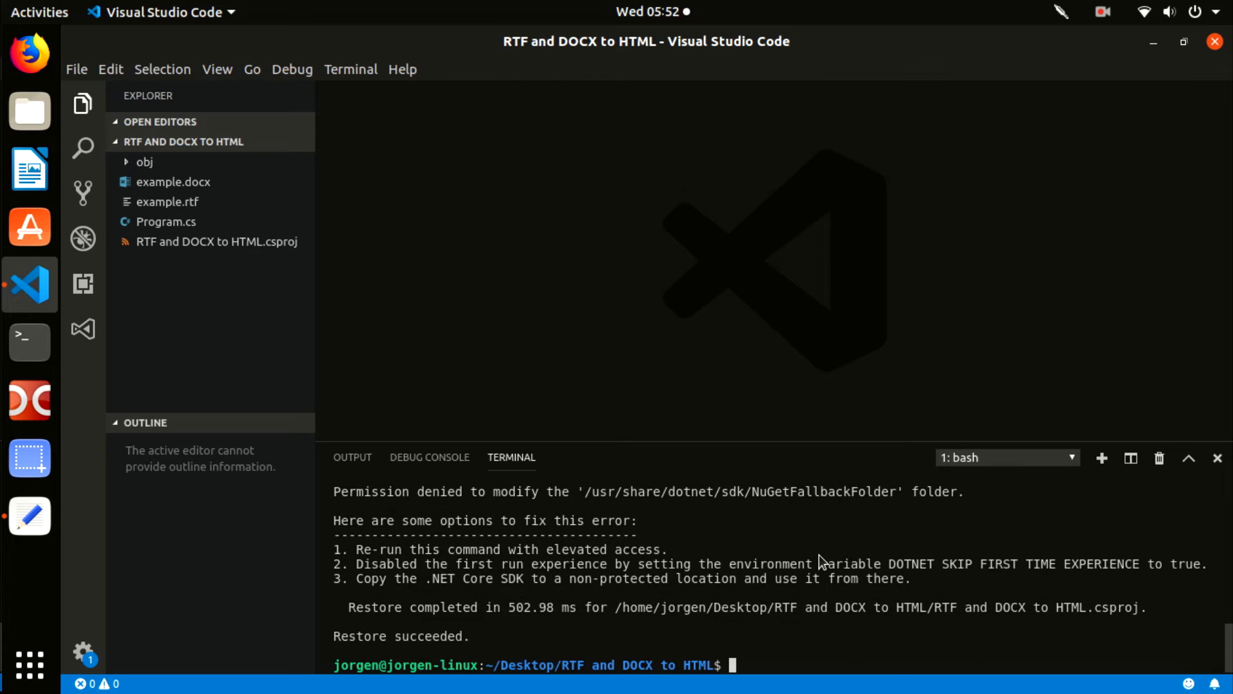
{"action": "mouse_move", "coordinate": [475, 637]}
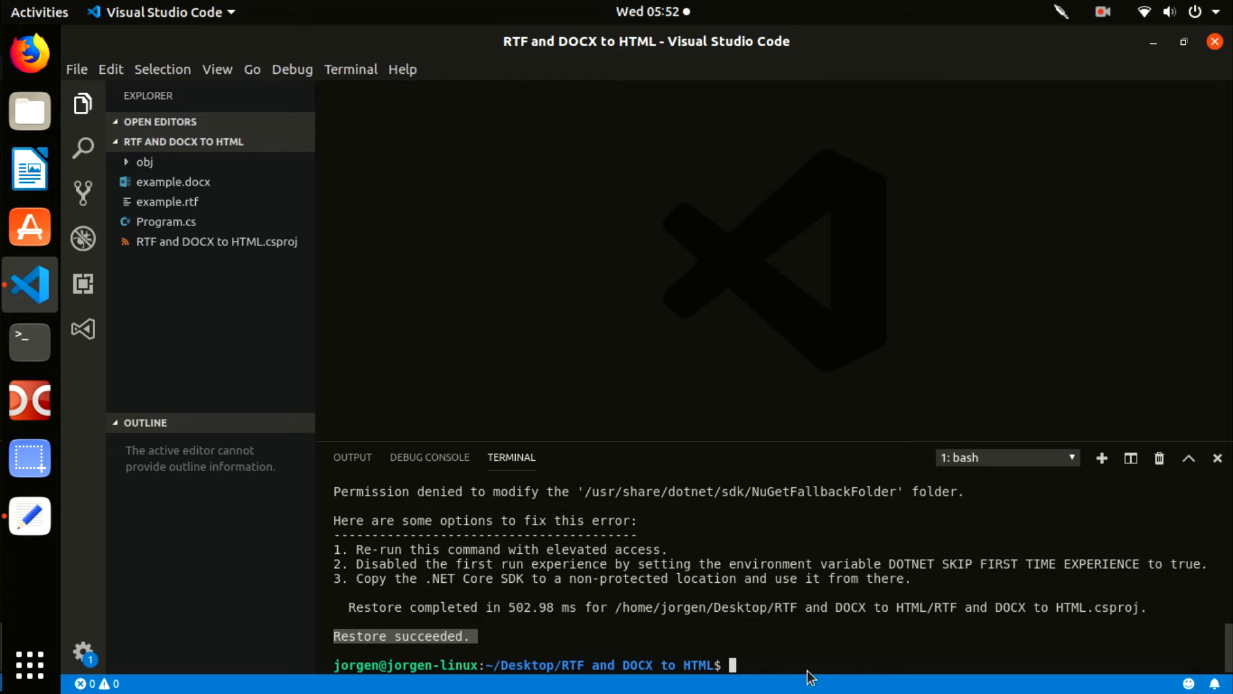
- Run 'dotnet run' in the terminal to start the console project
{"action": "type", "text": "dot"}
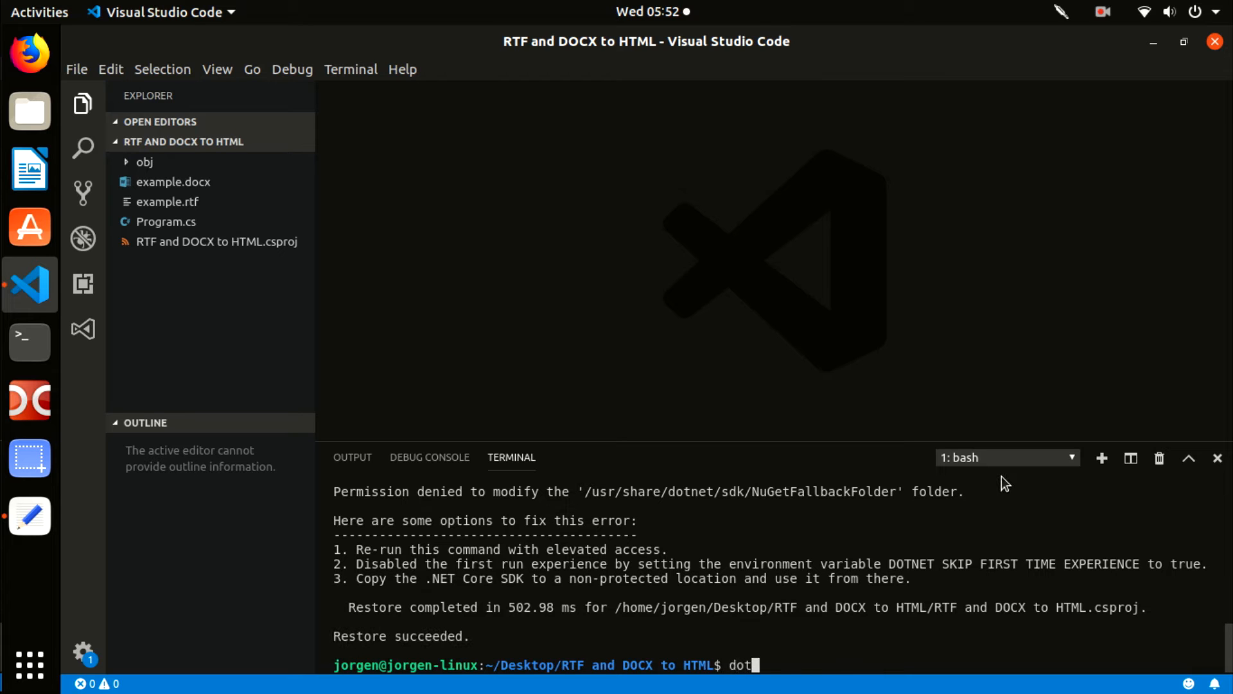
{"action": "type", "text": "net"}
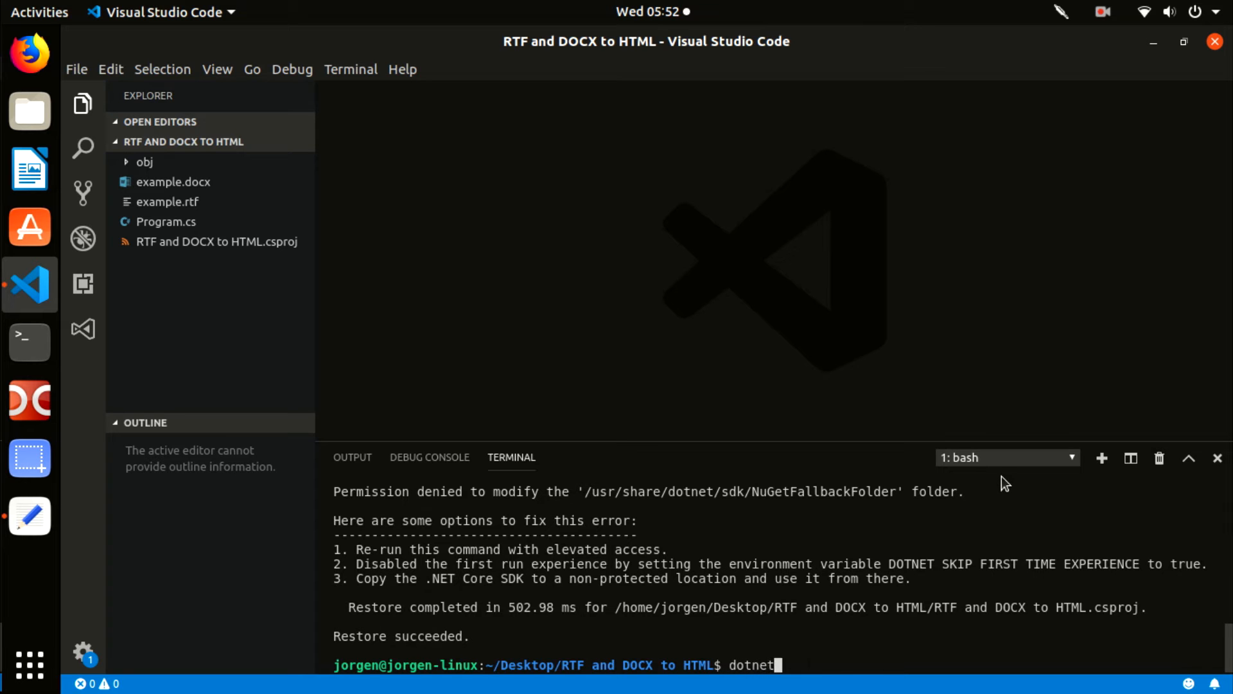
{"action": "type", "text": "run"}
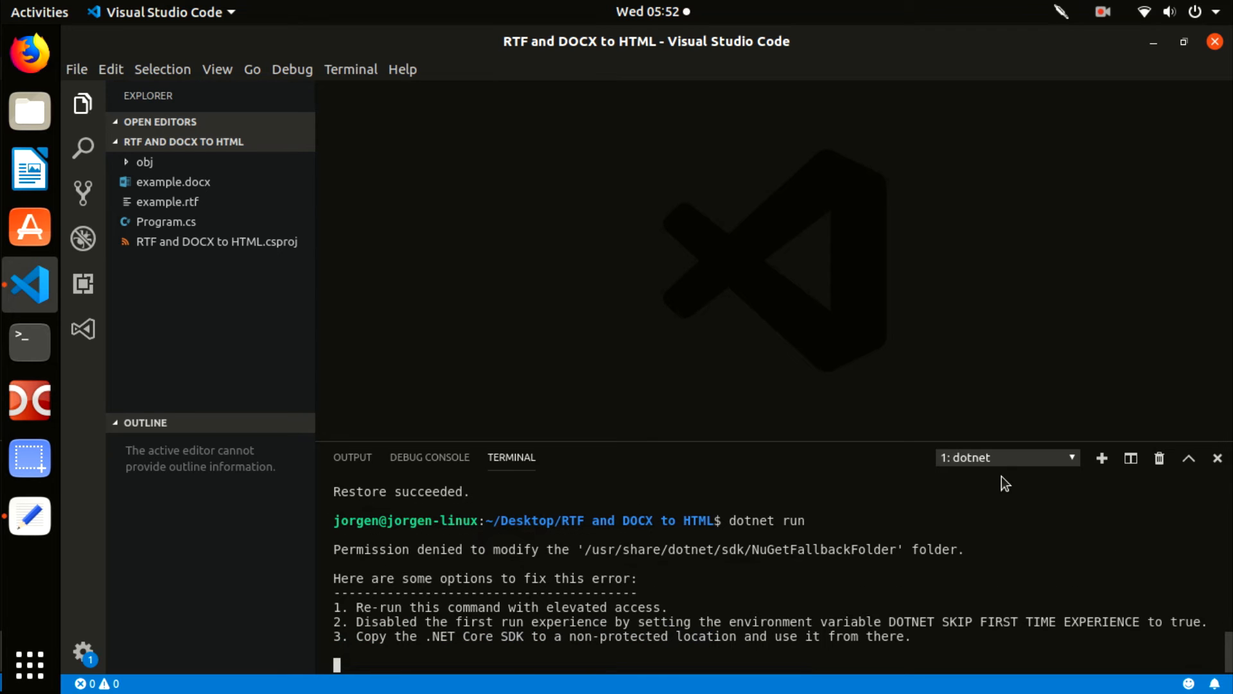
{"action": "mouse_move", "coordinate": [1014, 512]}
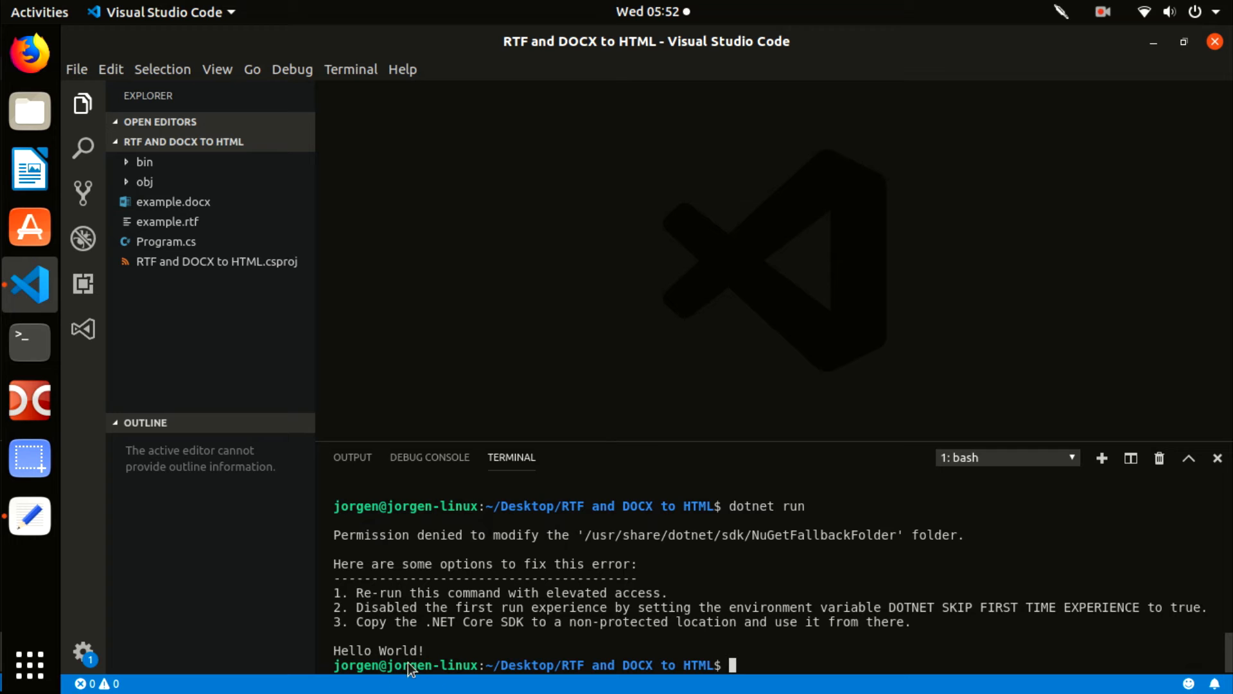
- Select the Hello World output, then open 'RTF and DOCX to HTML.csproj' in the editor
{"action": "double_click", "coordinate": [378, 650]}
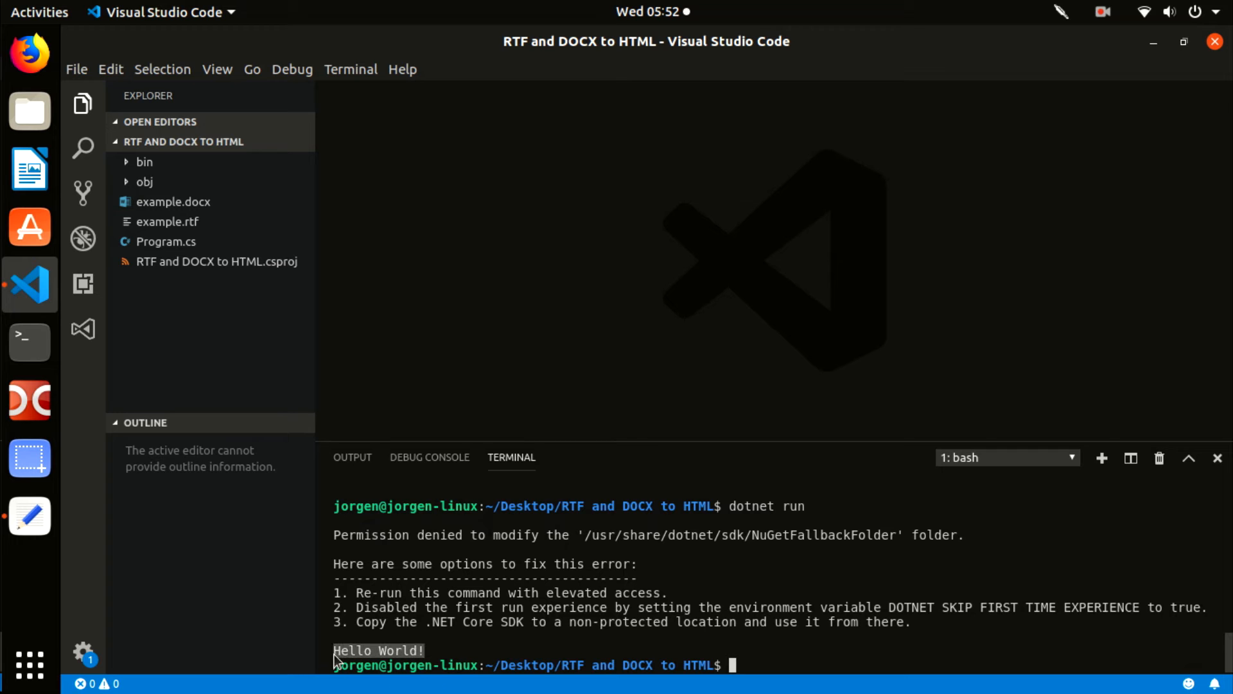
{"action": "mouse_move", "coordinate": [212, 261]}
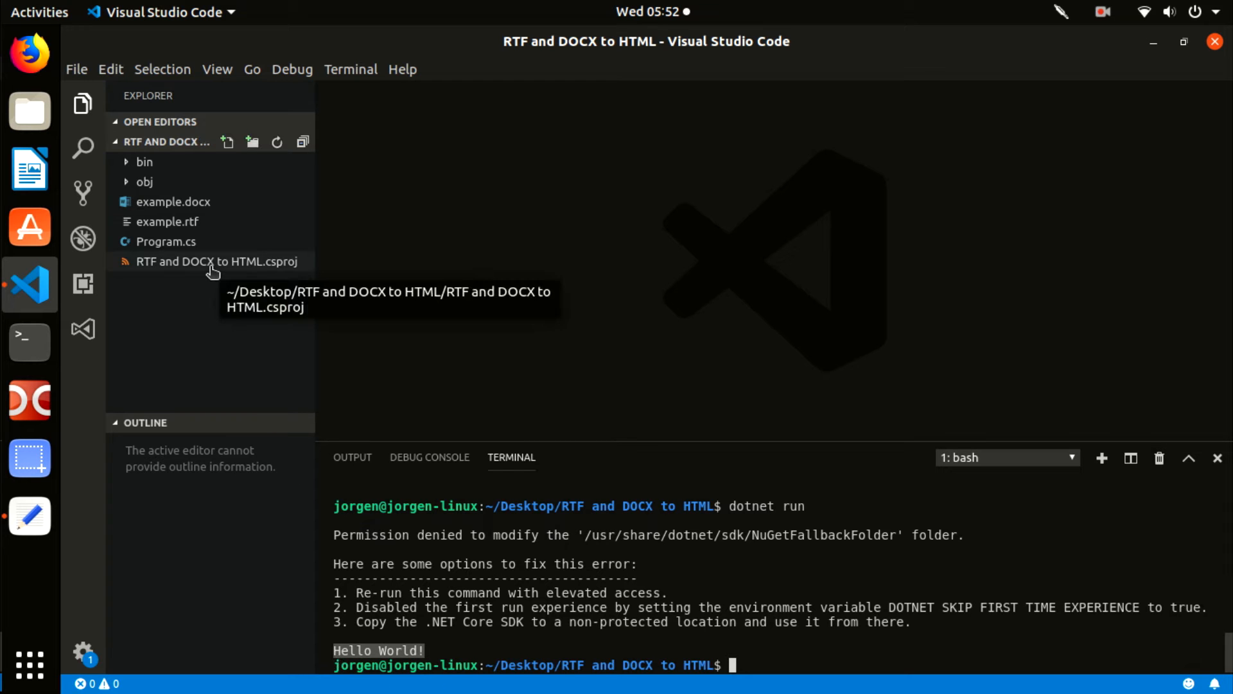
{"action": "left_click", "coordinate": [216, 260]}
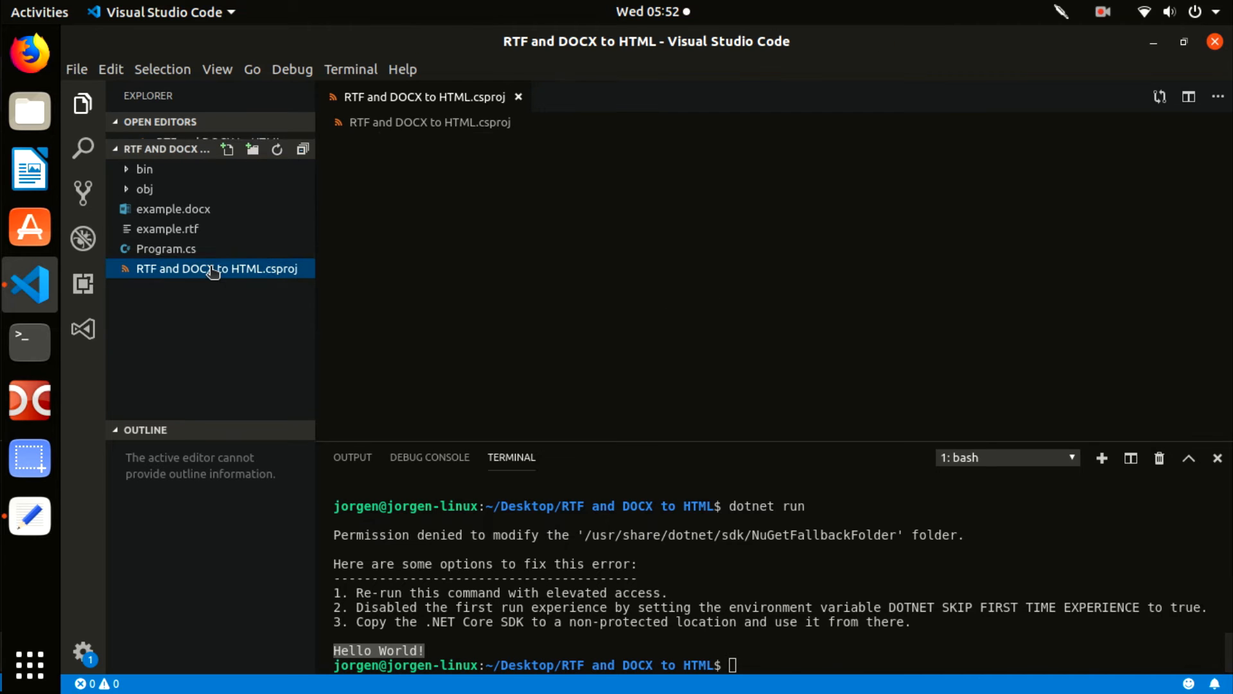
{"action": "double_click", "coordinate": [215, 268]}
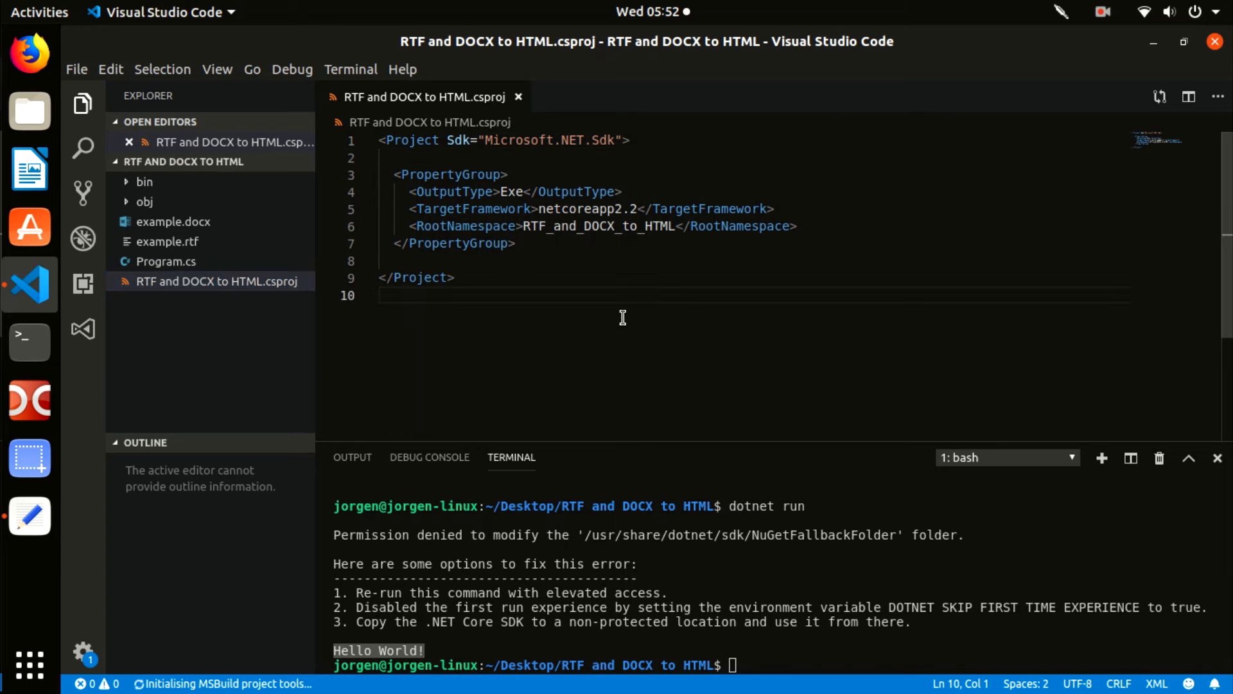
{"action": "mouse_move", "coordinate": [643, 307]}
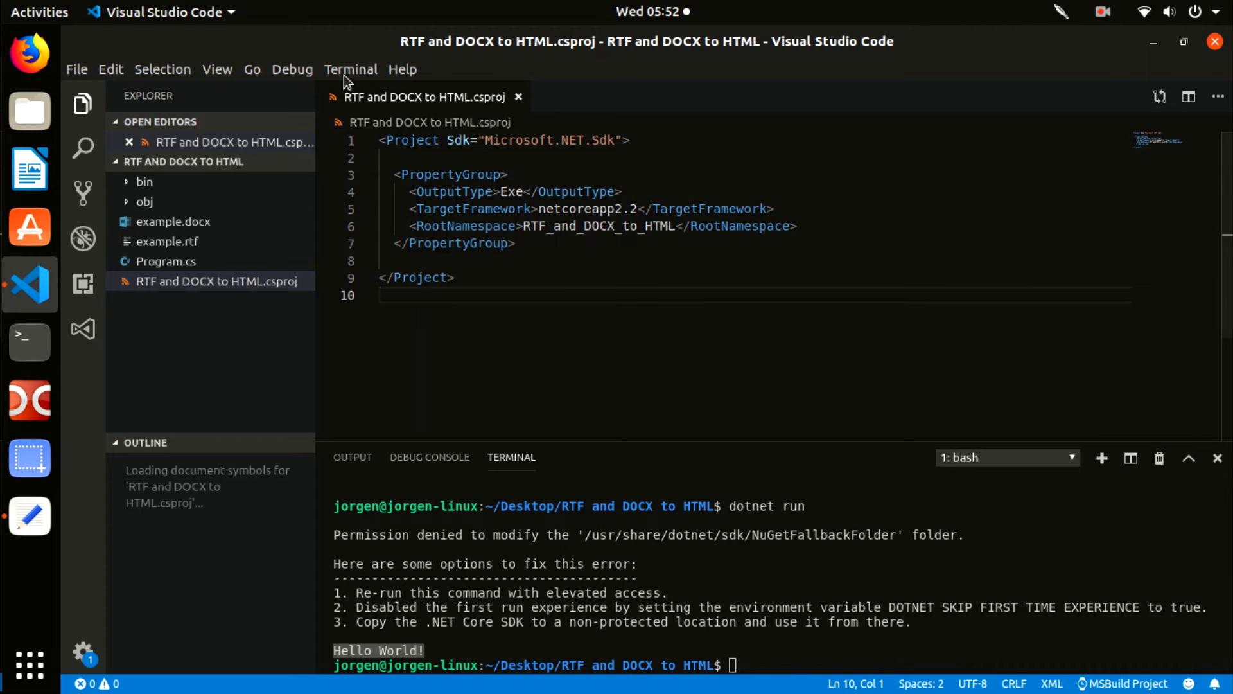
- Add the sautinsoft.rtftohtml NuGet package via the Command Palette's Add Package command
{"action": "left_click", "coordinate": [252, 69]}
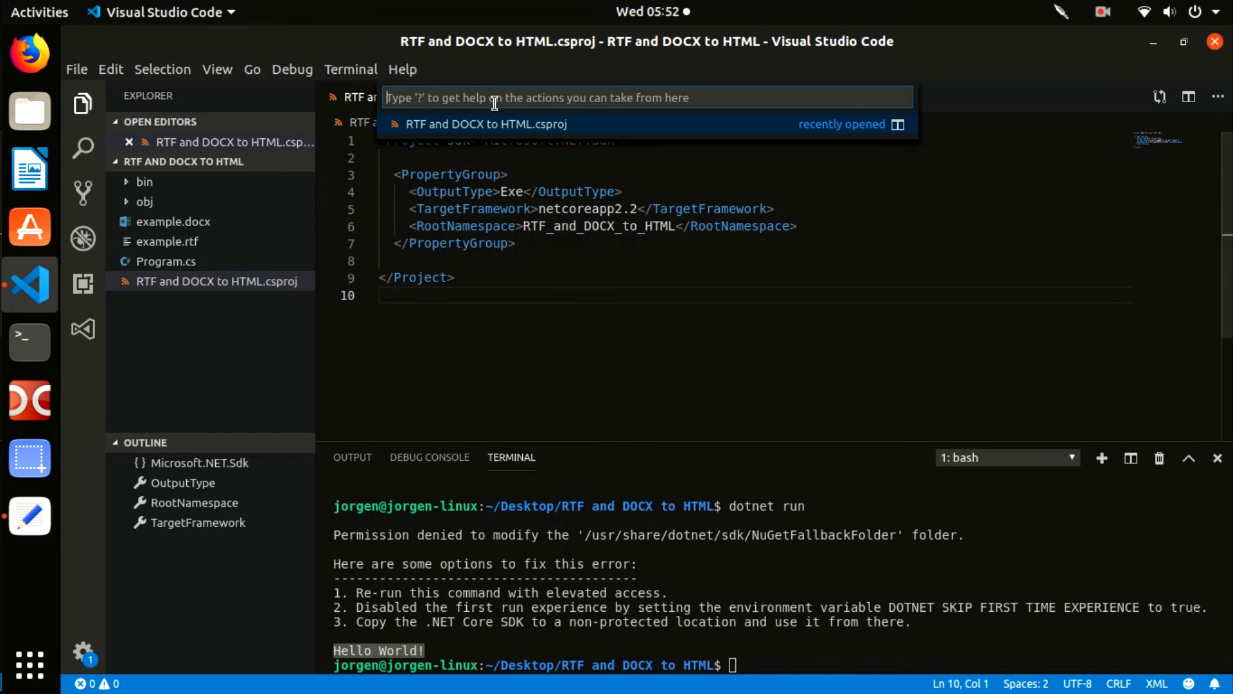
{"action": "type", "text": ">nu"}
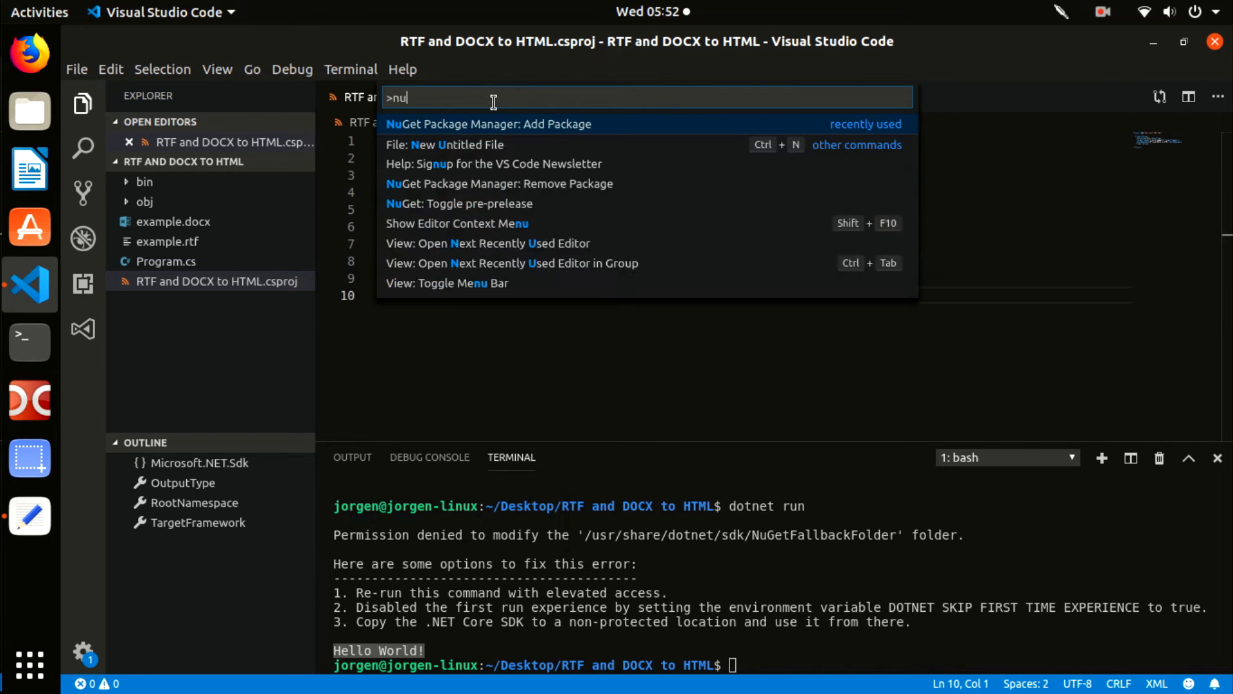
{"action": "type", "text": "get"}
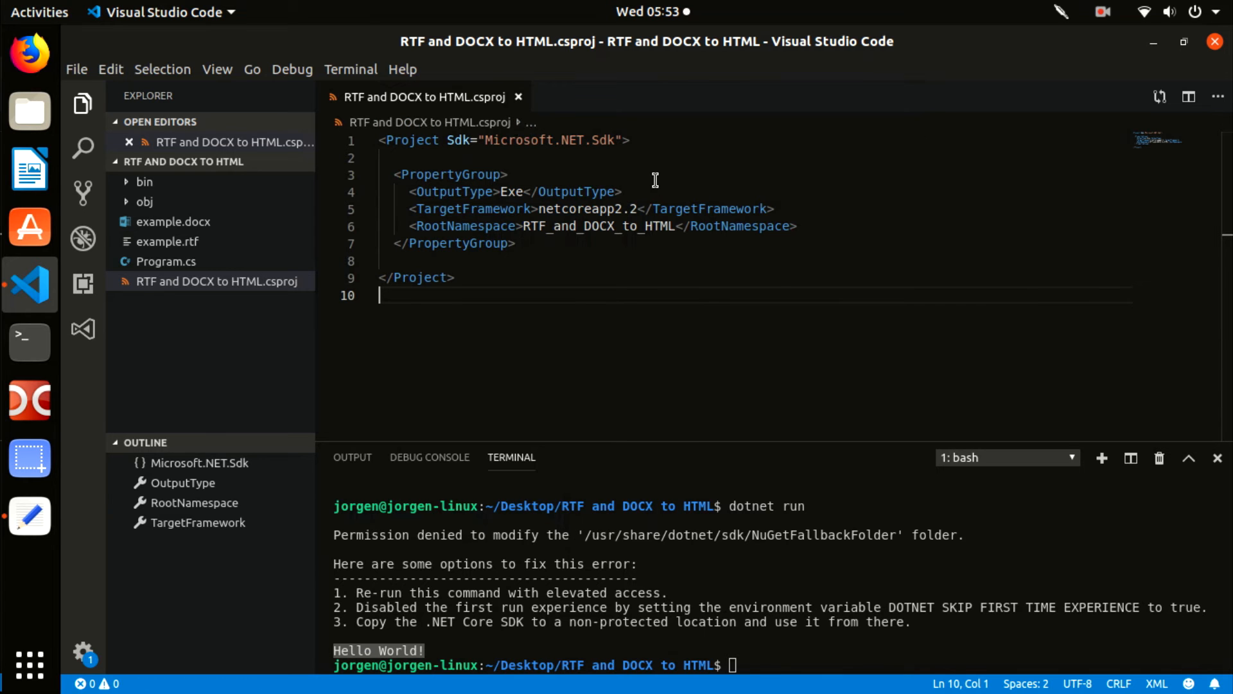
{"action": "type", "text": "saut"}
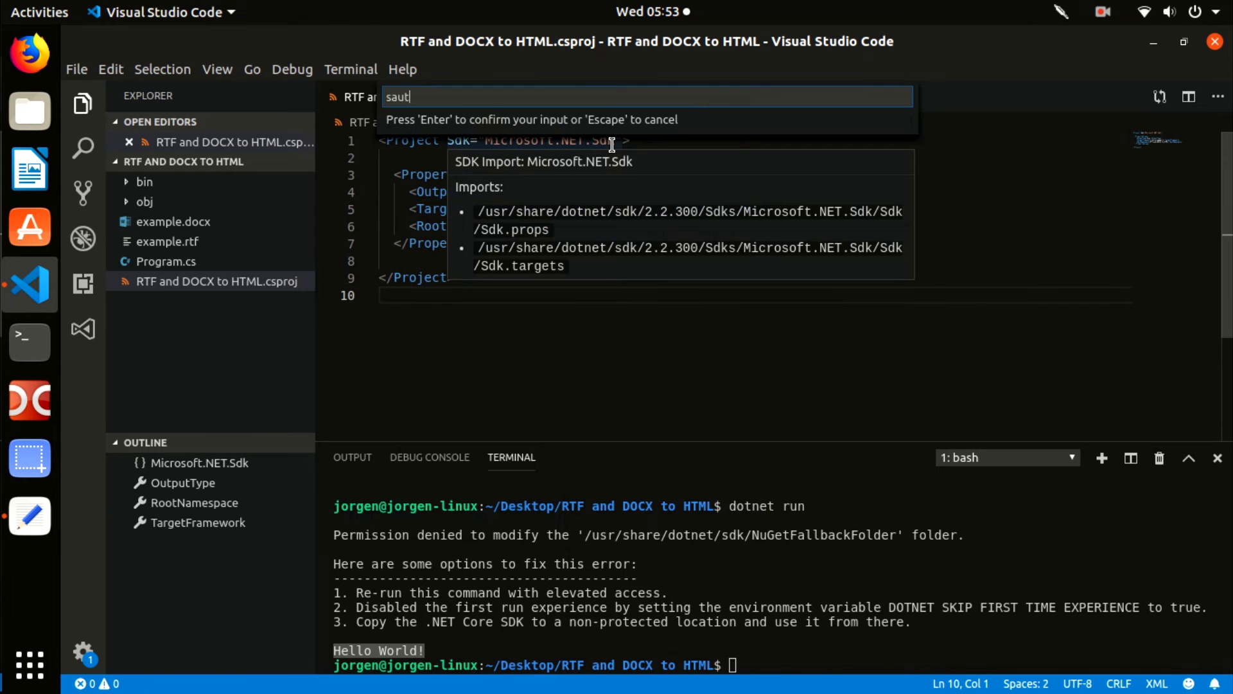
{"action": "type", "text": "insoft"}
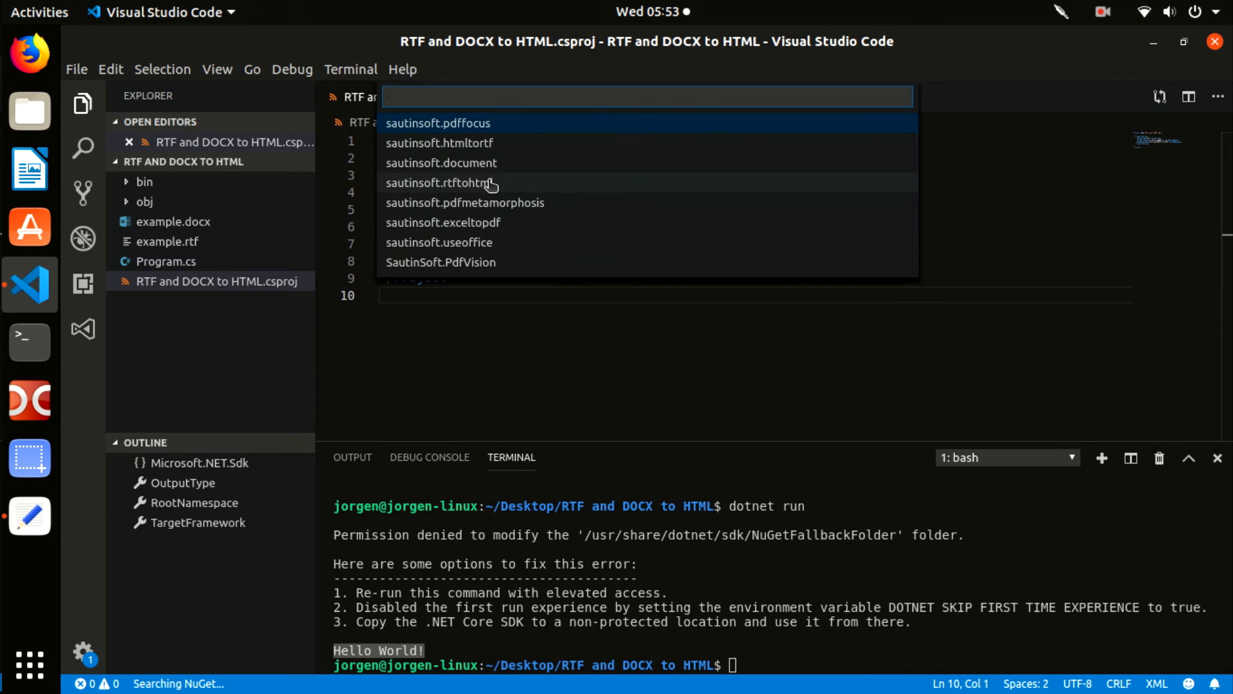
{"action": "left_click", "coordinate": [448, 182]}
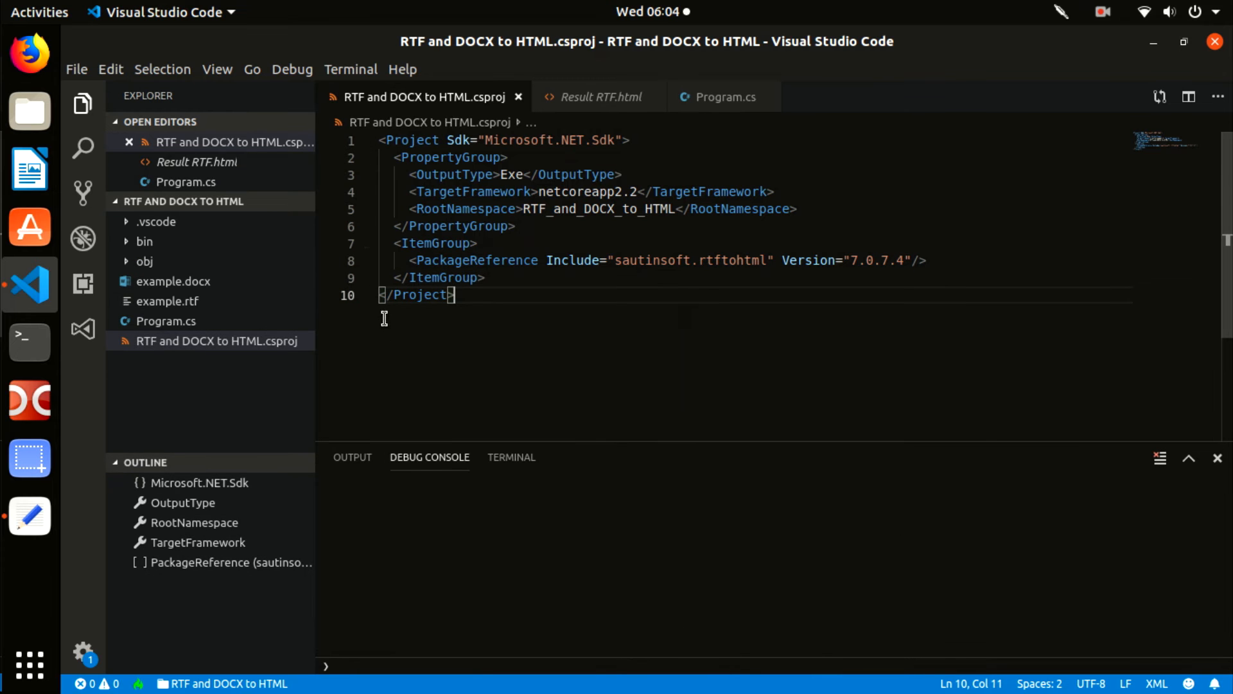
- Start NuGet Package Manager: Add Package from the Go to File search box
{"action": "left_click", "coordinate": [252, 69]}
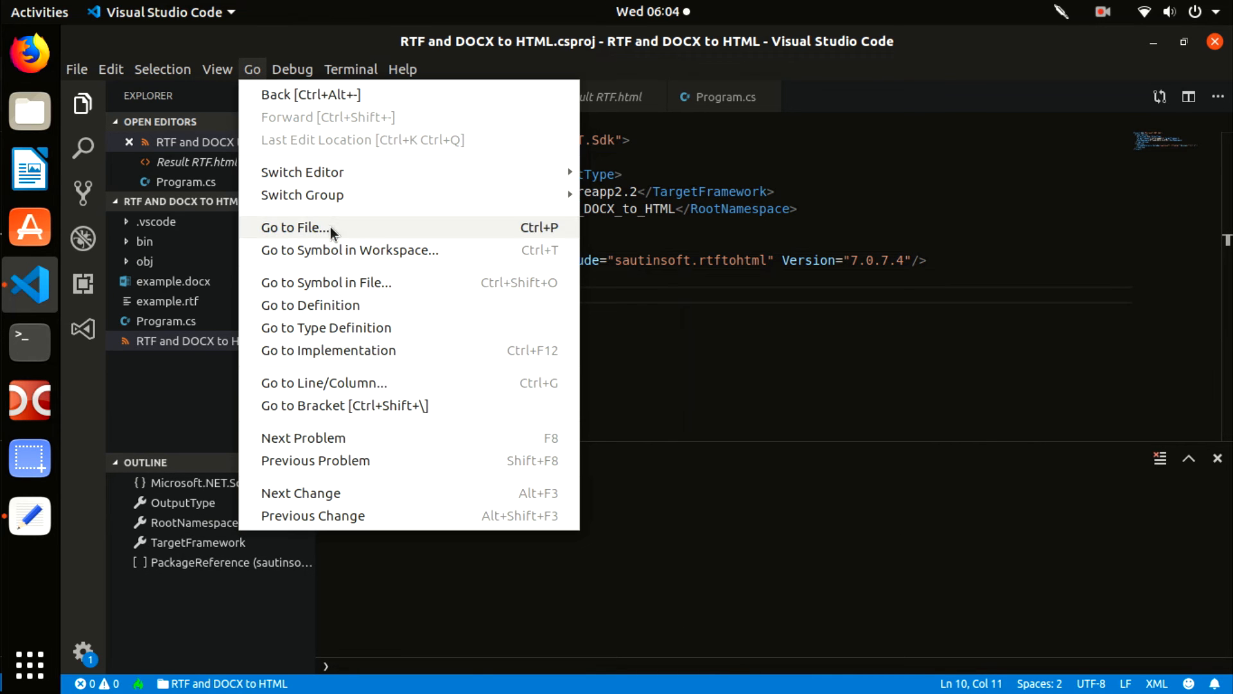
{"action": "left_click", "coordinate": [295, 228]}
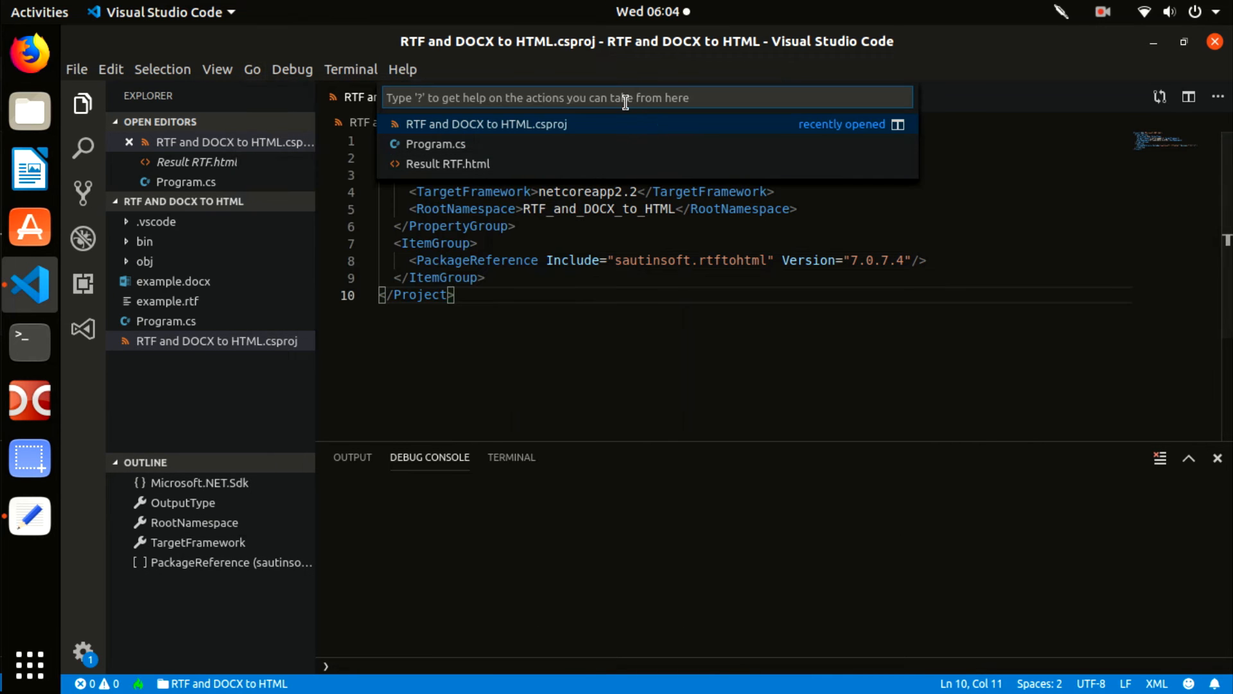
{"action": "type", "text": ">ny"}
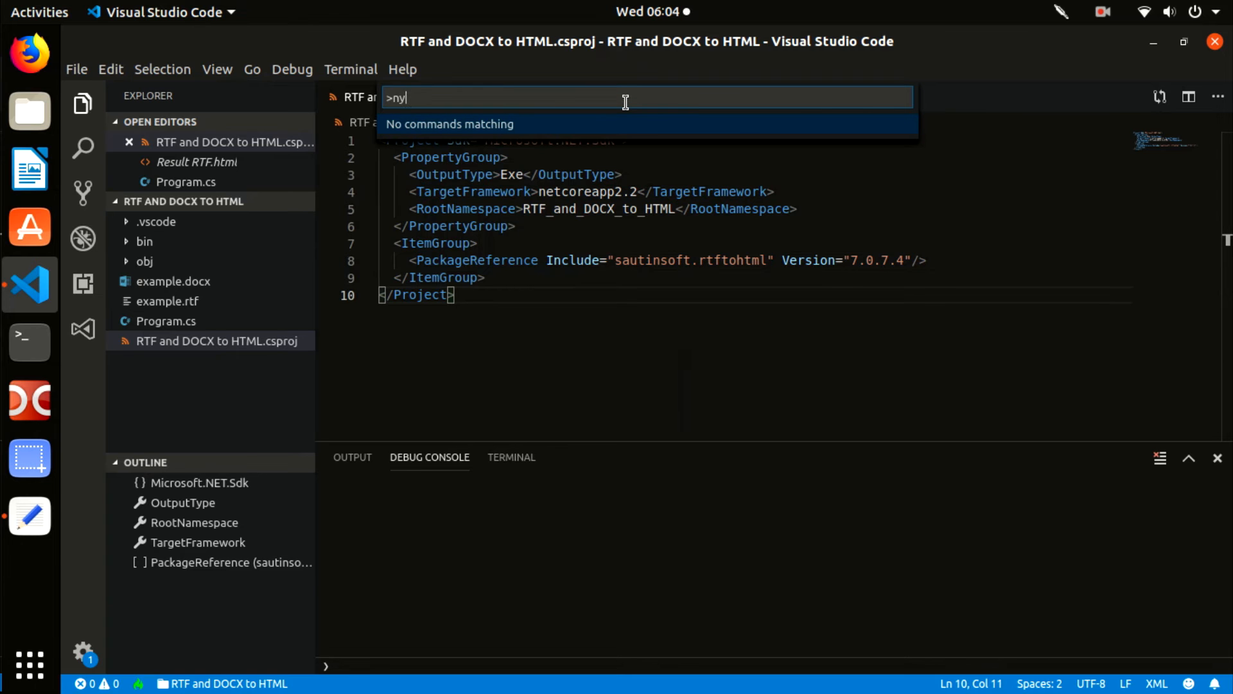
{"action": "key", "text": "BackSpace"}
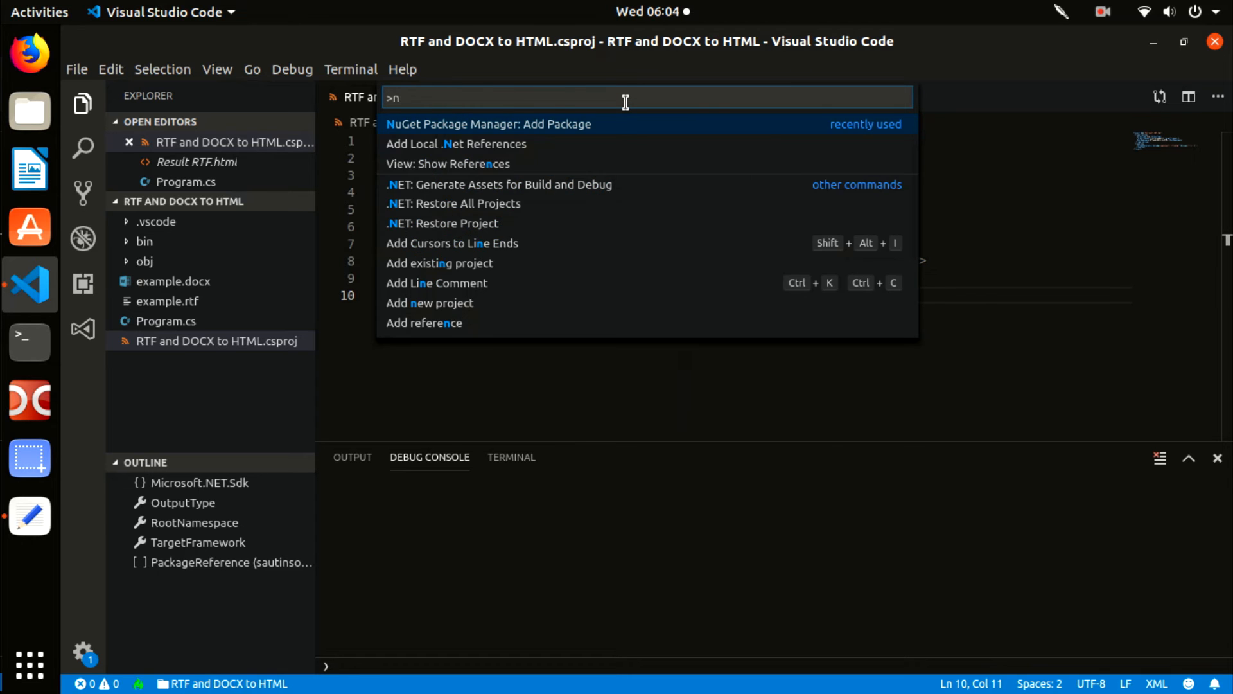
{"action": "type", "text": "uget"}
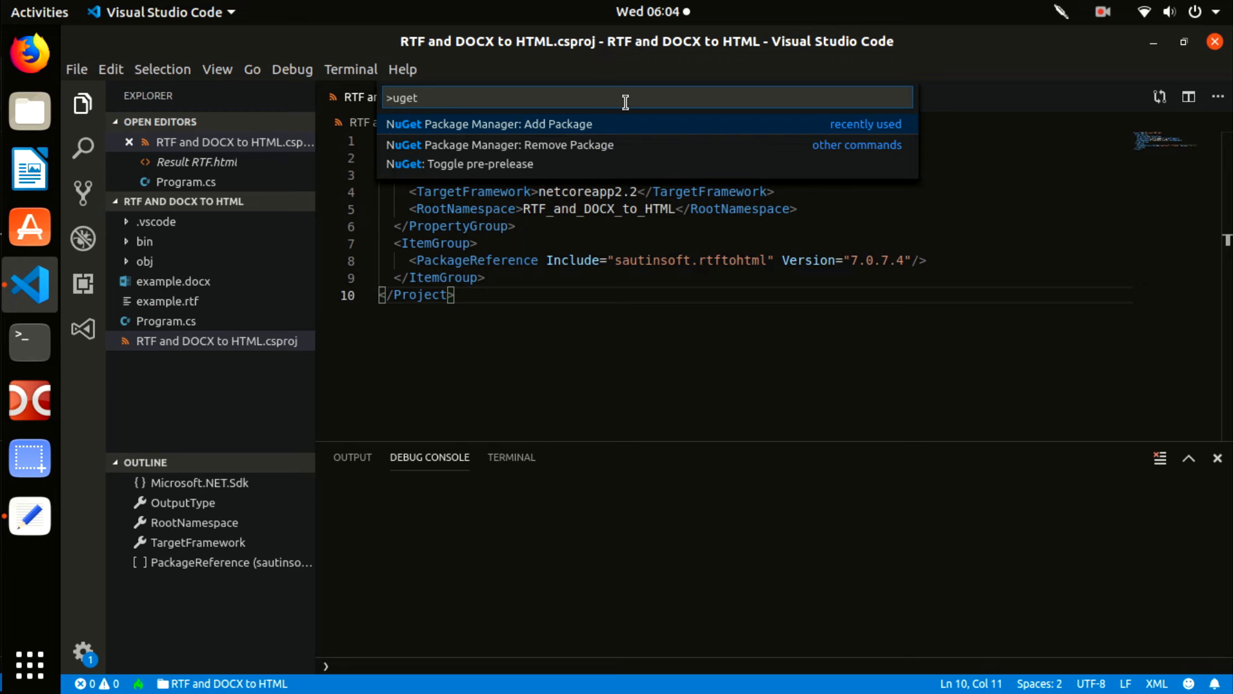
{"action": "mouse_move", "coordinate": [590, 130]}
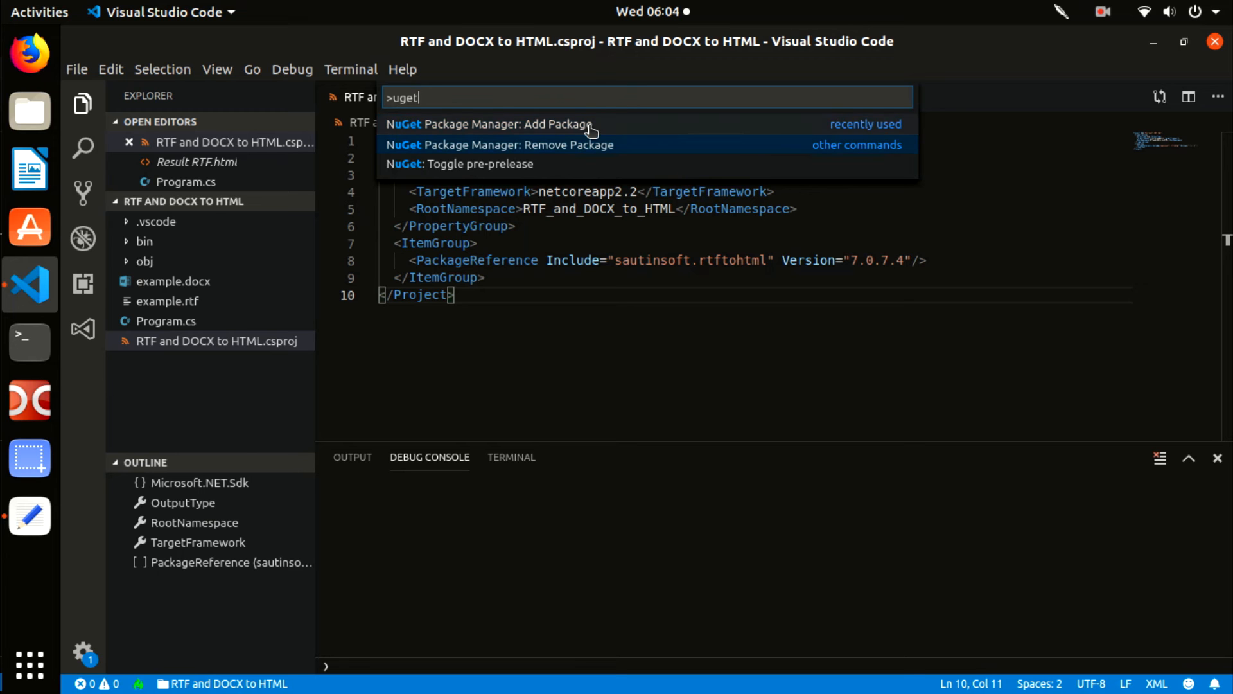
{"action": "left_click", "coordinate": [489, 124]}
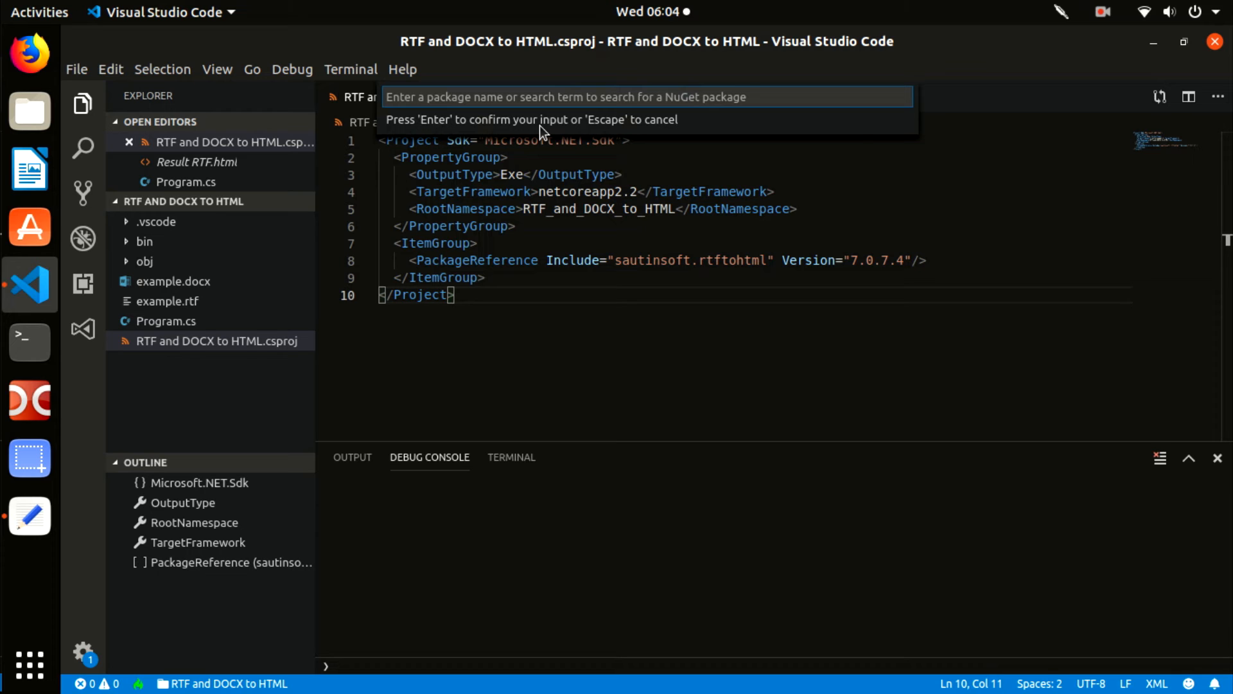
- Add System.IO.Packaging version 4.6.0-preview6.19303.8 and restore the project's dependencies
{"action": "type", "text": "syste"}
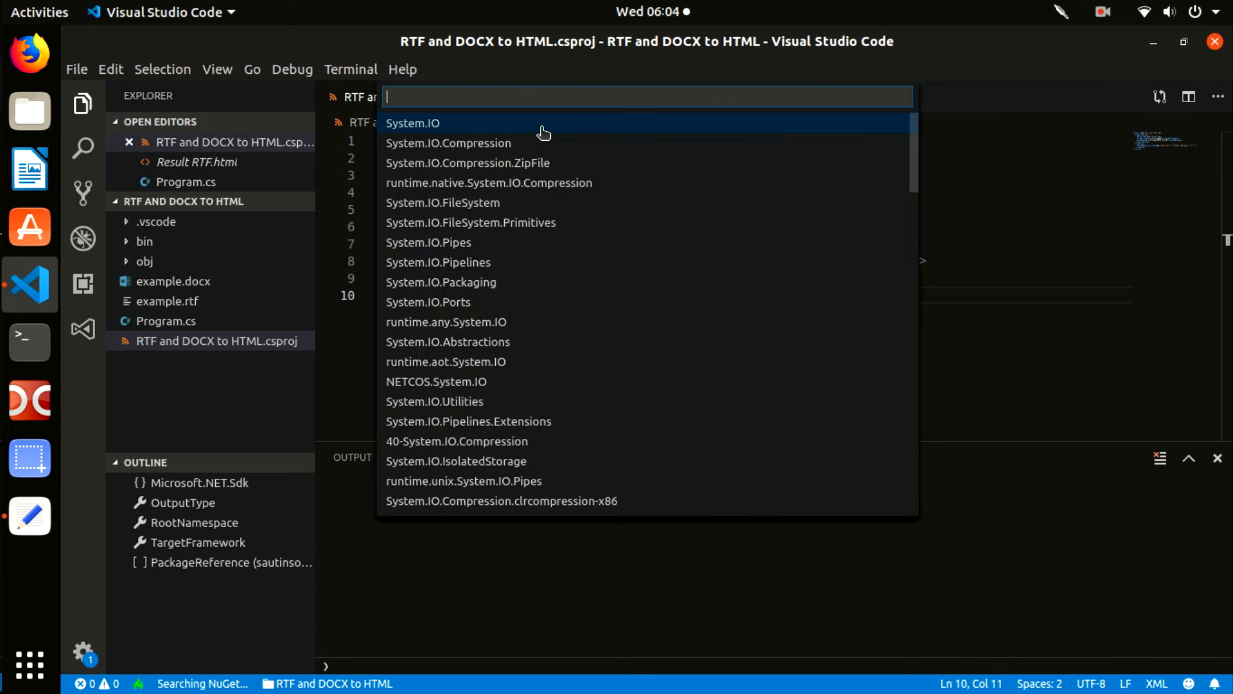
{"action": "mouse_move", "coordinate": [484, 283]}
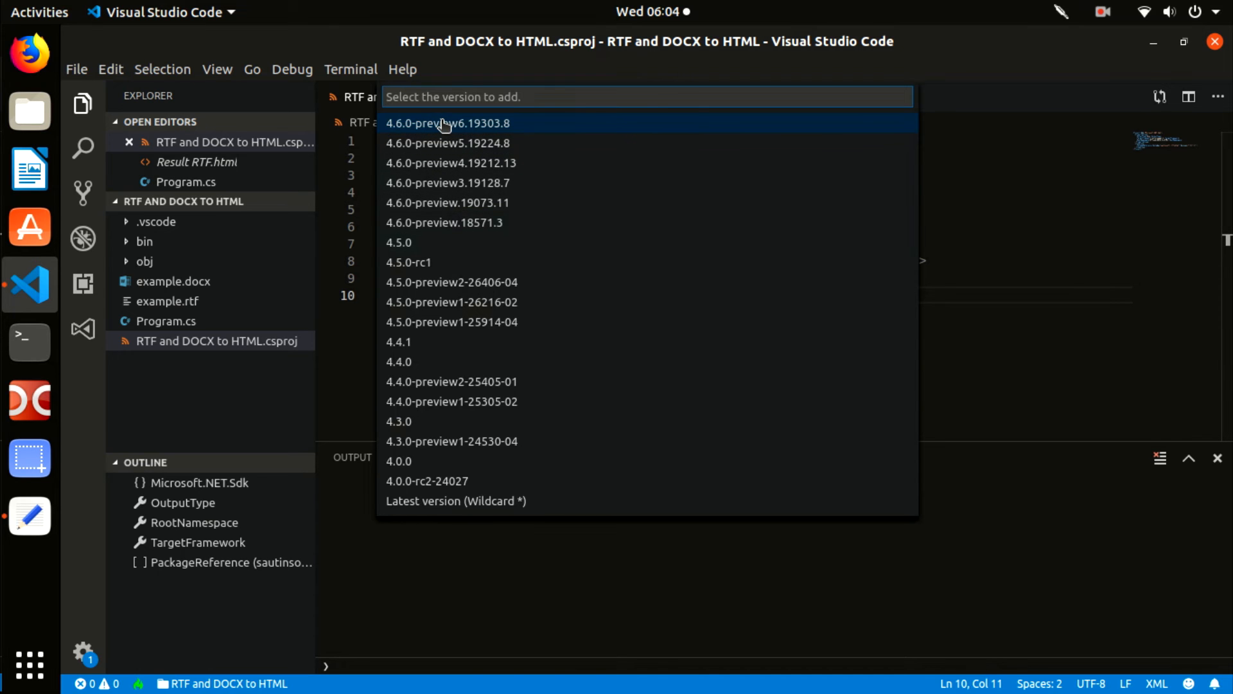
{"action": "left_click", "coordinate": [447, 123]}
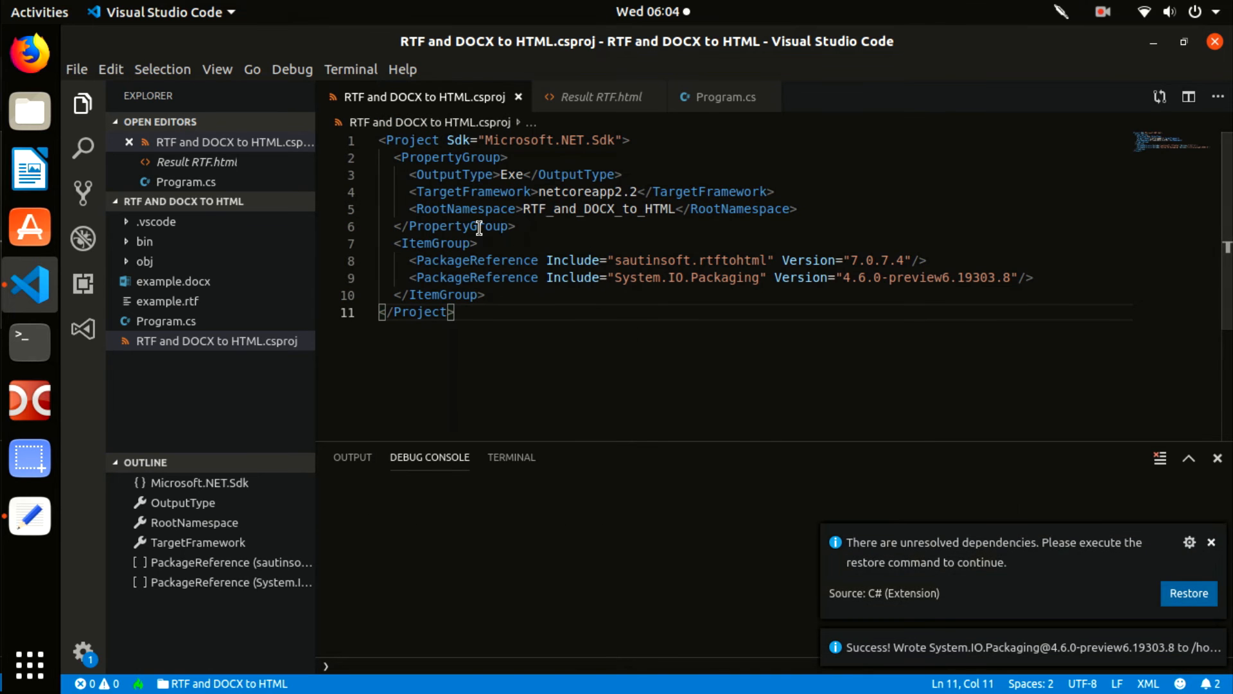
{"action": "left_click", "coordinate": [1188, 592]}
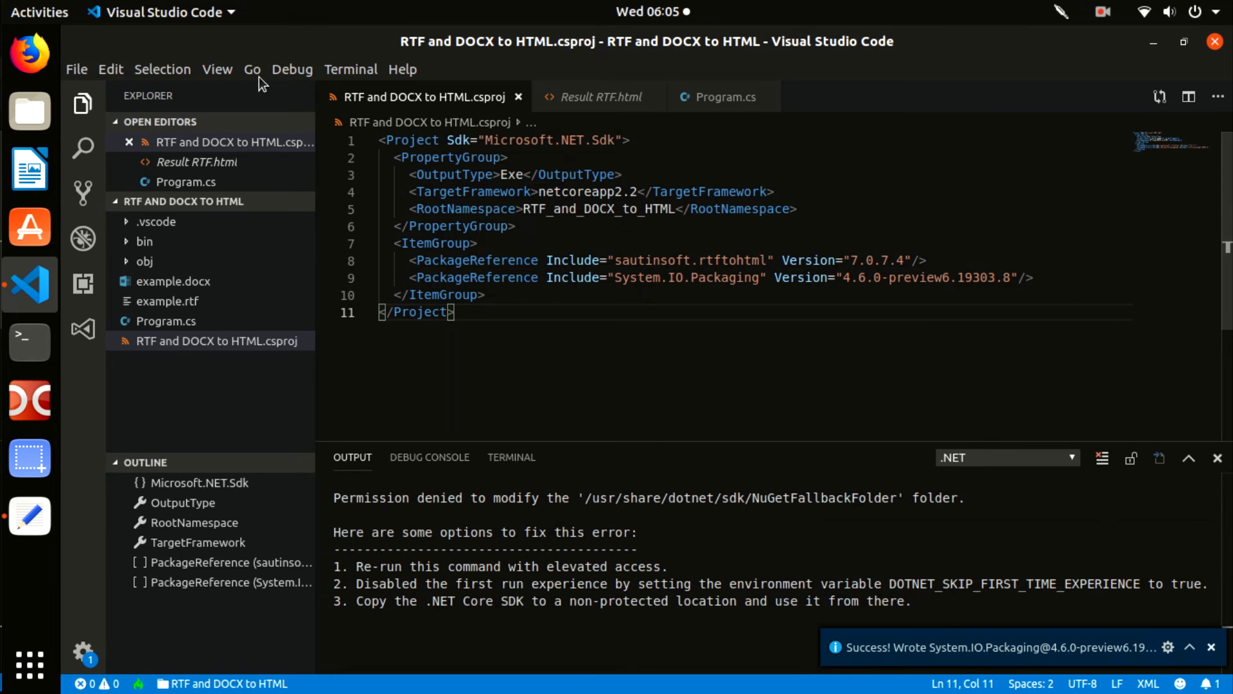
- Start NuGet Package Manager: Add Package again from the Go to File search box
{"action": "left_click", "coordinate": [253, 69]}
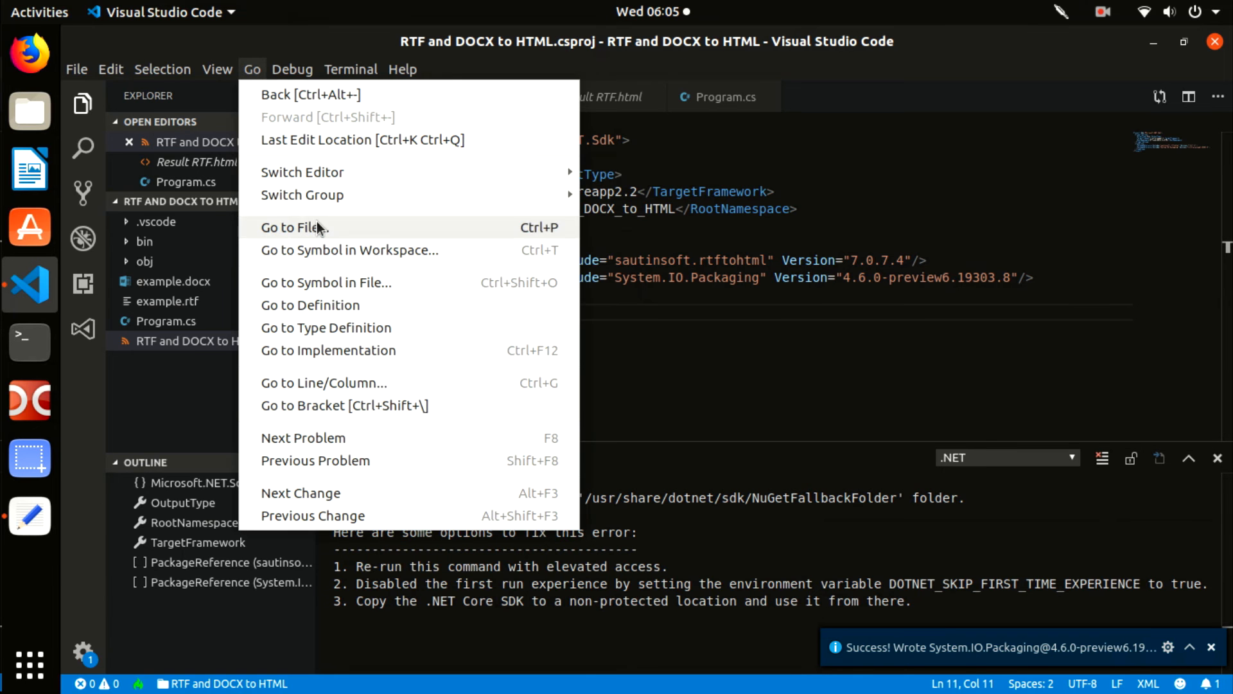
{"action": "left_click", "coordinate": [296, 227]}
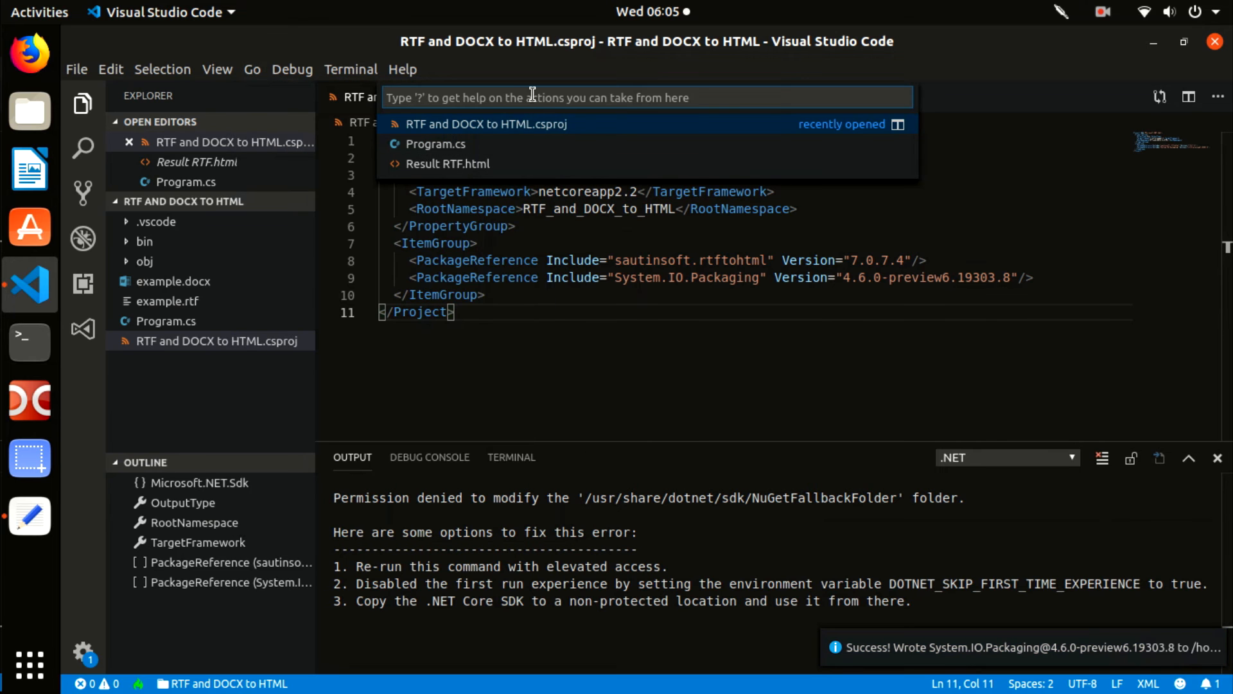
{"action": "type", "text": ">nuget"}
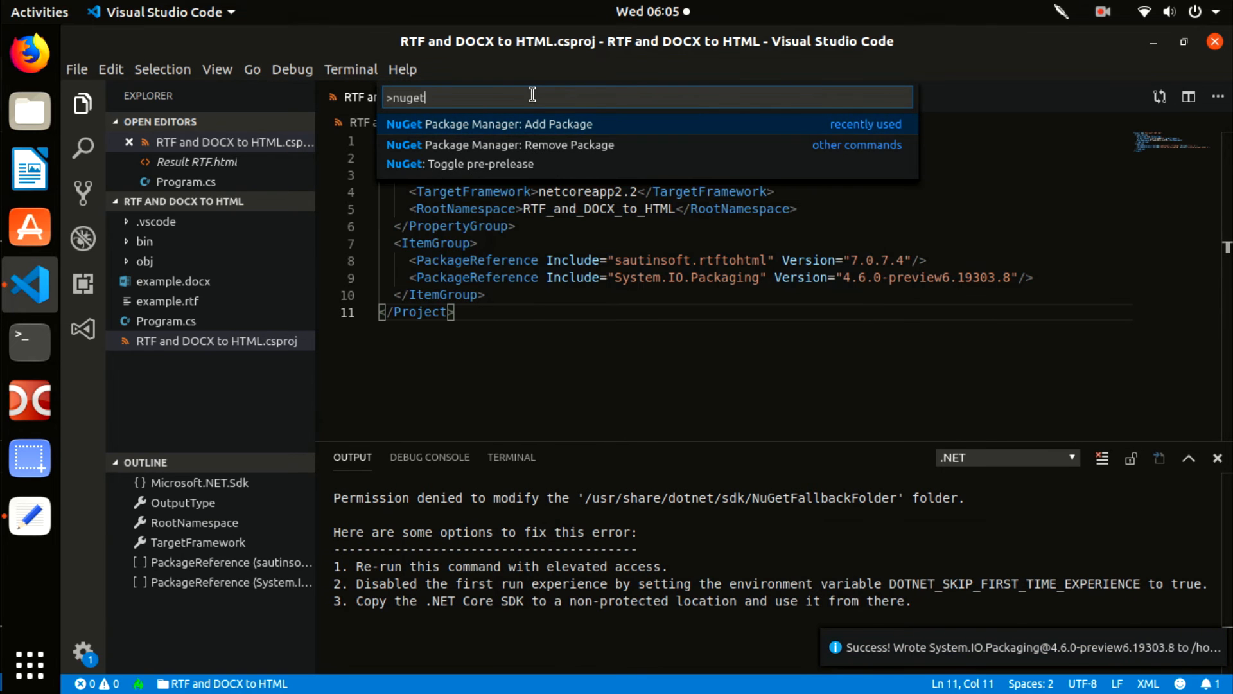
{"action": "left_click", "coordinate": [507, 123]}
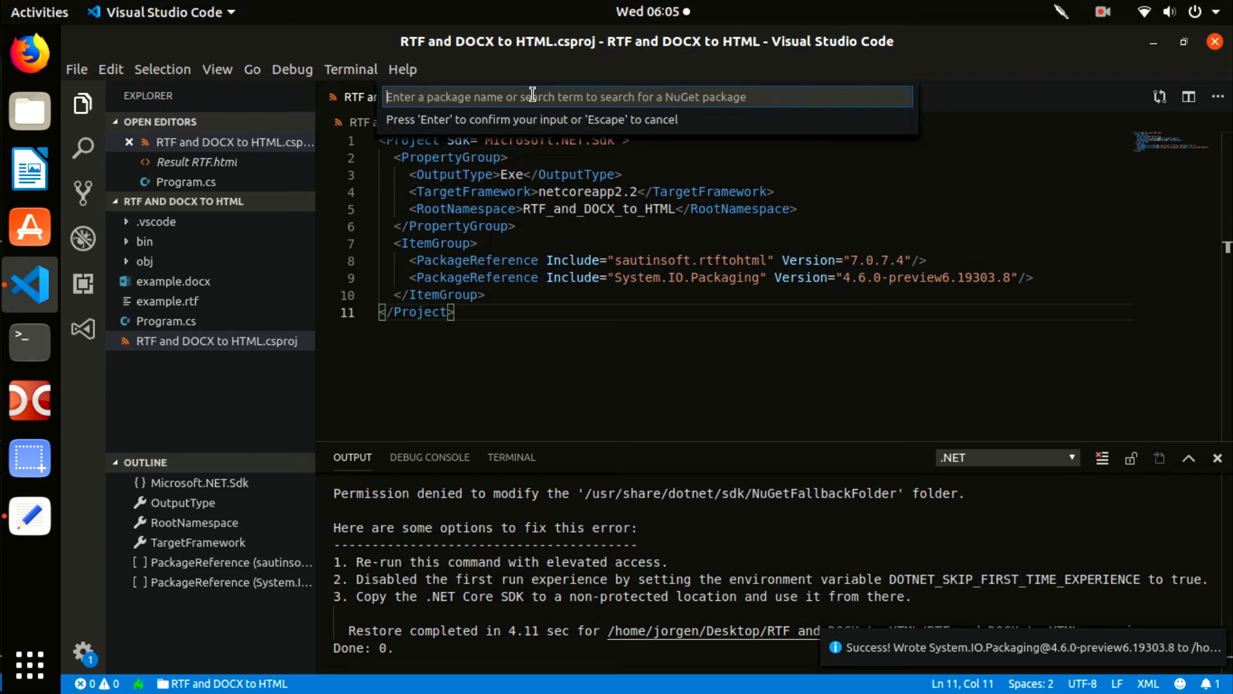
- Add System.Text.Encoding.CodePages version 4.6.0-preview6.19303.8 to the project
{"action": "type", "text": "syste"}
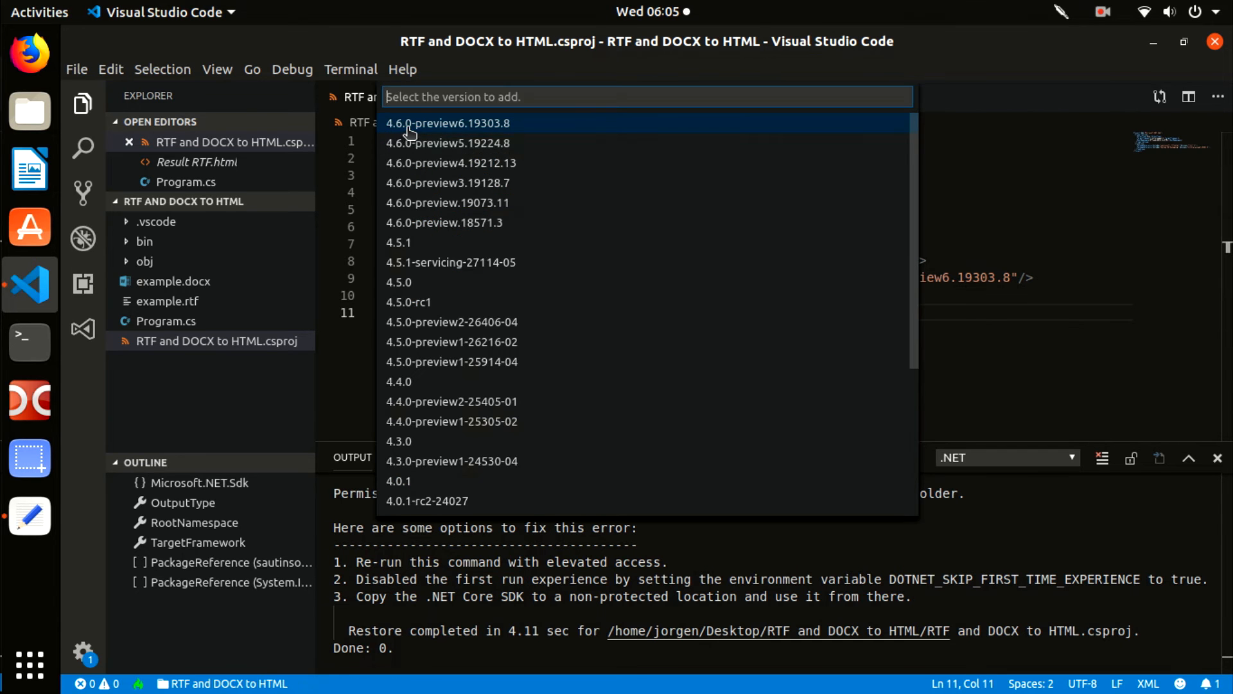
{"action": "left_click", "coordinate": [447, 123]}
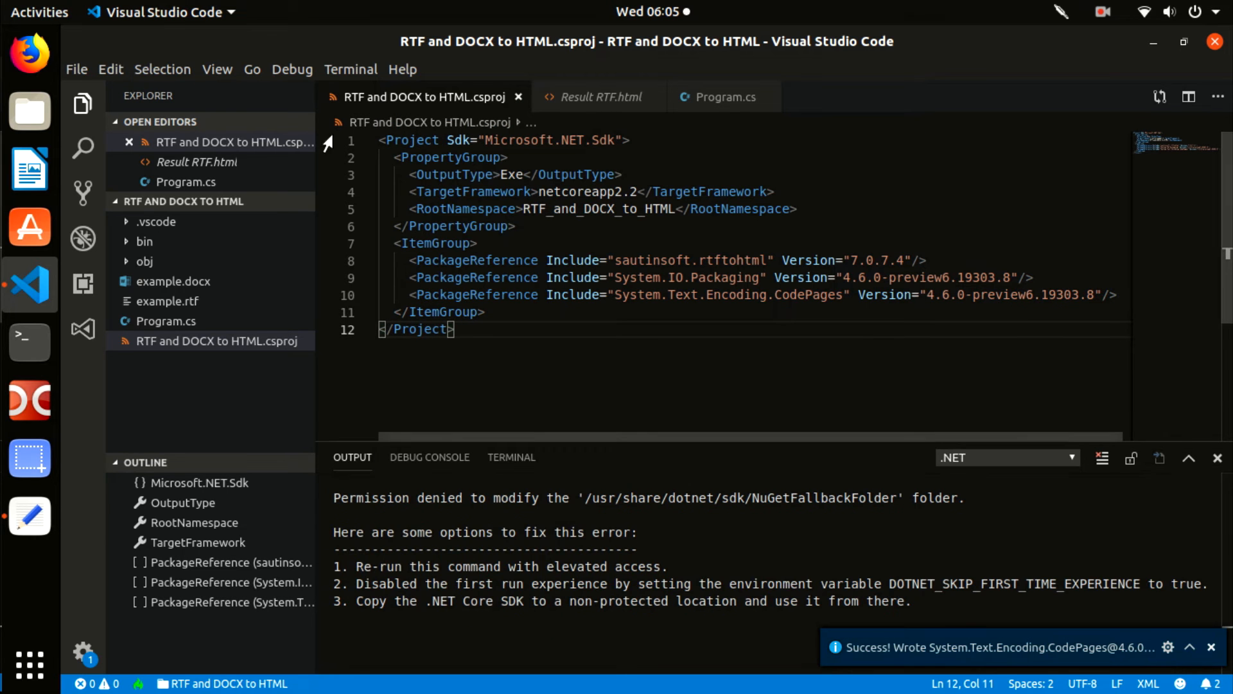
{"action": "left_click", "coordinate": [252, 69]}
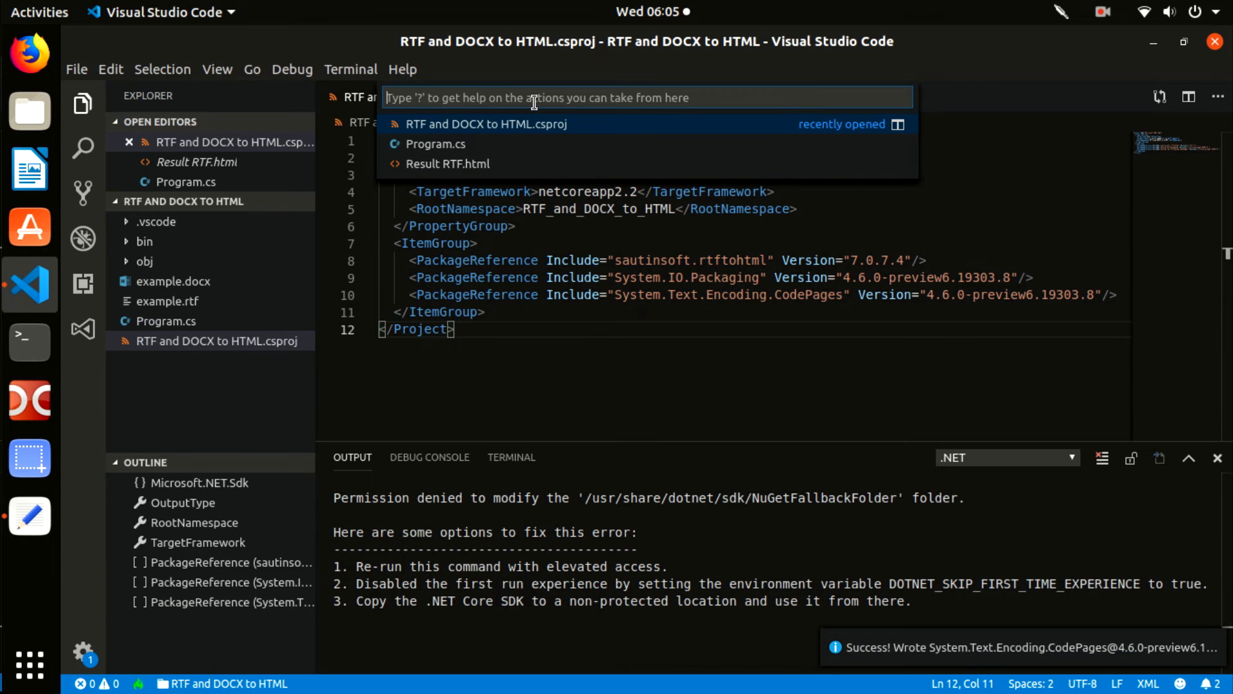
- Via NuGet Add Package, reference System.Xml.XPath.XDocument 4.3.0 and restore the project's dependencies
{"action": "type", "text": ">nuget"}
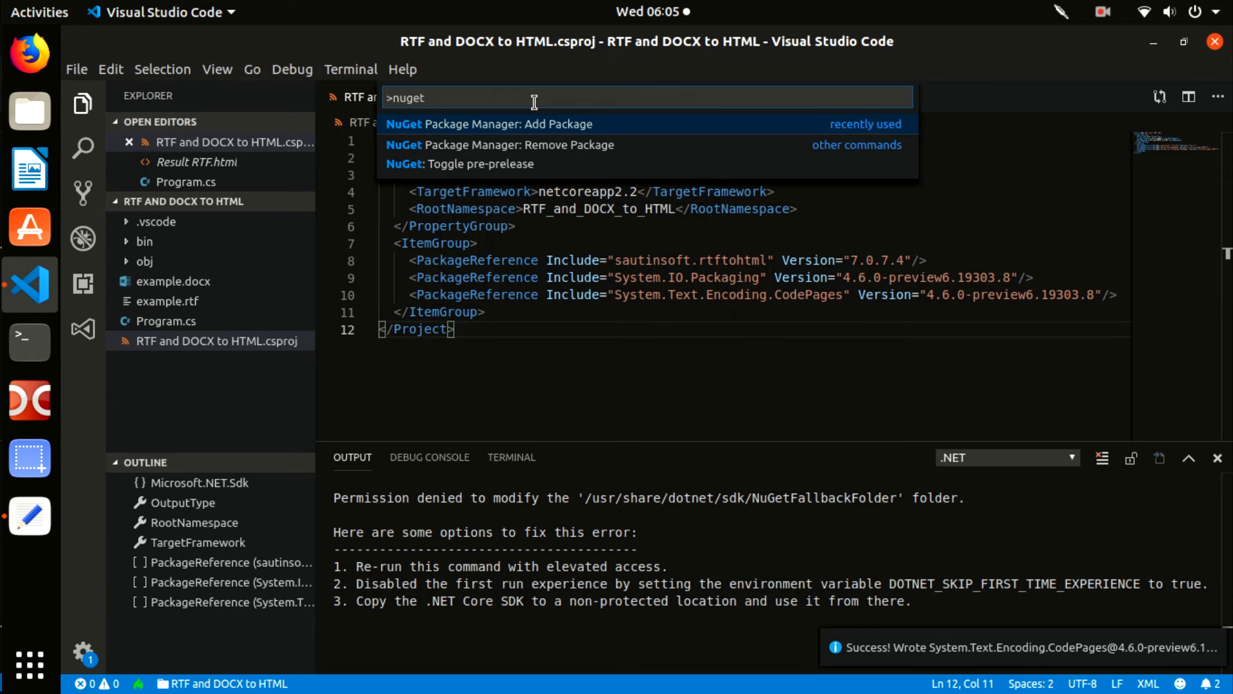
{"action": "type", "text": "Sys"}
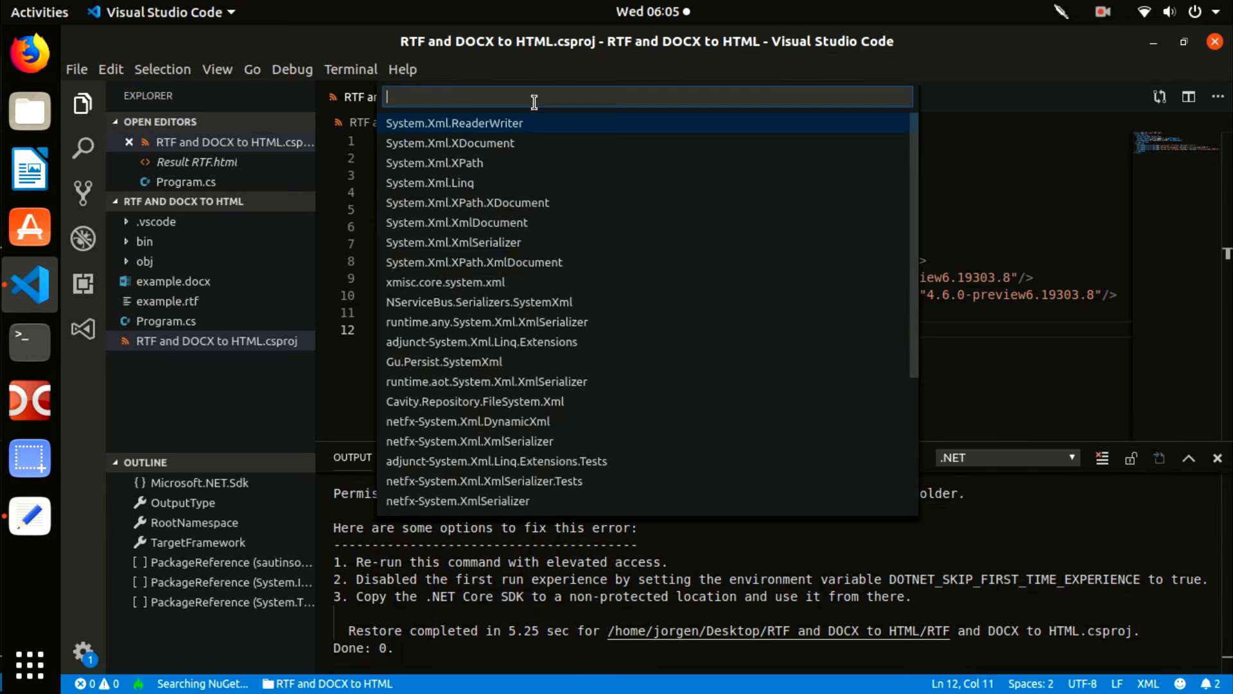
{"action": "mouse_move", "coordinate": [496, 222]}
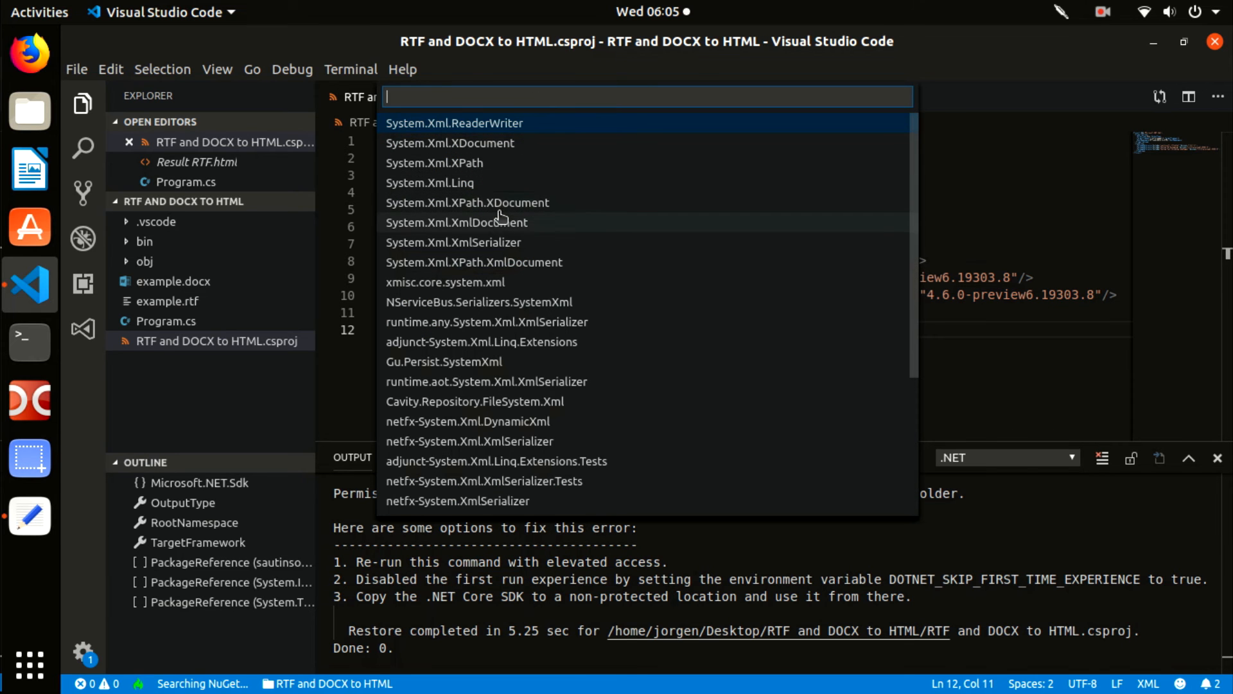
{"action": "left_click", "coordinate": [468, 202]}
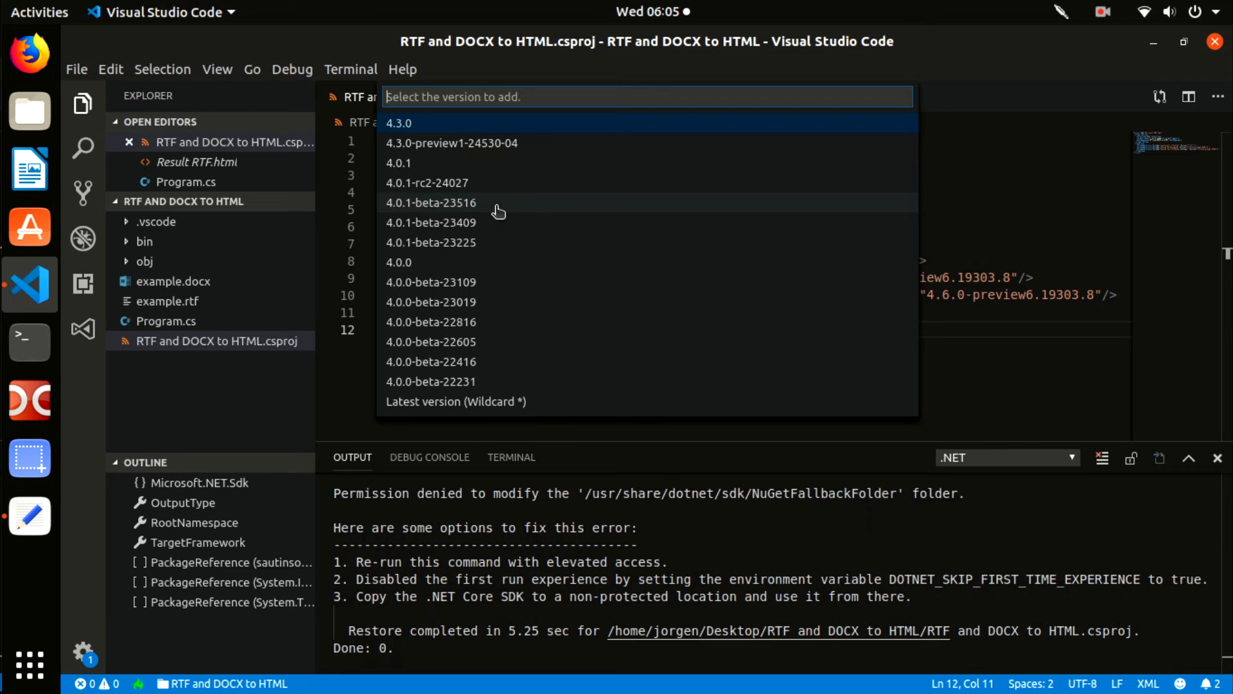
{"action": "mouse_move", "coordinate": [503, 185]}
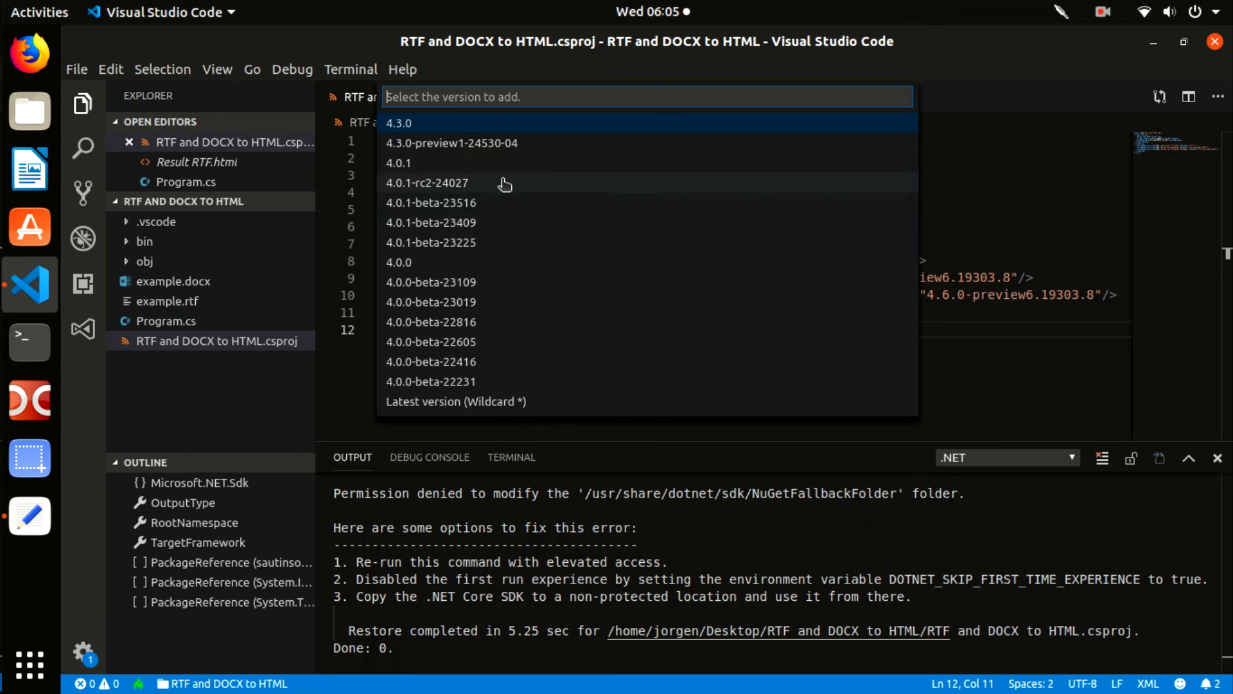
{"action": "left_click", "coordinate": [399, 123]}
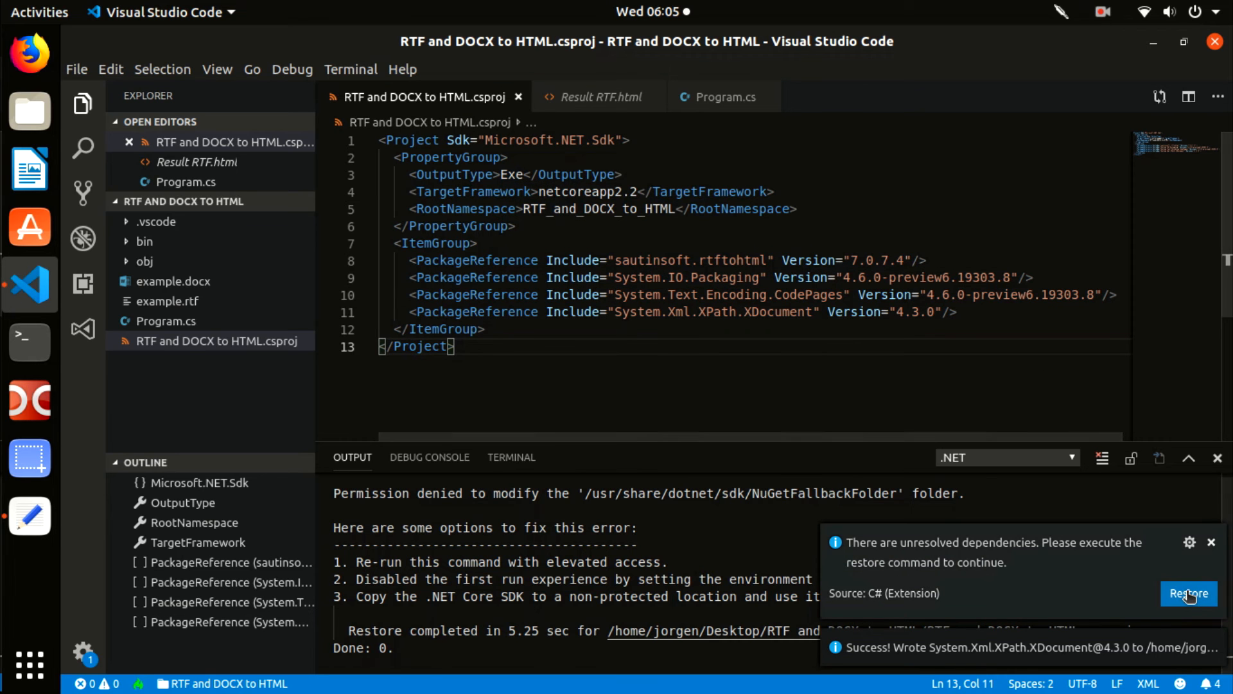
{"action": "left_click", "coordinate": [1188, 593]}
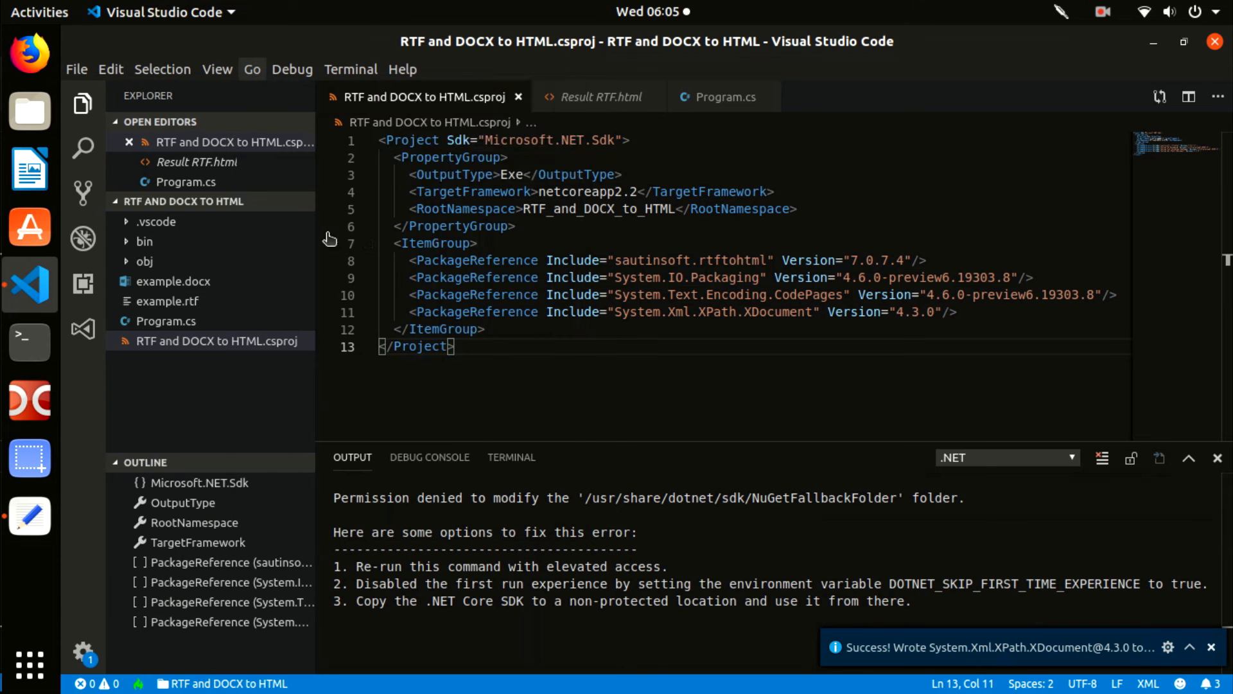
- Start another NuGet Add Package and search 'zkwe' then 'system' for ZKWeb.System.Drawing
{"action": "key", "text": "ctrl+p"}
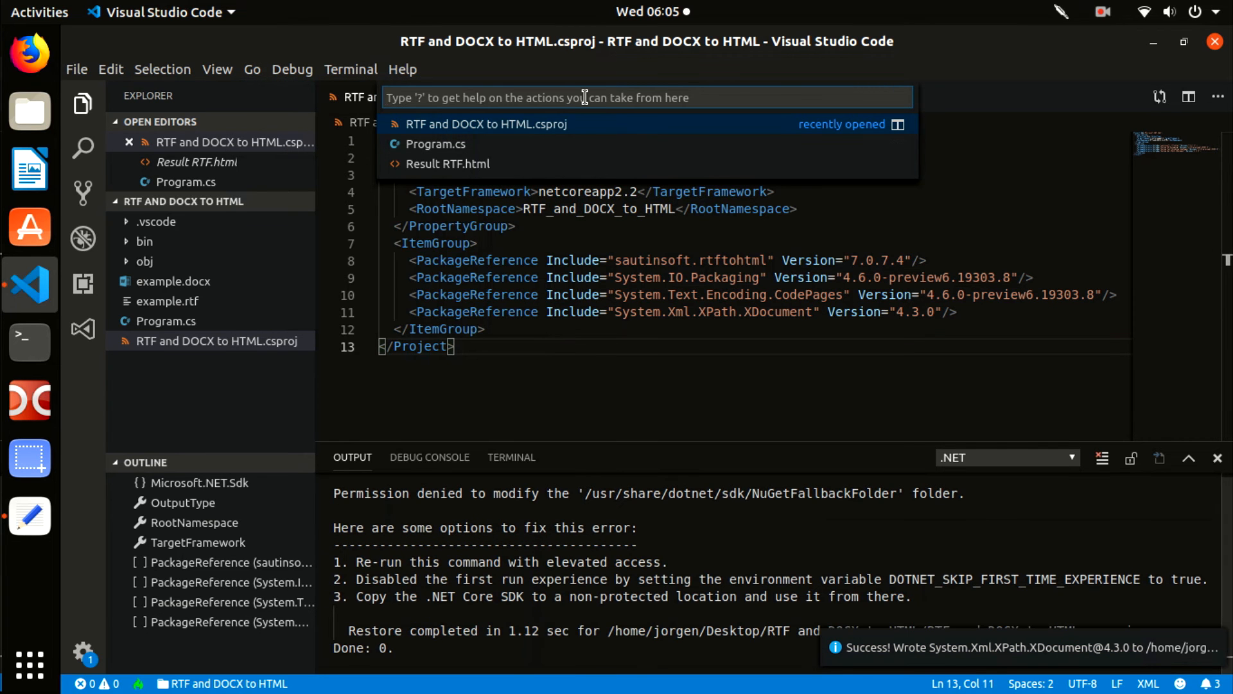
{"action": "type", "text": ">nuget"}
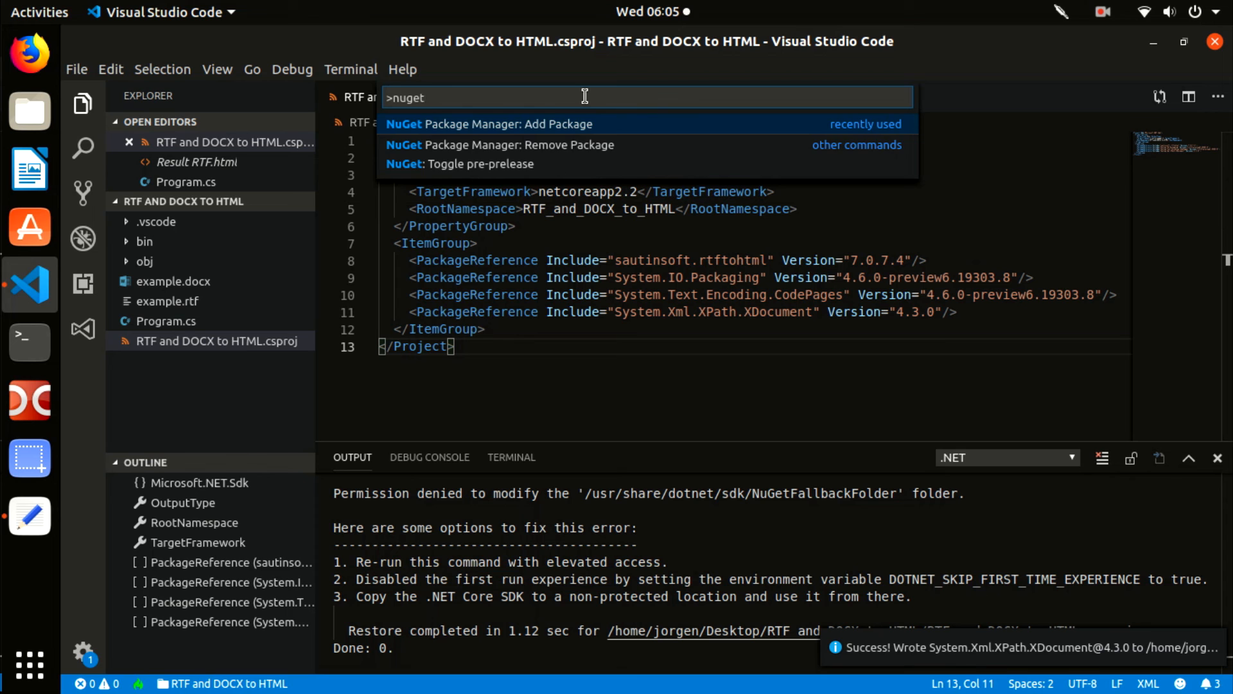
{"action": "left_click", "coordinate": [506, 124]}
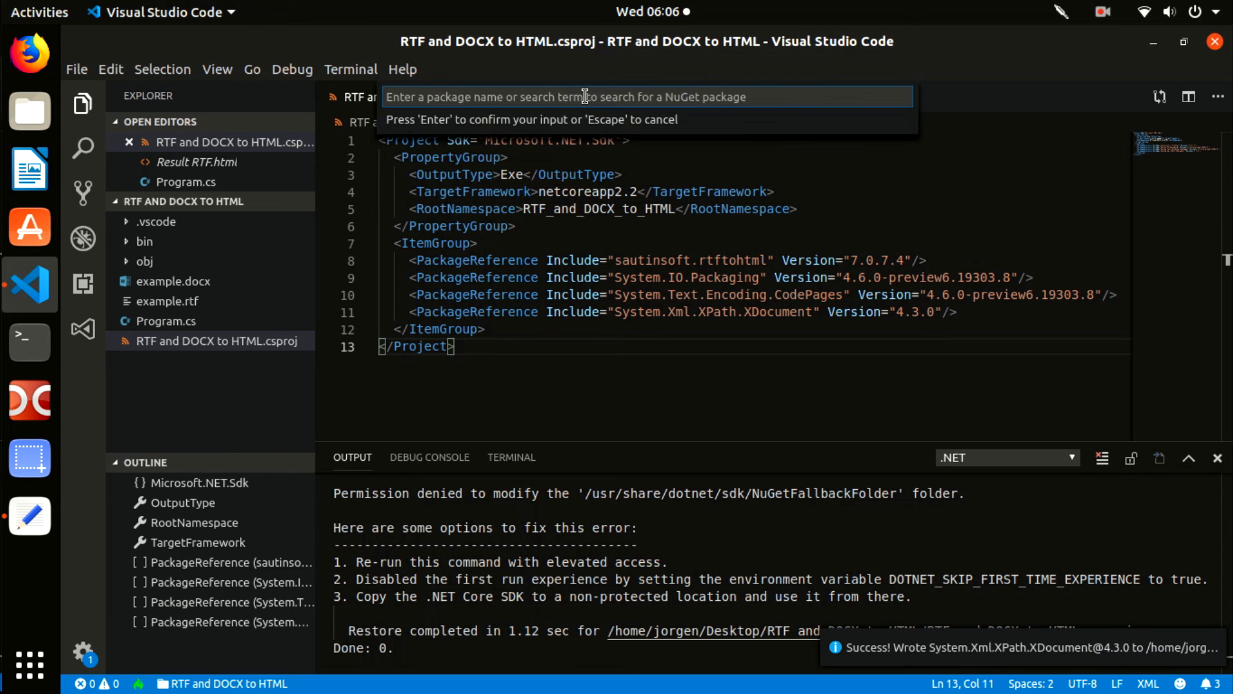
{"action": "type", "text": "zkweb."}
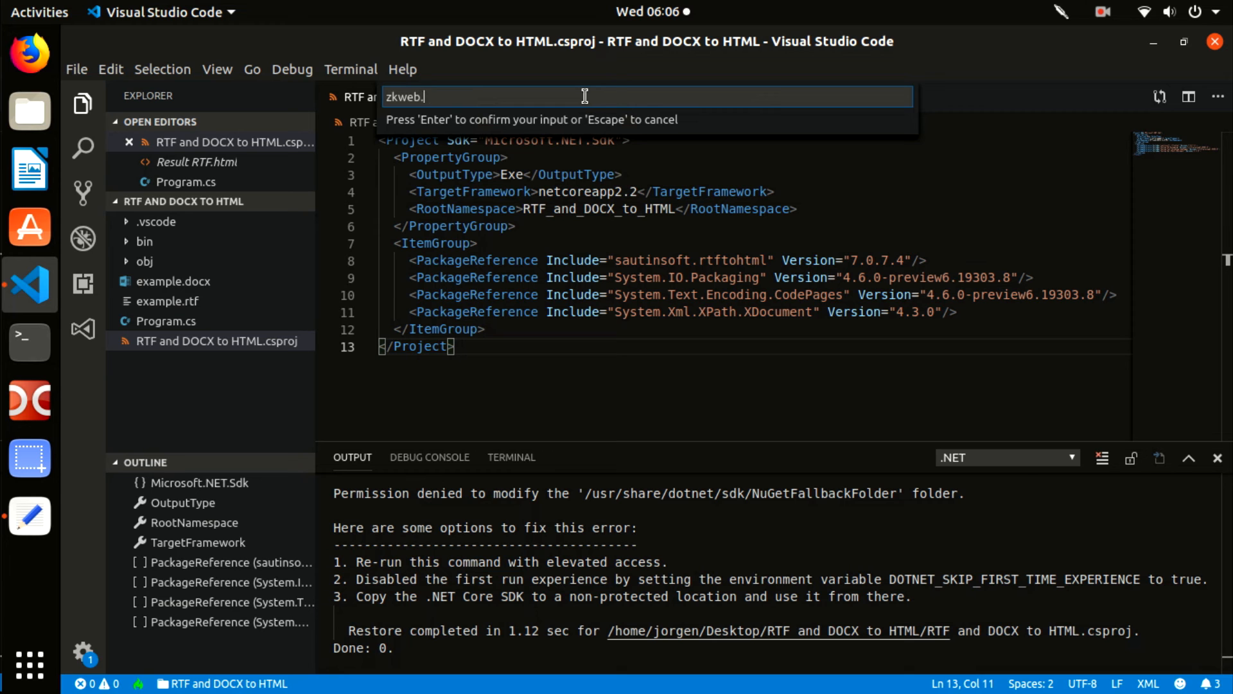
{"action": "type", "text": "system"}
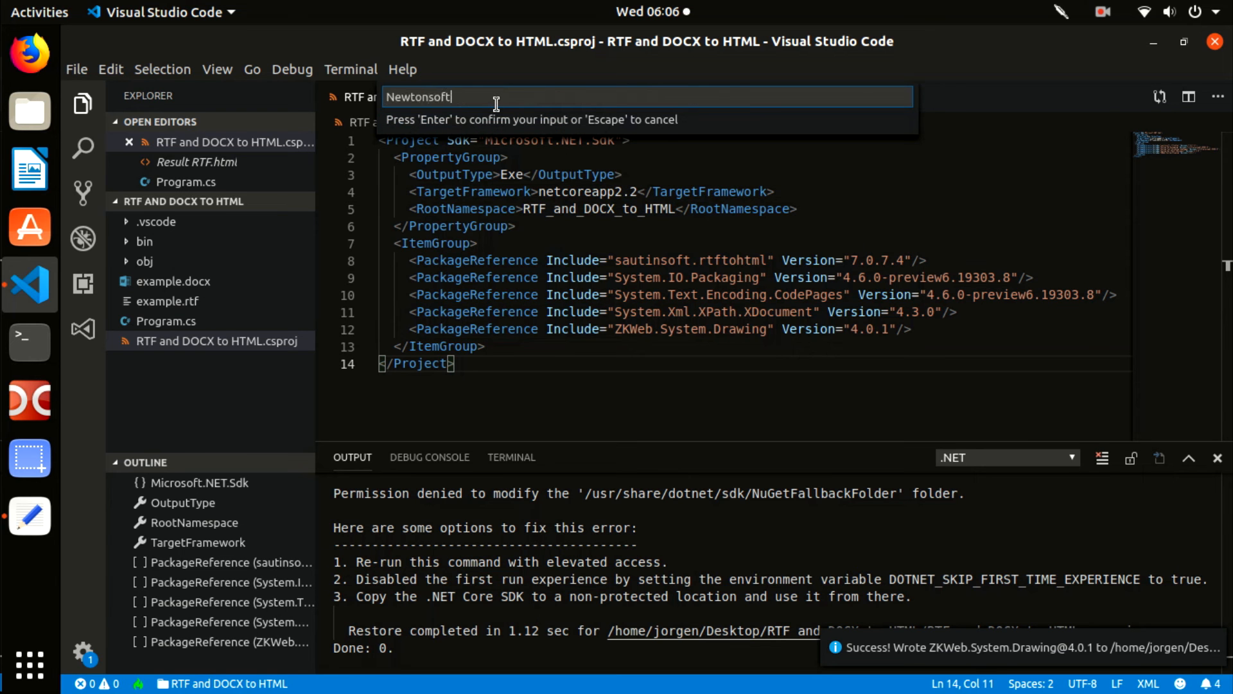
- Reference Newtonsoft.Json 12.0.2 and restore the unresolved dependencies
{"action": "type", "text": ".json"}
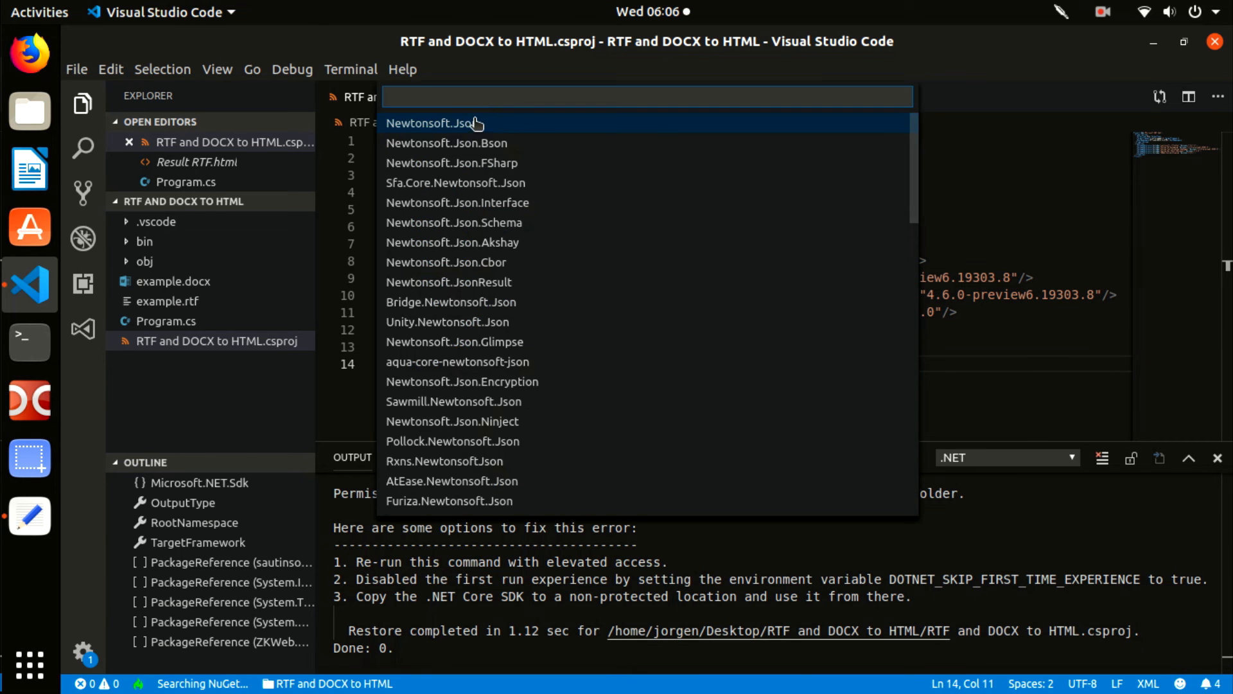
{"action": "left_click", "coordinate": [429, 124]}
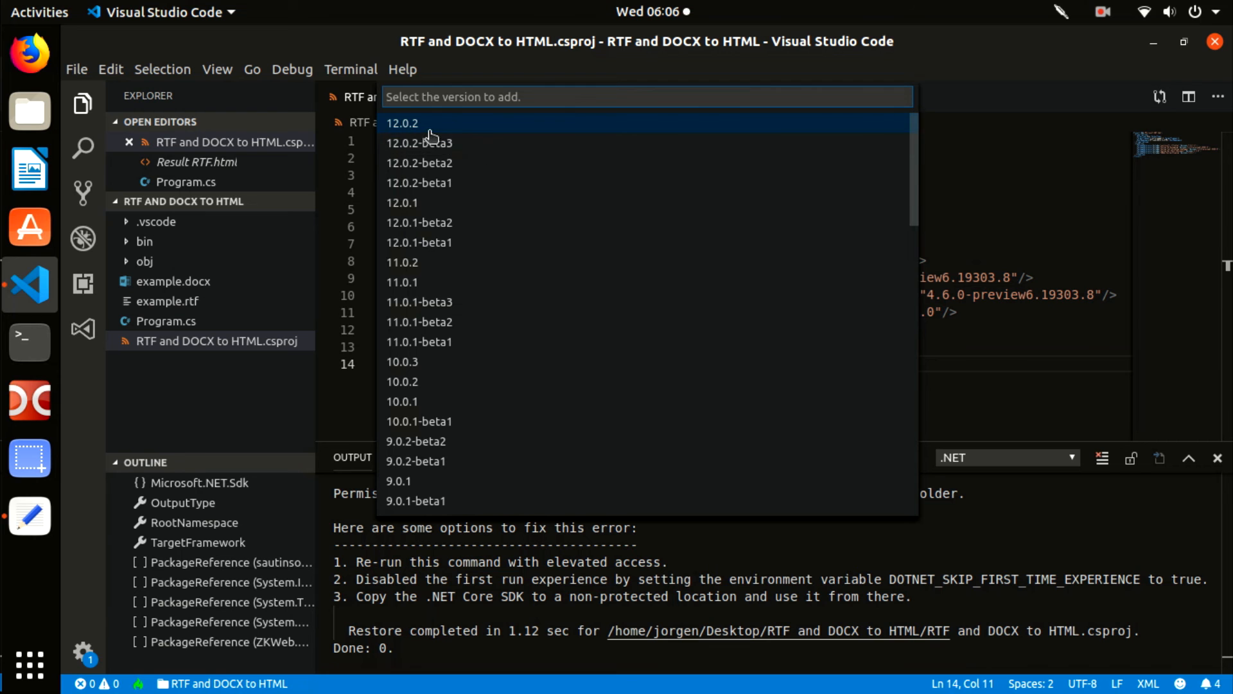
{"action": "left_click", "coordinate": [401, 123]}
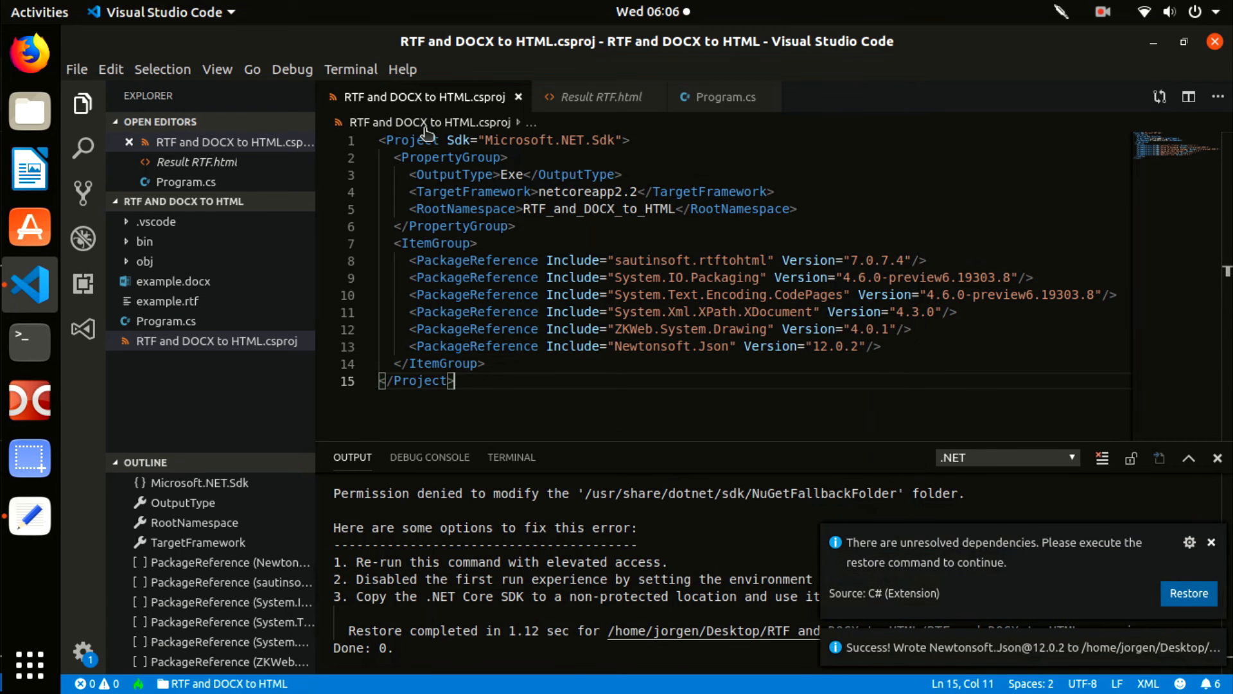
{"action": "left_click", "coordinate": [1188, 593]}
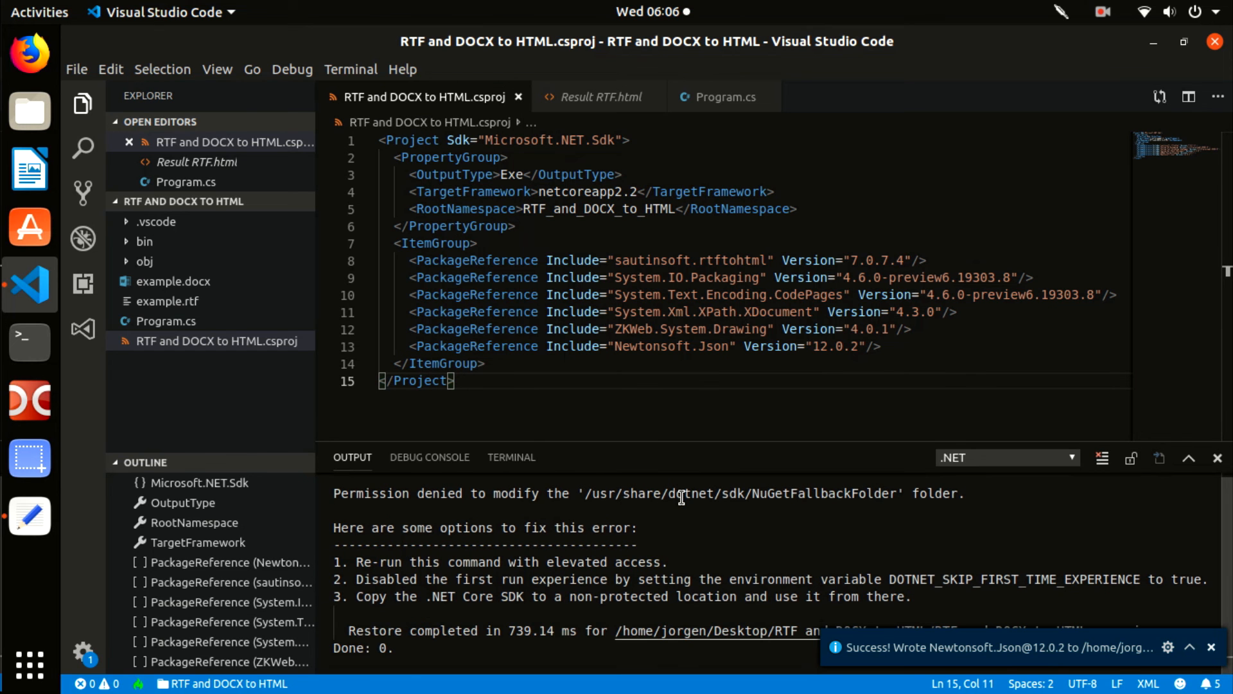
{"action": "mouse_move", "coordinate": [223, 197]}
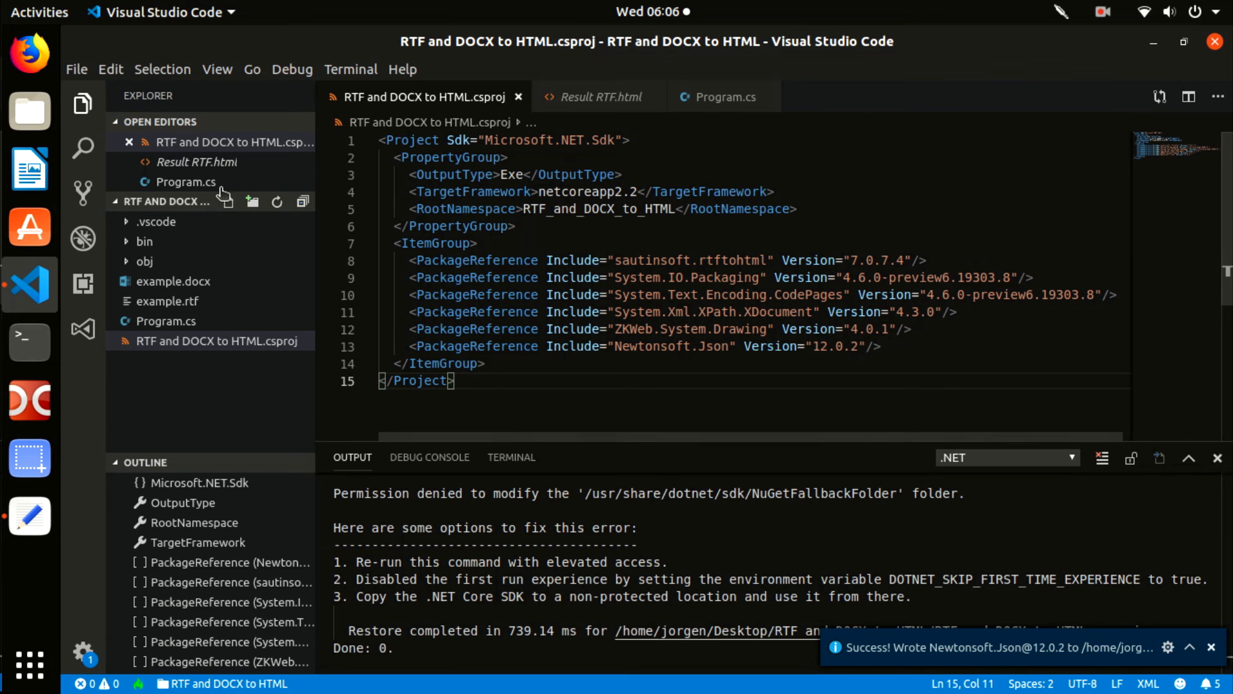
- Open Program.cs from Open Editors to show the RtfToHtml conversion code
{"action": "left_click", "coordinate": [187, 181]}
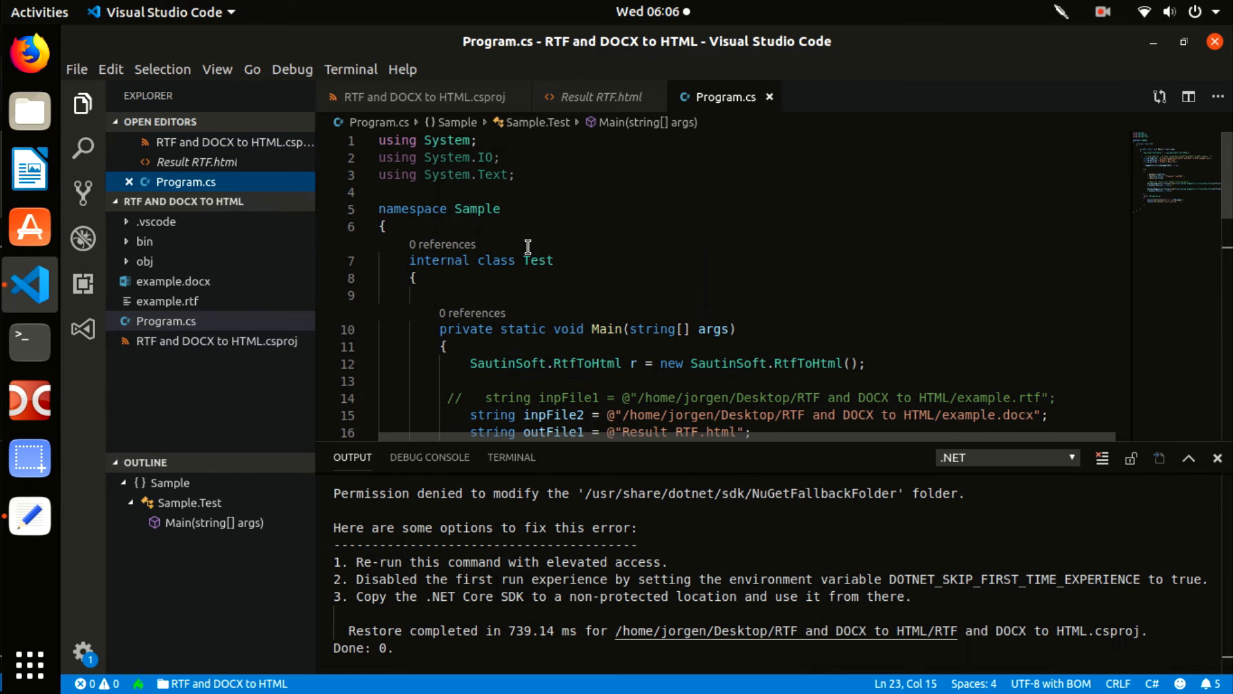
- Duplicate the DOCX conversion lines as OpenRtf(inpFile1), title "Produced from RTF.", ToHtml(outFile1)
{"action": "scroll", "scroll_direction": "down", "scroll_amount": 3}
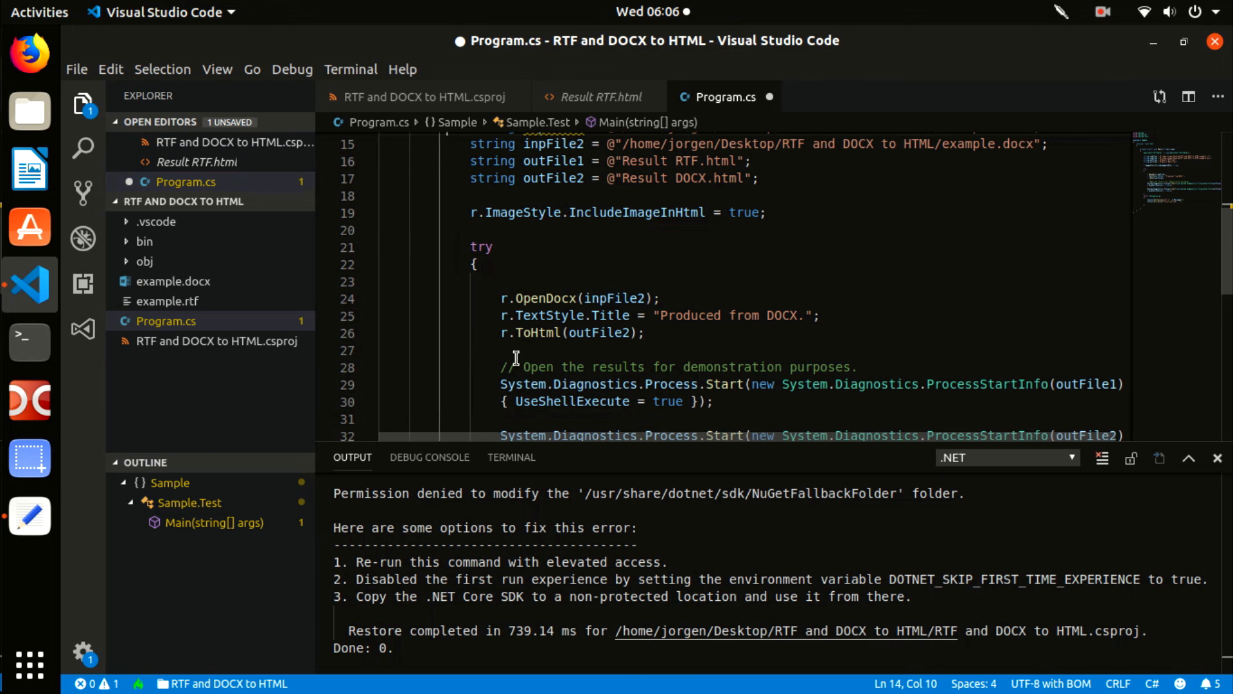
{"action": "left_click_drag", "start_coordinate": [498, 298], "coordinate": [573, 316]}
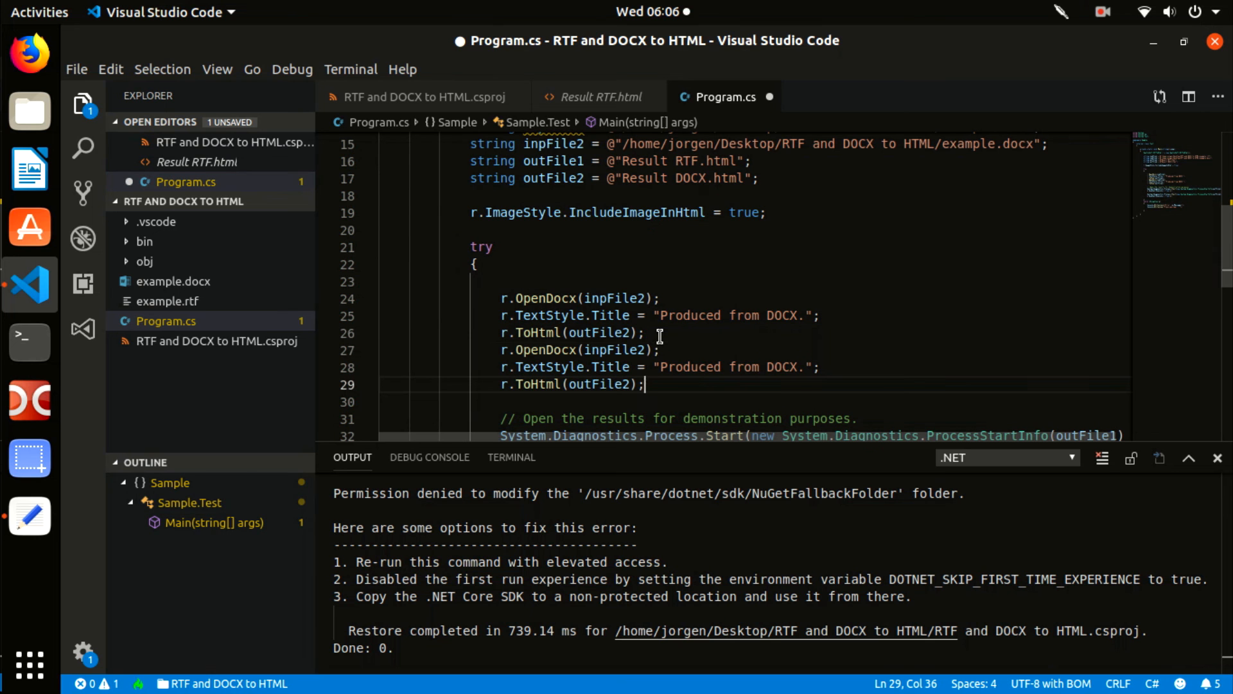
{"action": "double_click", "coordinate": [544, 349]}
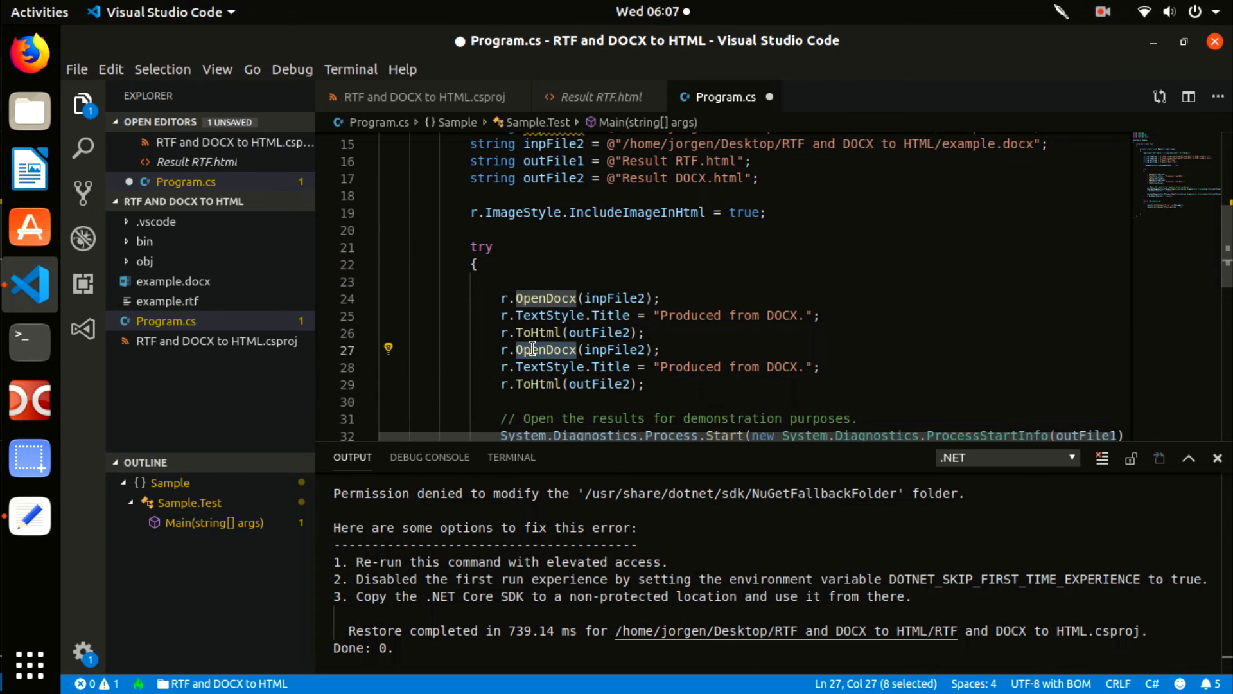
{"action": "type", "text": "open"}
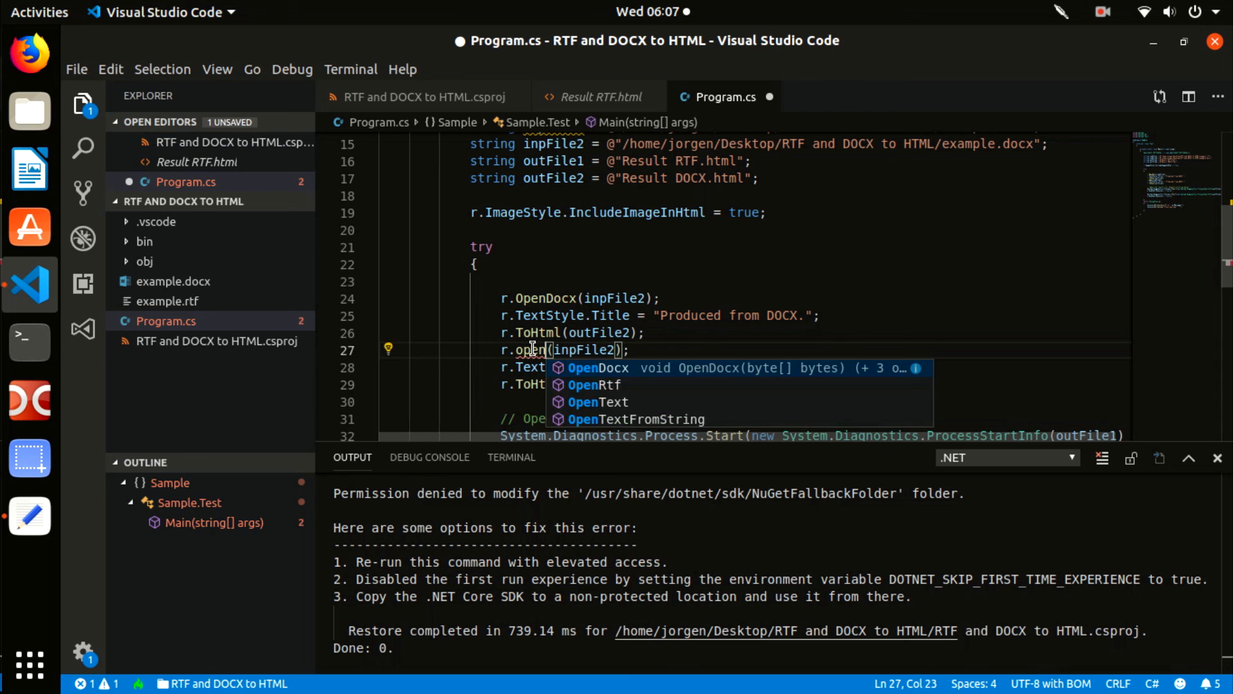
{"action": "key", "text": "BackSpace"}
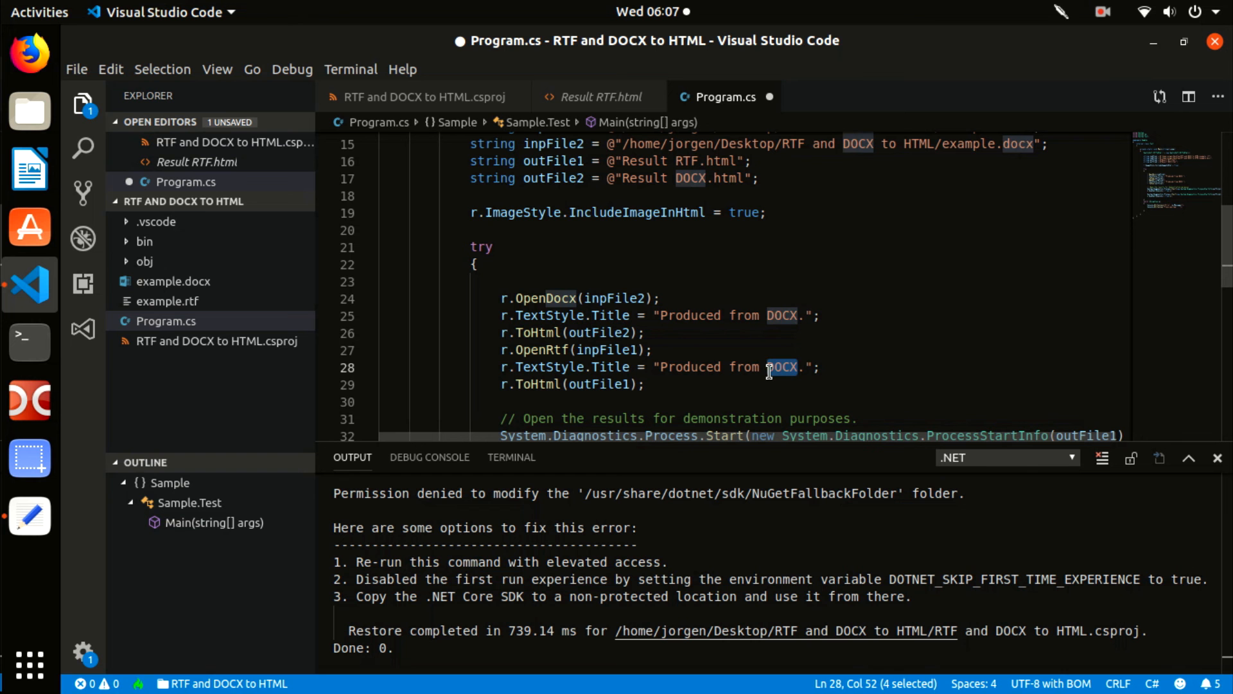
{"action": "type", "text": "RTF"}
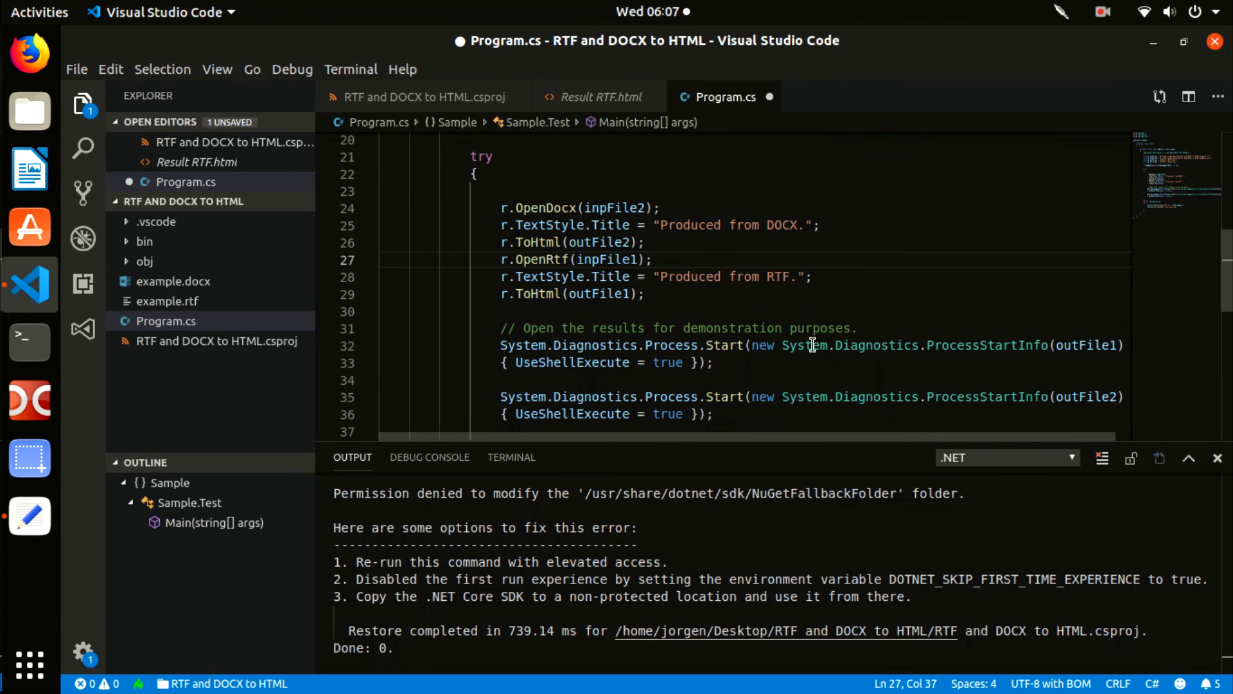
- Start Debugging from the Debug menu to build and run the converter
{"action": "left_click", "coordinate": [291, 70]}
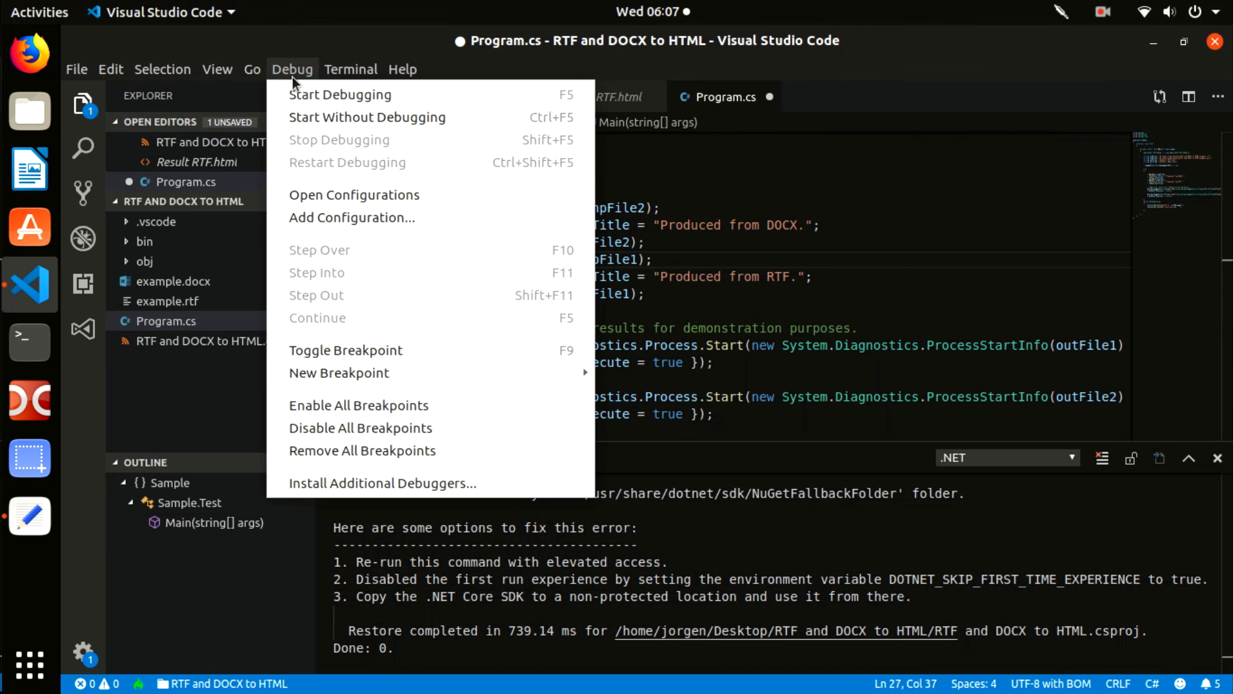
{"action": "left_click", "coordinate": [339, 94]}
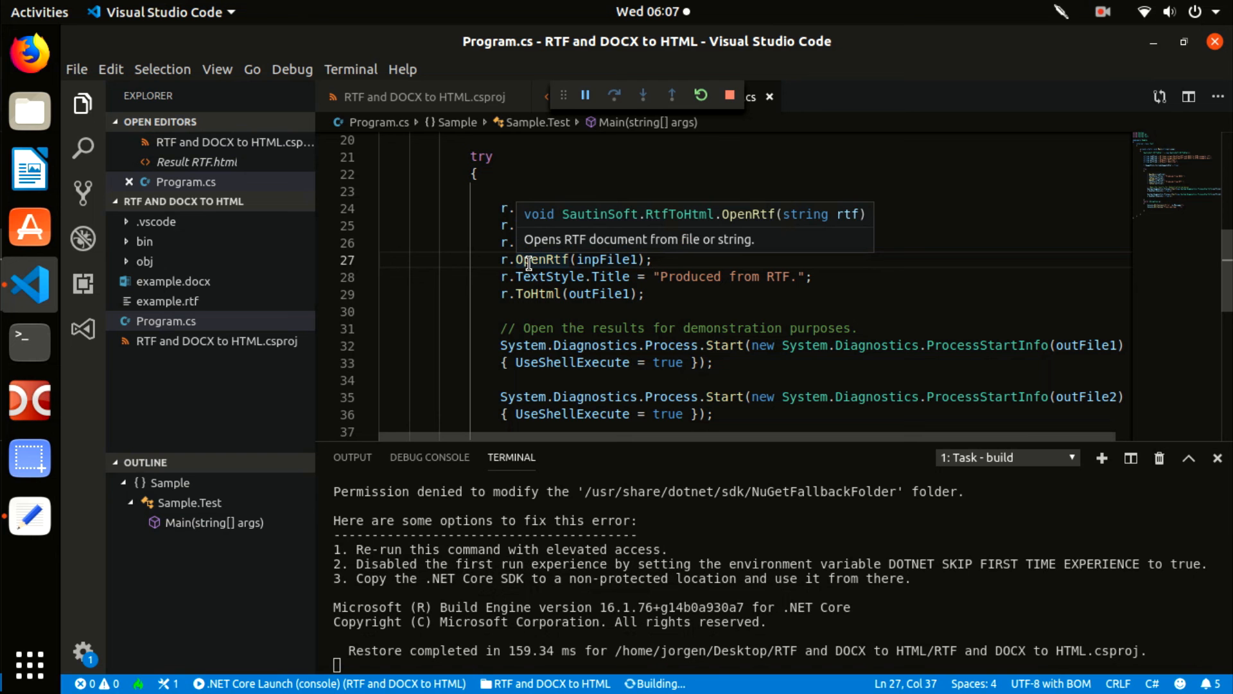
{"action": "mouse_move", "coordinate": [528, 289]}
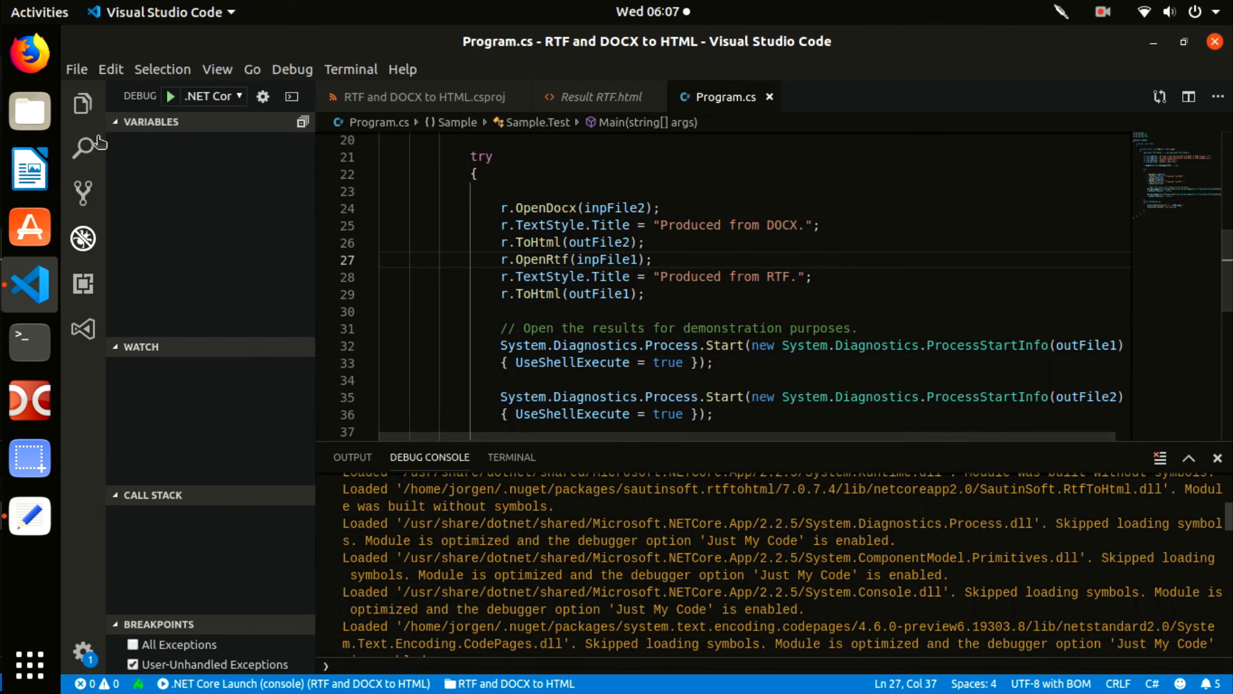
{"action": "mouse_move", "coordinate": [29, 110]}
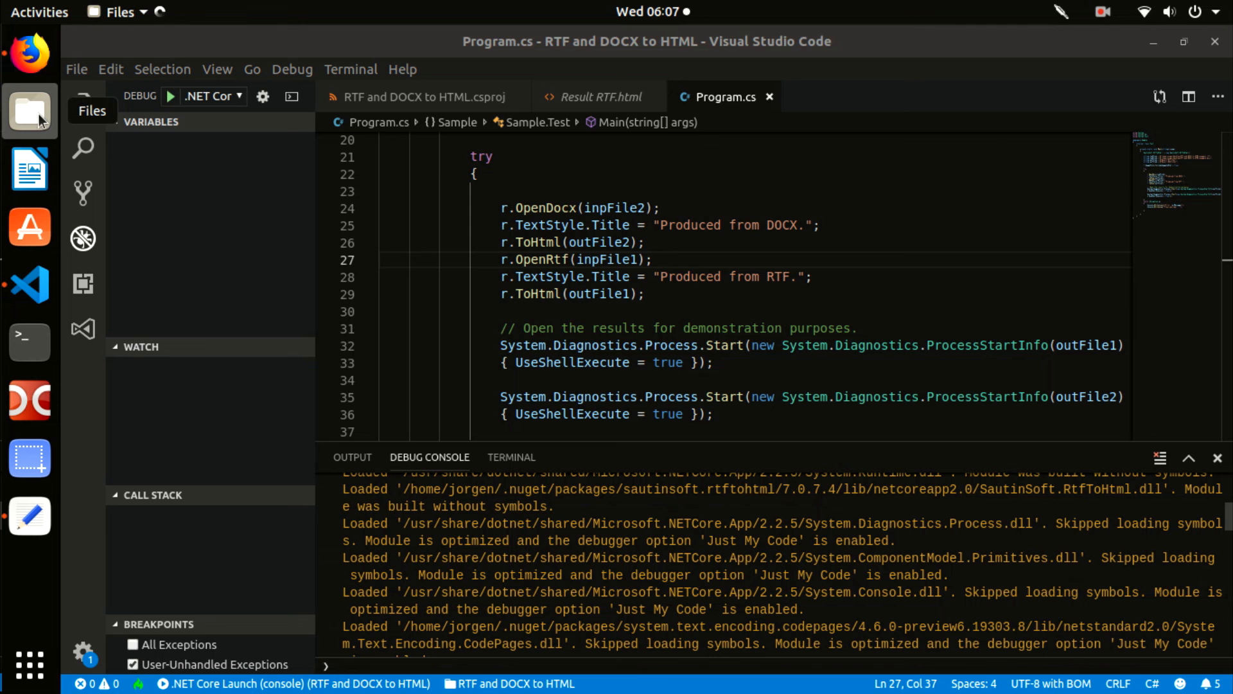
- View the Produced from DOCX. and Produced from RTF. pages in Firefox, then close both tabs
{"action": "left_click", "coordinate": [30, 111]}
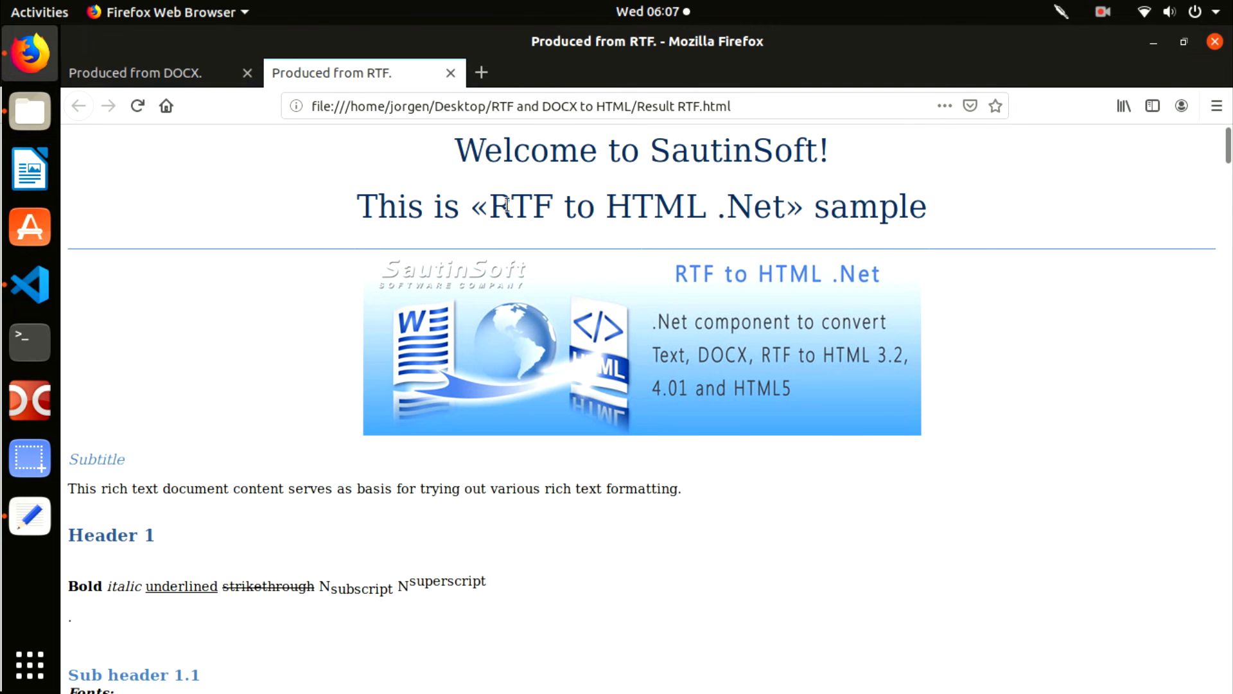
{"action": "left_click", "coordinate": [133, 72]}
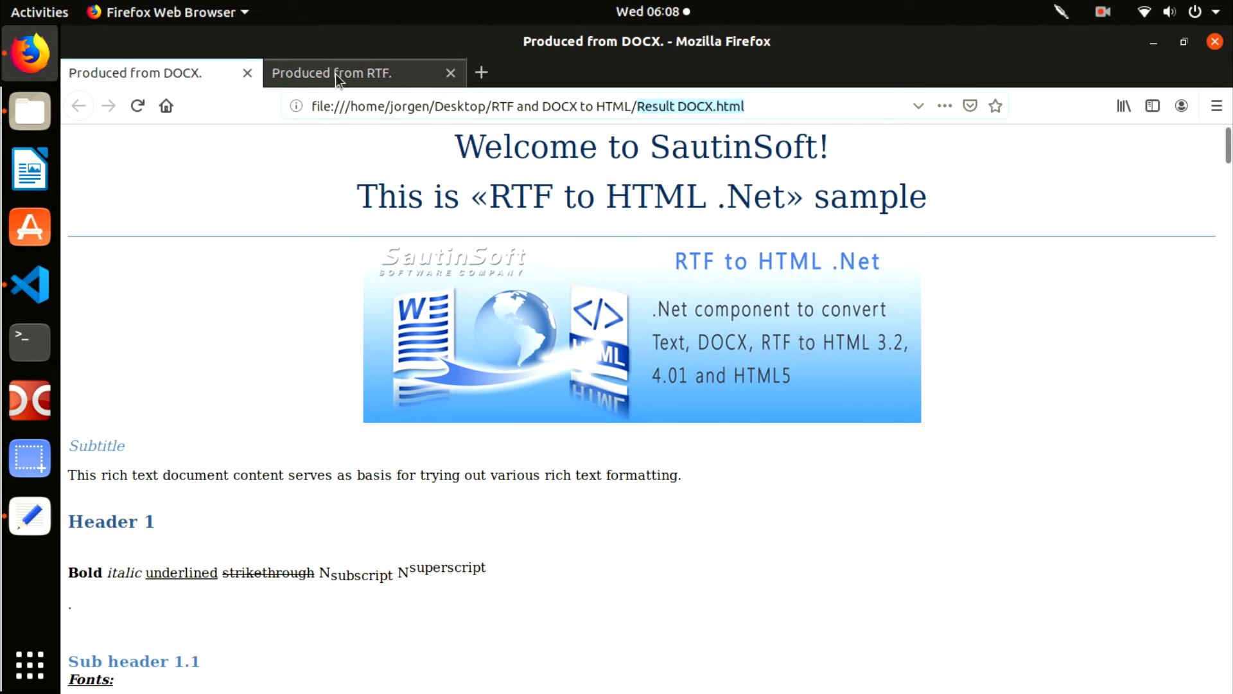
{"action": "left_click", "coordinate": [332, 72]}
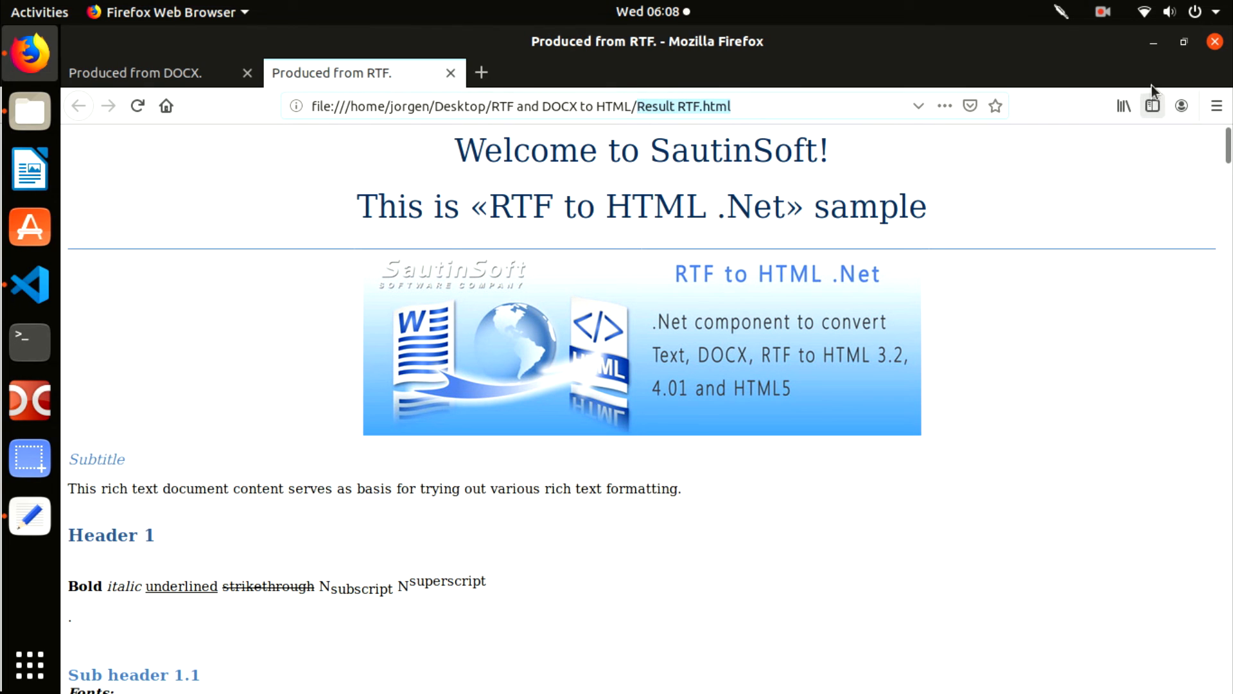
{"action": "left_click", "coordinate": [1214, 41]}
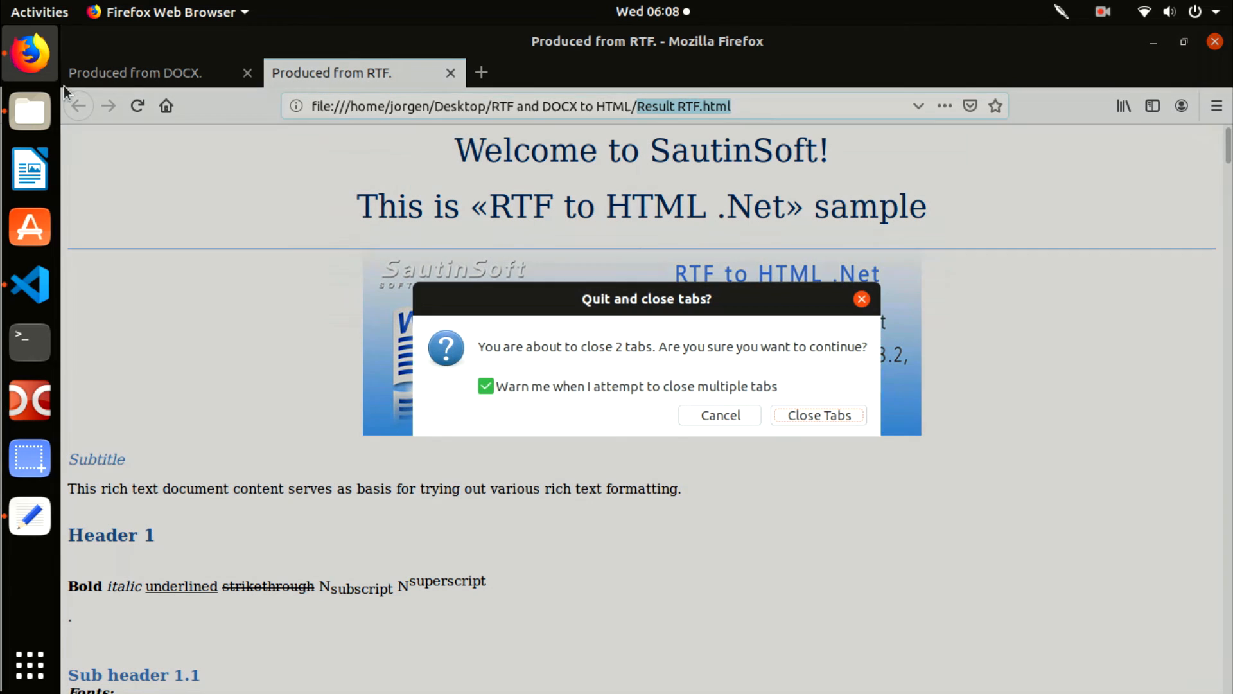
{"action": "left_click", "coordinate": [718, 415]}
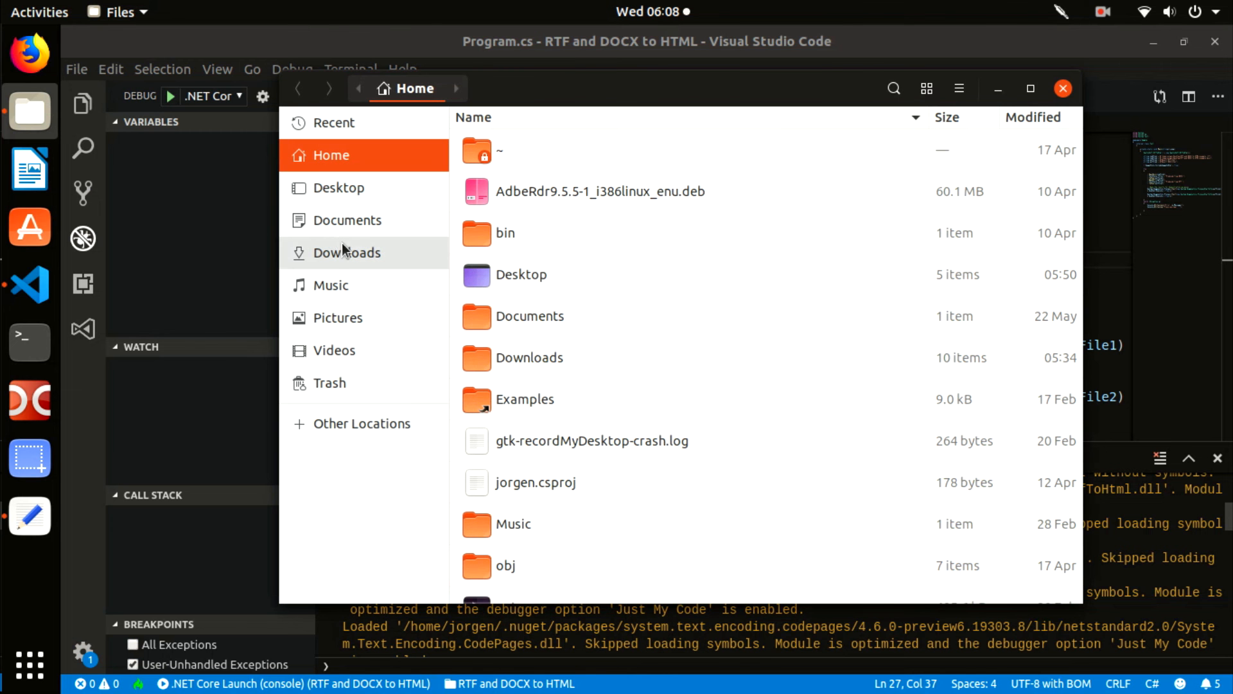
{"action": "mouse_move", "coordinate": [346, 219]}
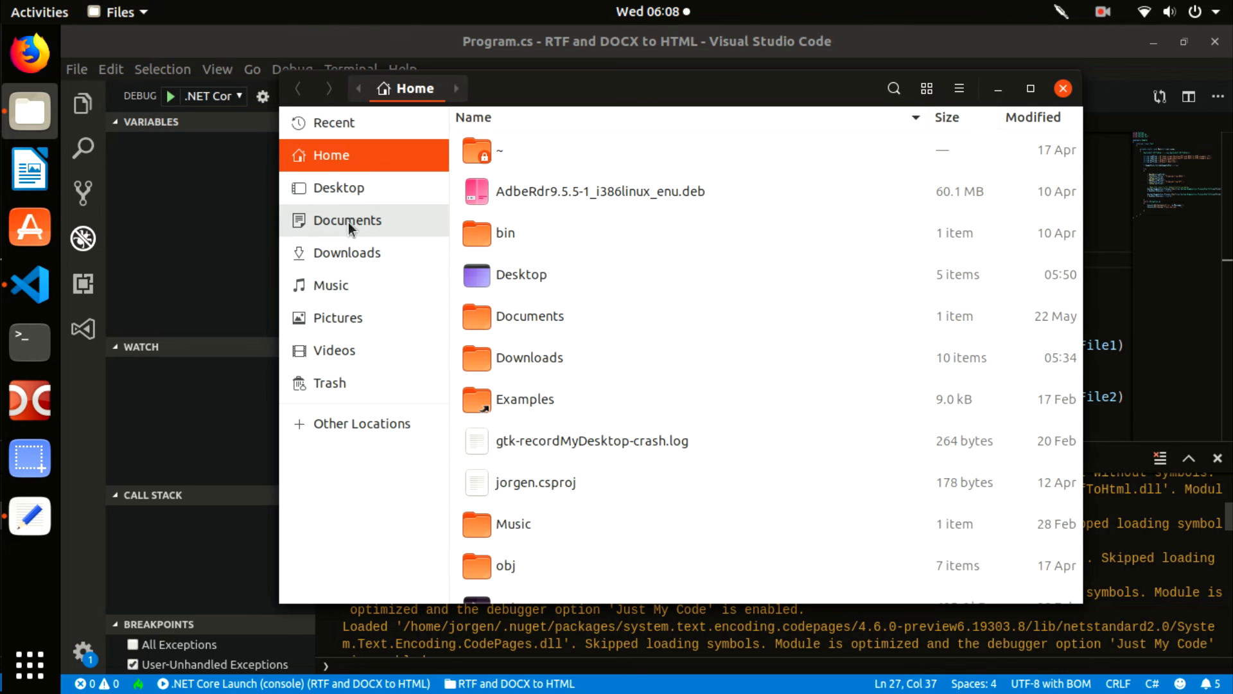
- Show Desktop's RTF and DOCX to HTML folder with both Result HTML files, then the terminal's Build succeeded output
{"action": "left_click", "coordinate": [339, 188]}
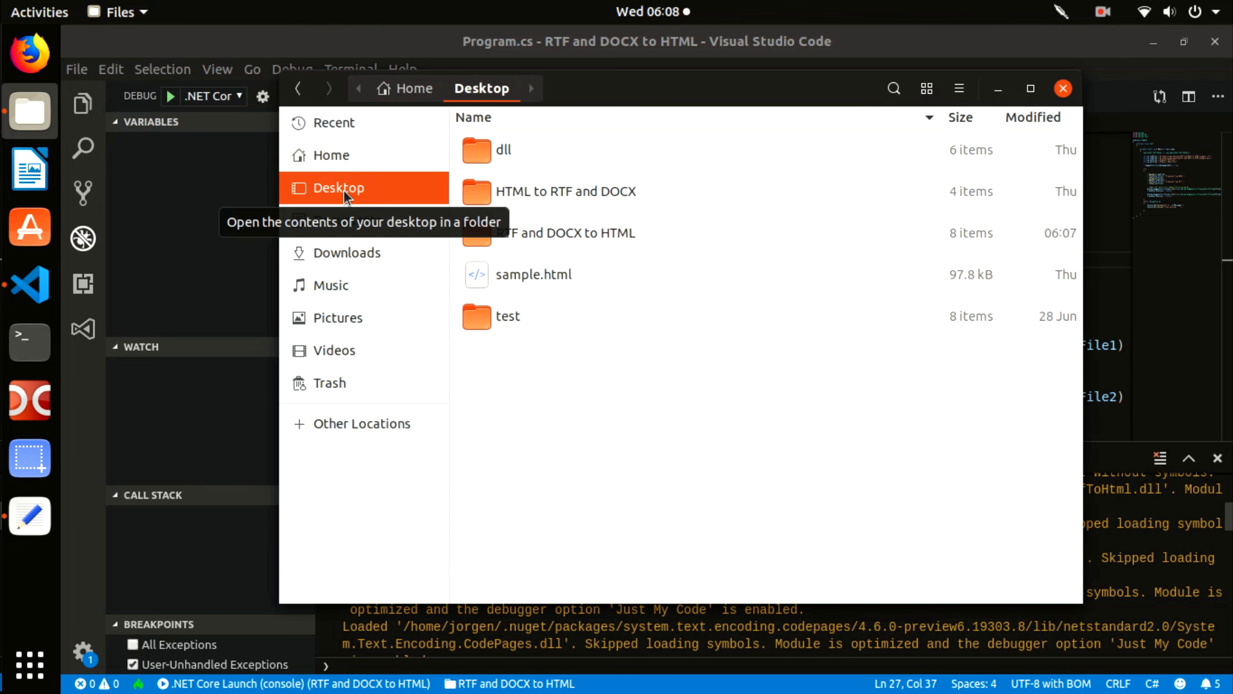
{"action": "double_click", "coordinate": [566, 232]}
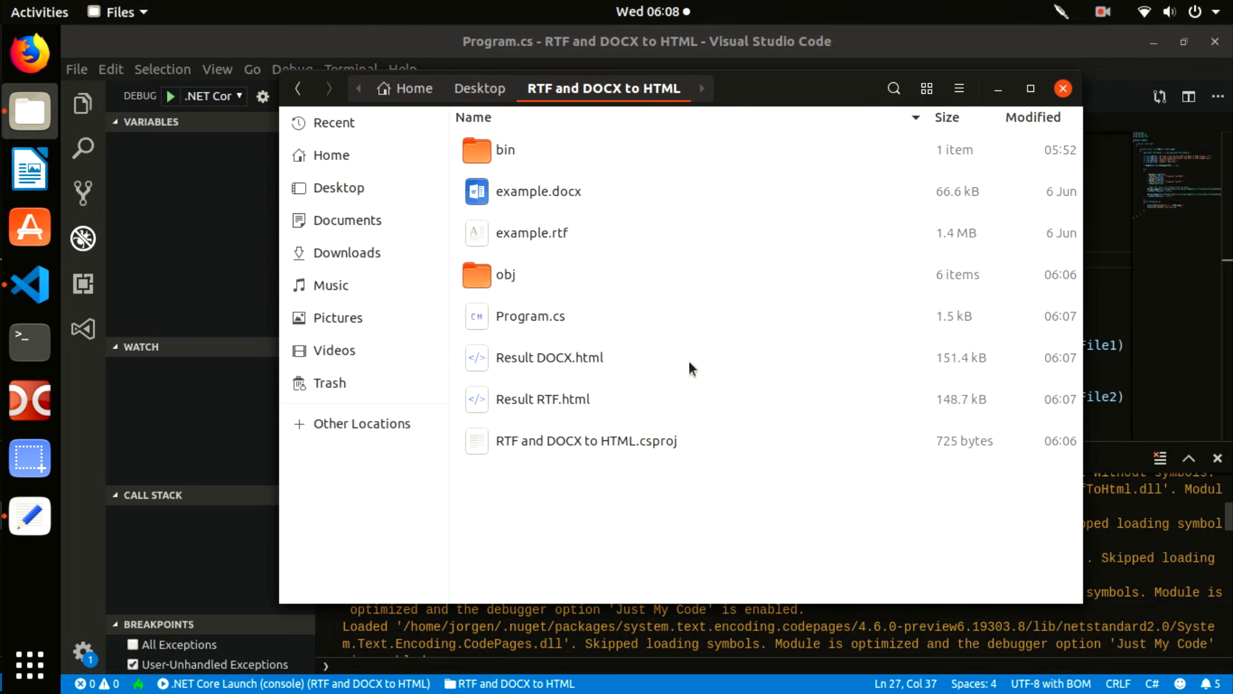
{"action": "left_click", "coordinate": [542, 398]}
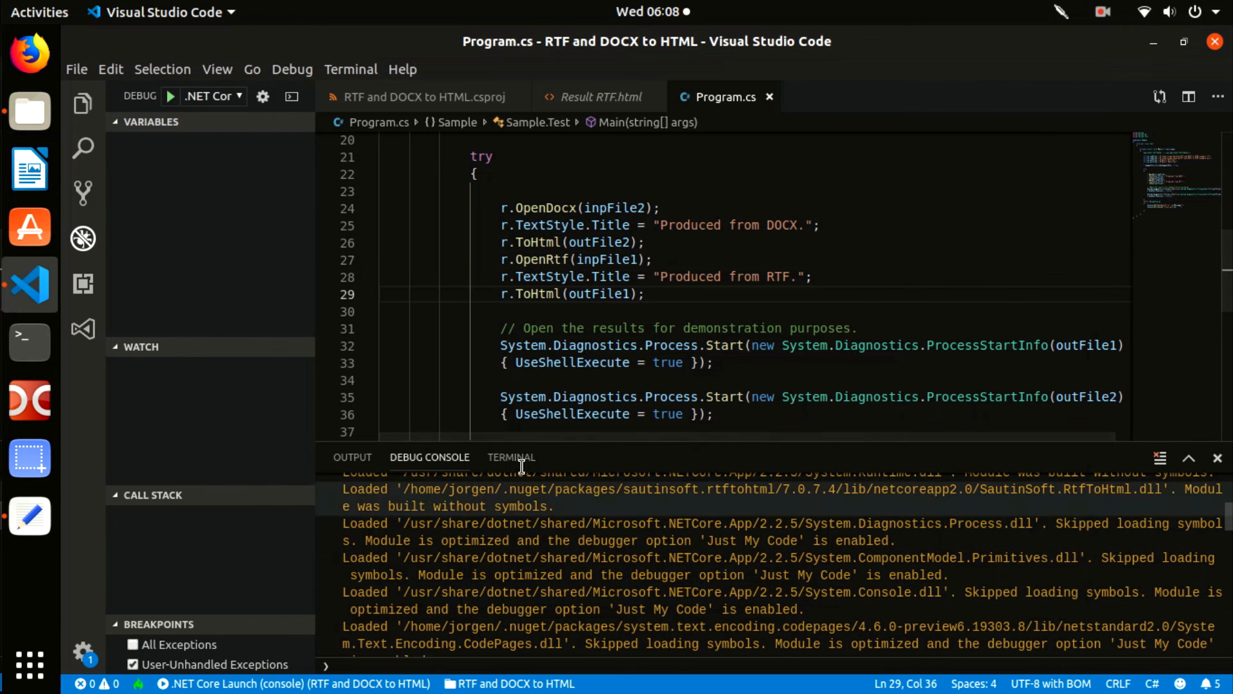
{"action": "left_click", "coordinate": [510, 458]}
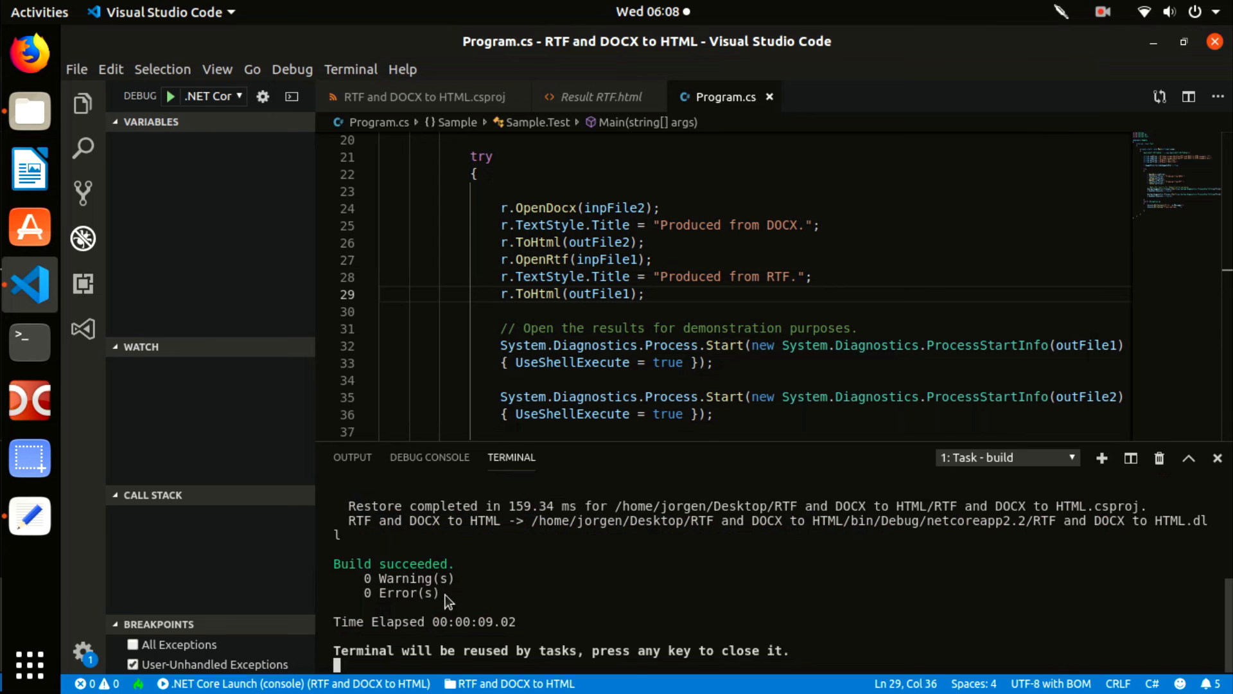